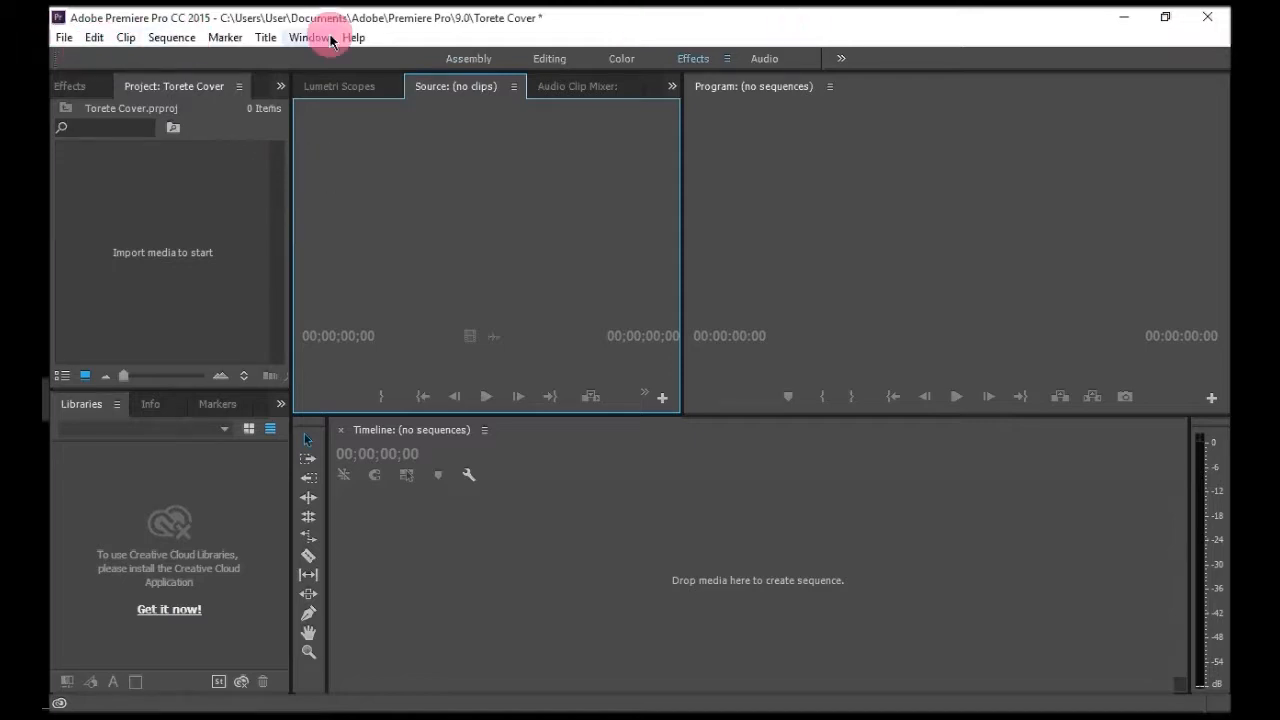
- Browse the layout, Edit, Clip, Sequence and Help menus, then dismiss them
left_click(63, 37)
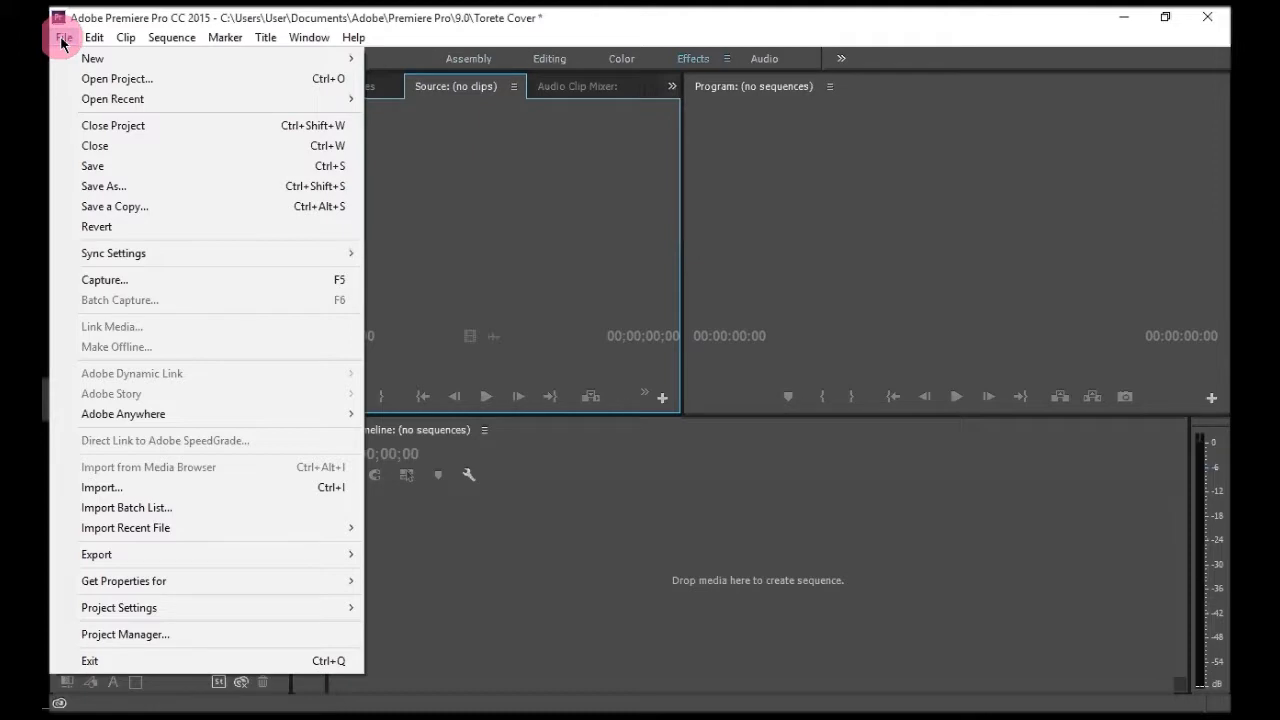
mouse_move(82, 45)
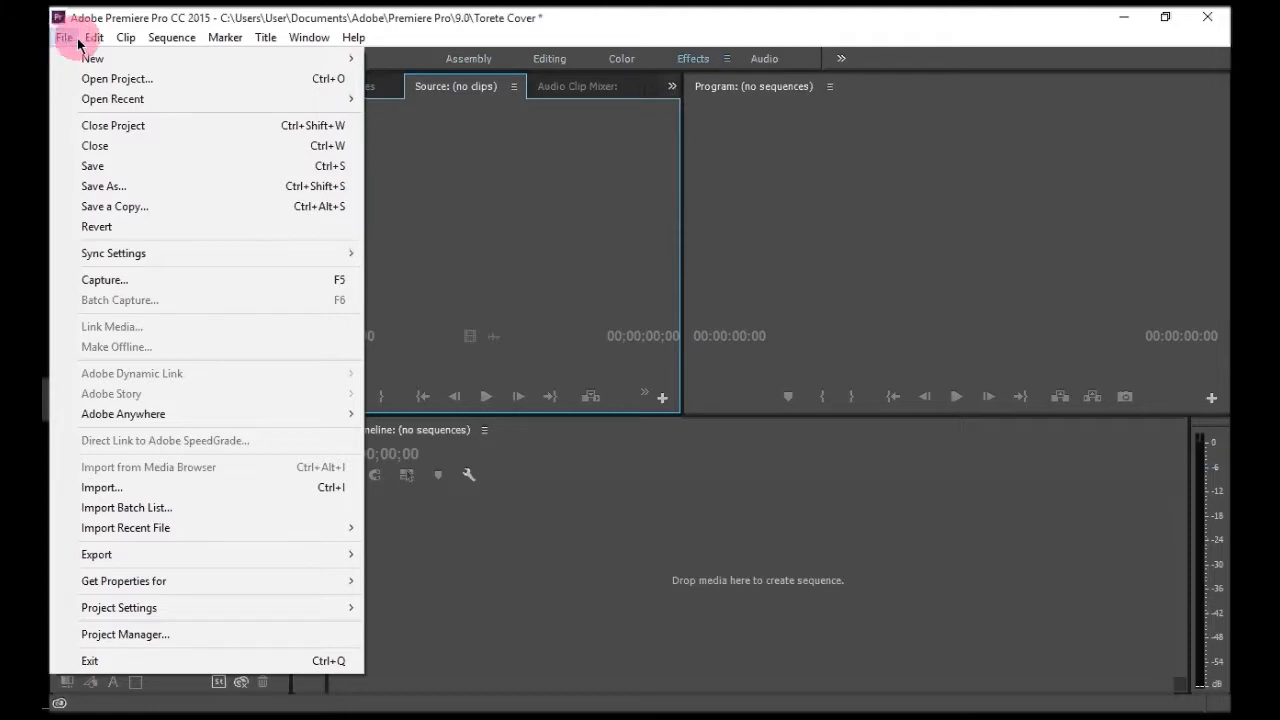
left_click(94, 37)
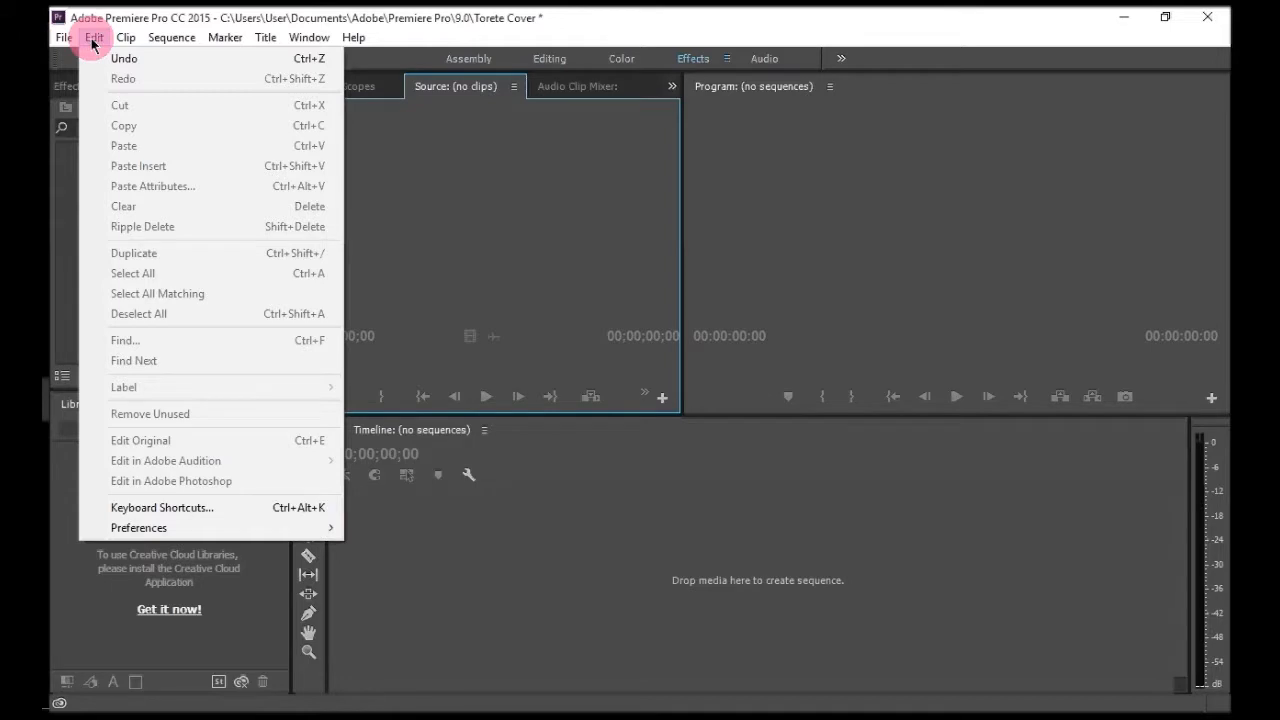
left_click(125, 37)
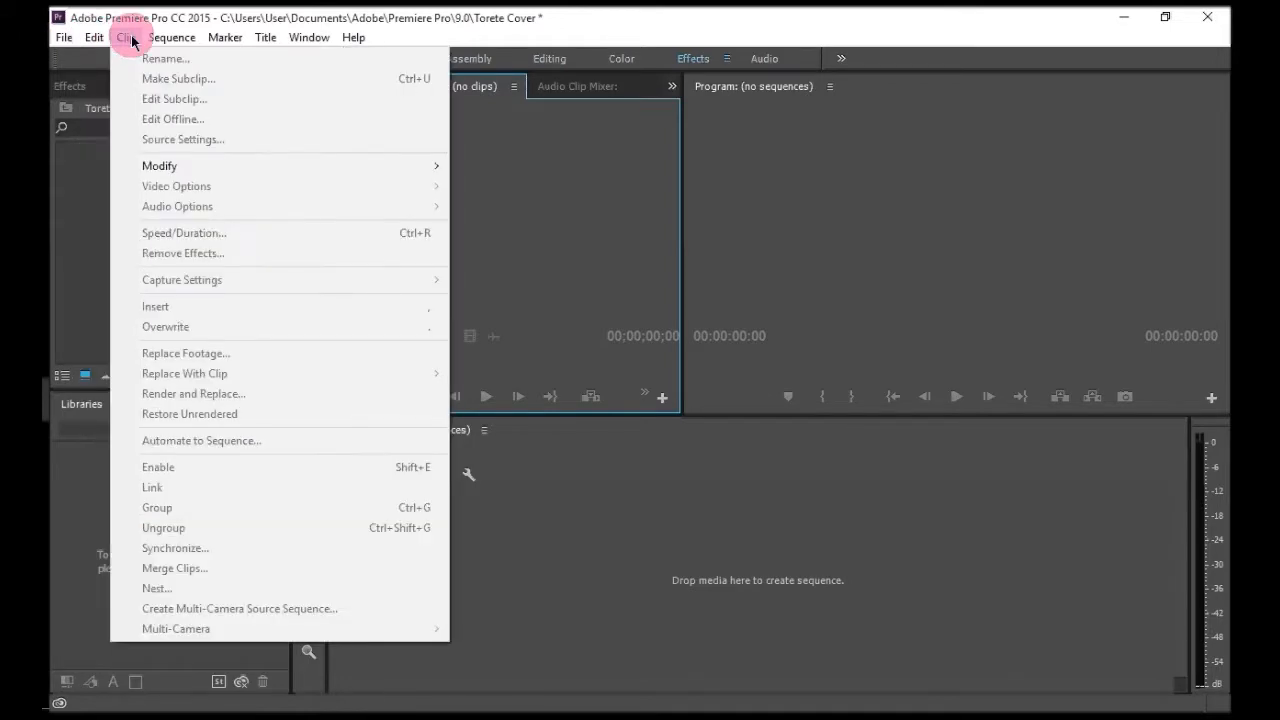
left_click(171, 37)
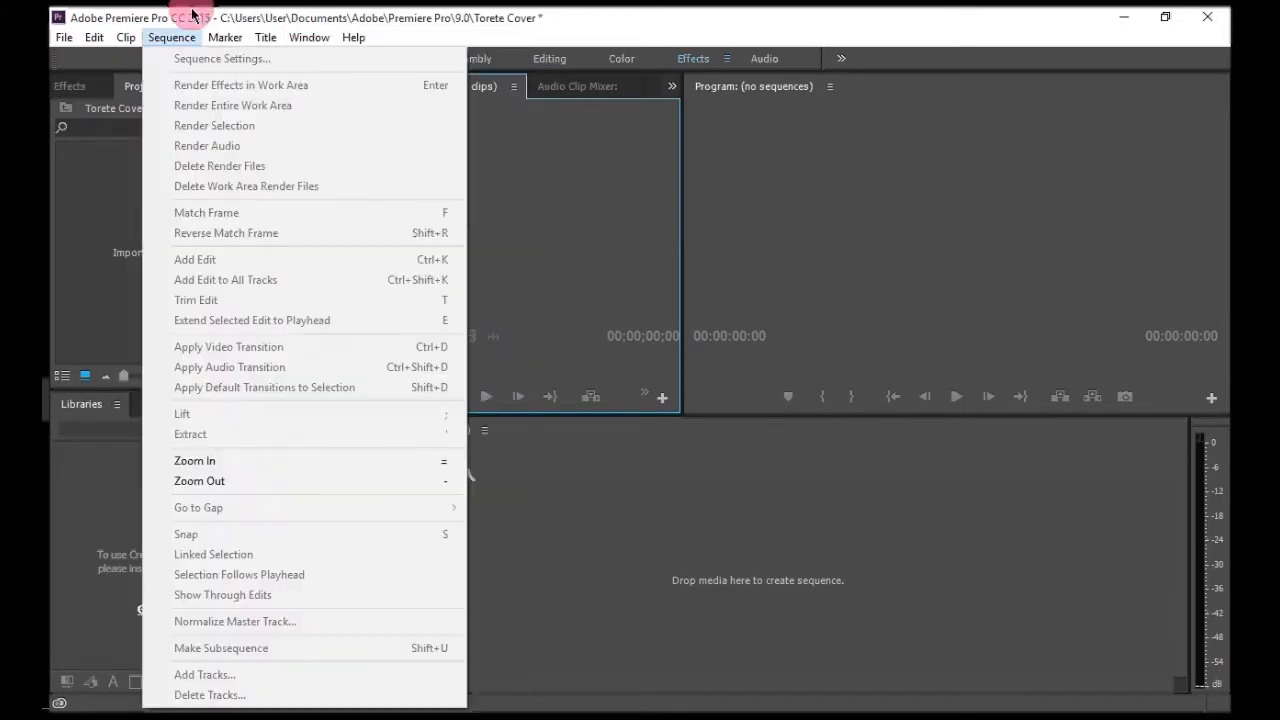
left_click(353, 37)
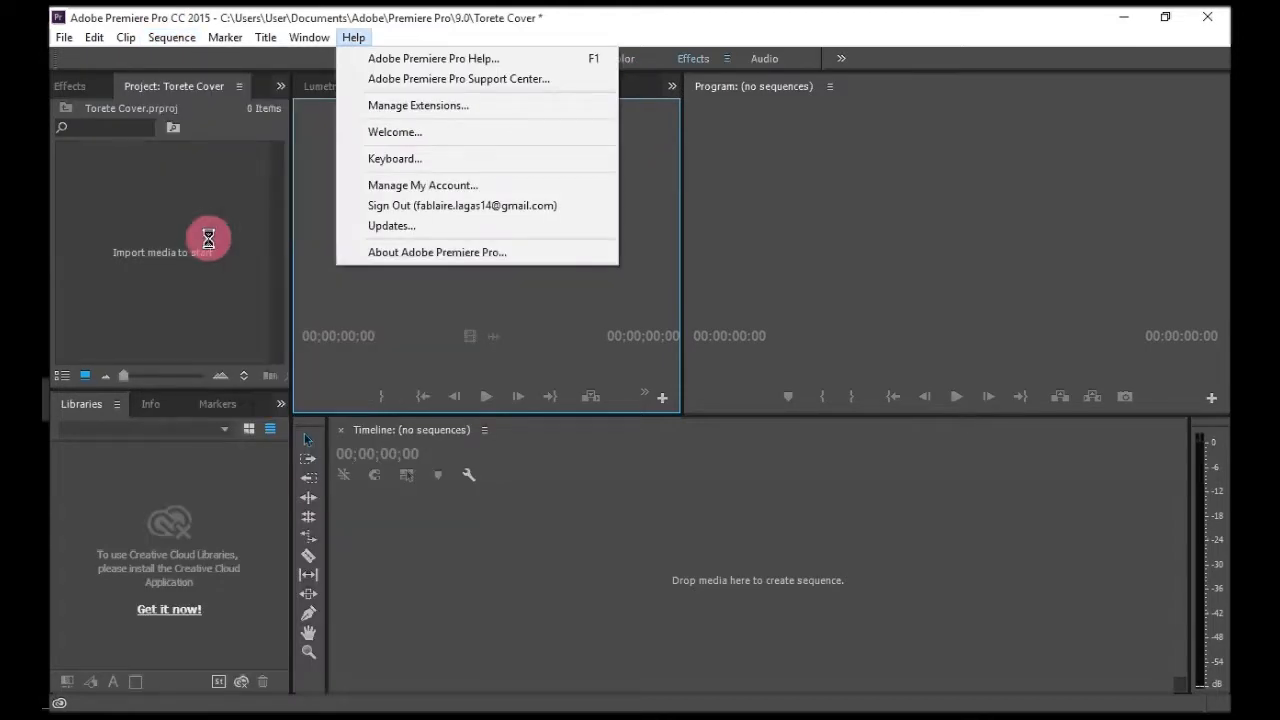
left_click(379, 212)
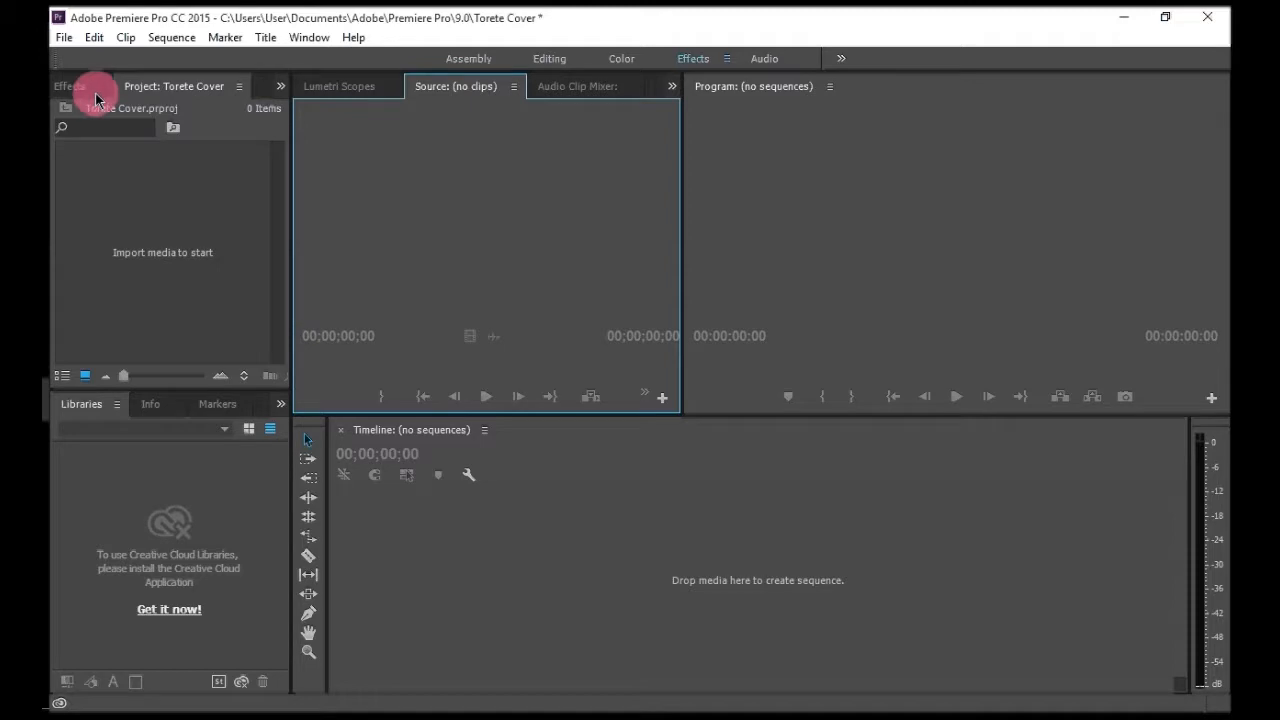
- Show the Effects panel, then bring up the Markers and Source monitor tabs
left_click(67, 86)
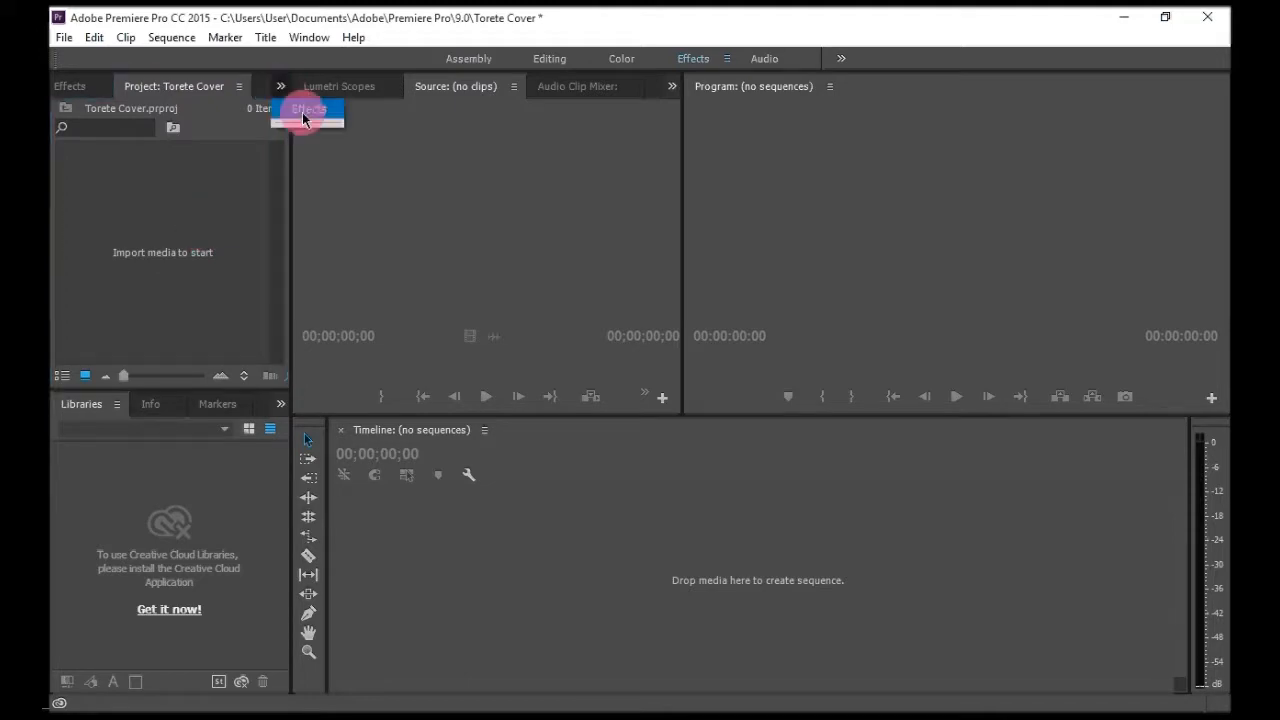
left_click(308, 109)
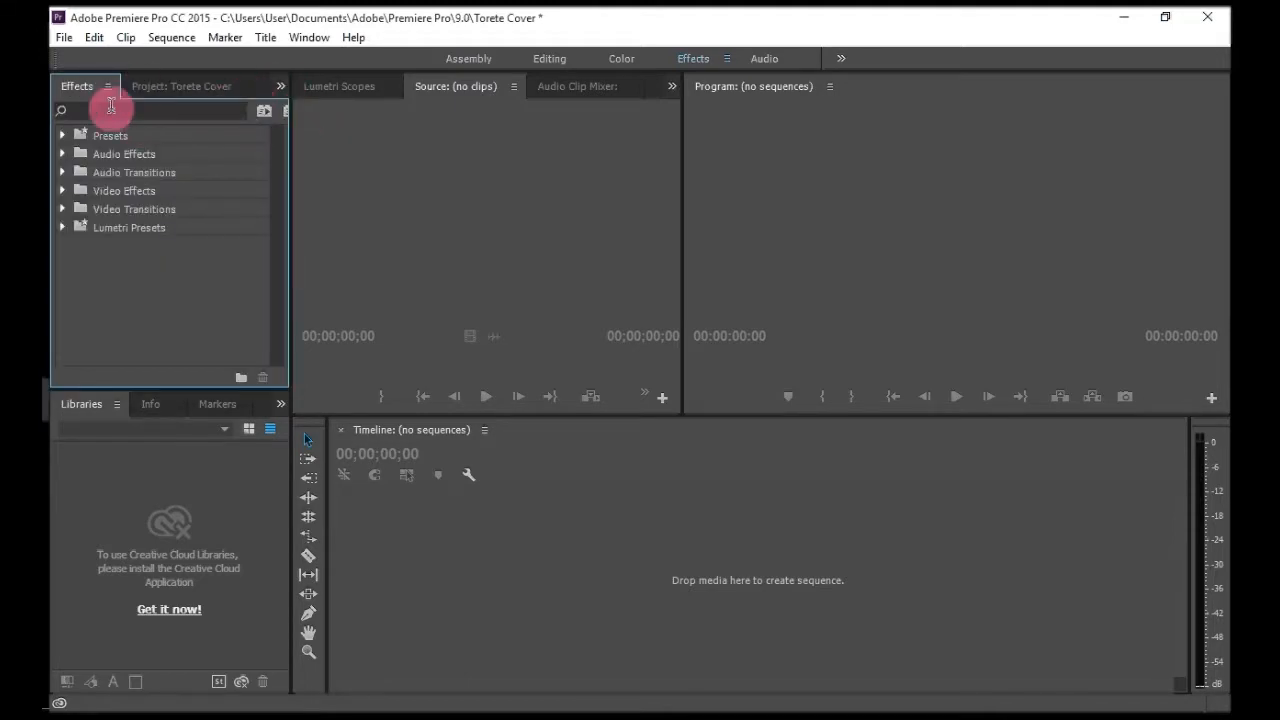
mouse_move(117, 440)
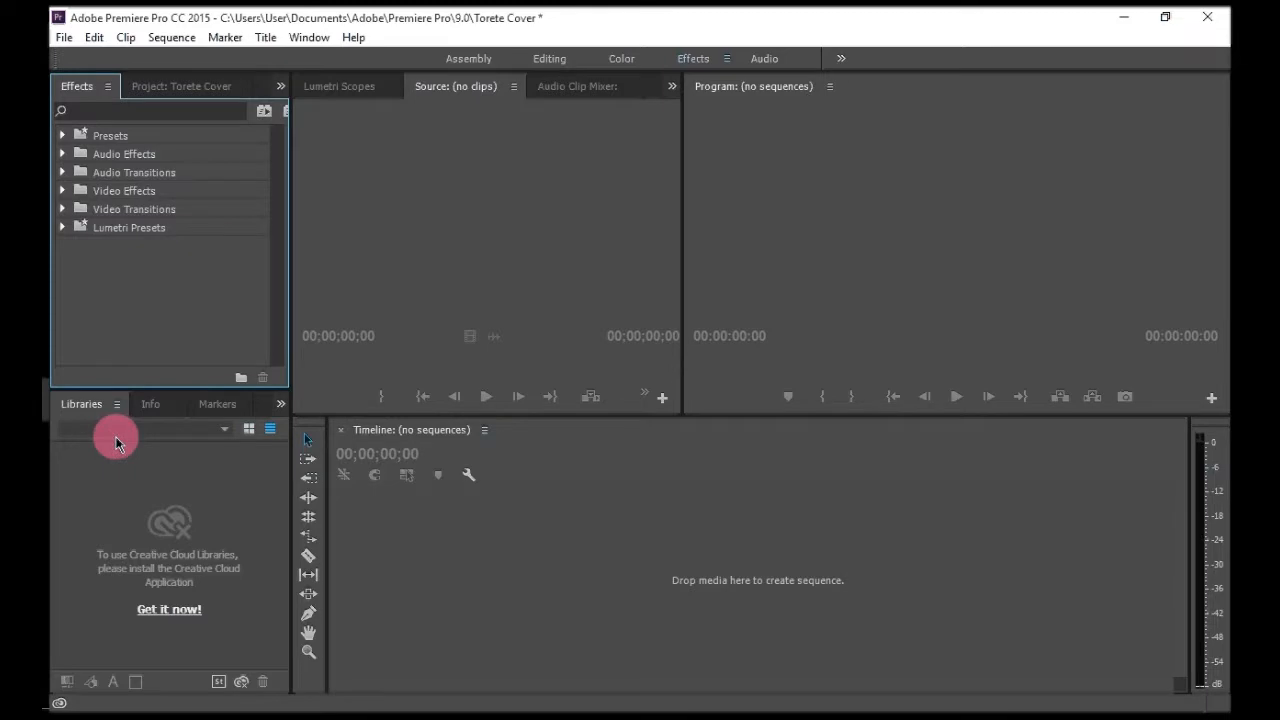
left_click(205, 403)
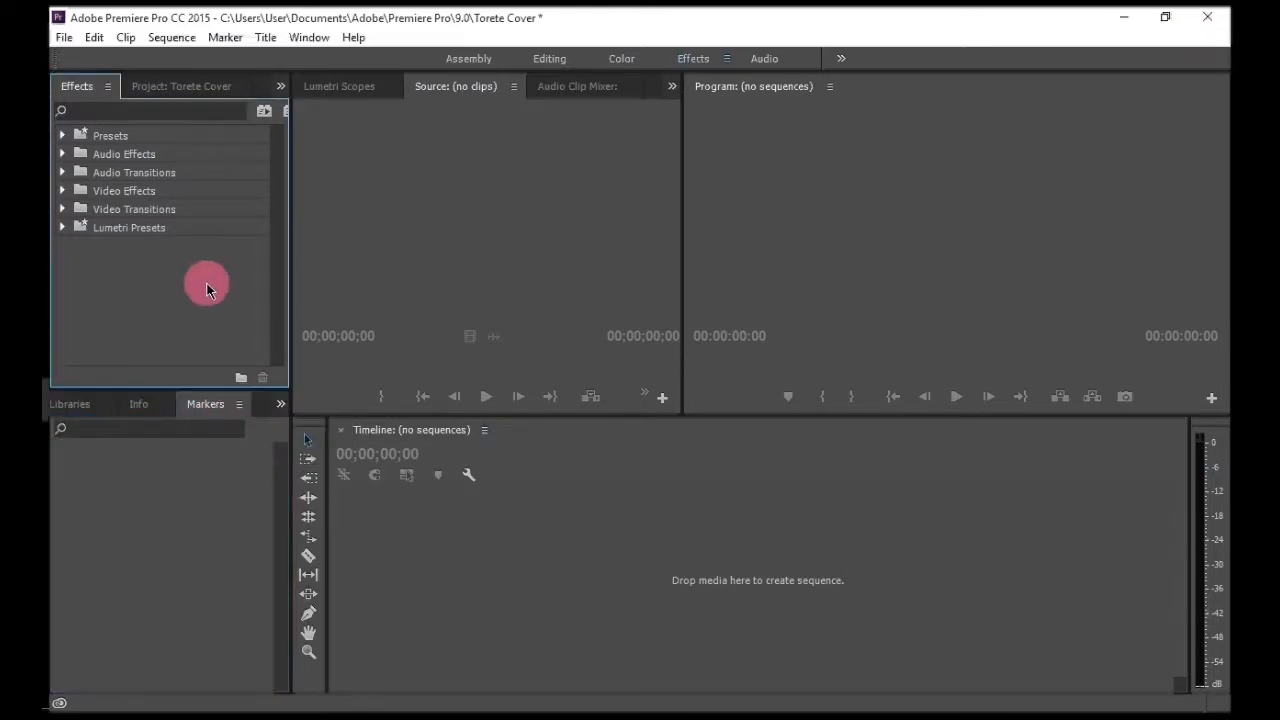
left_click(460, 86)
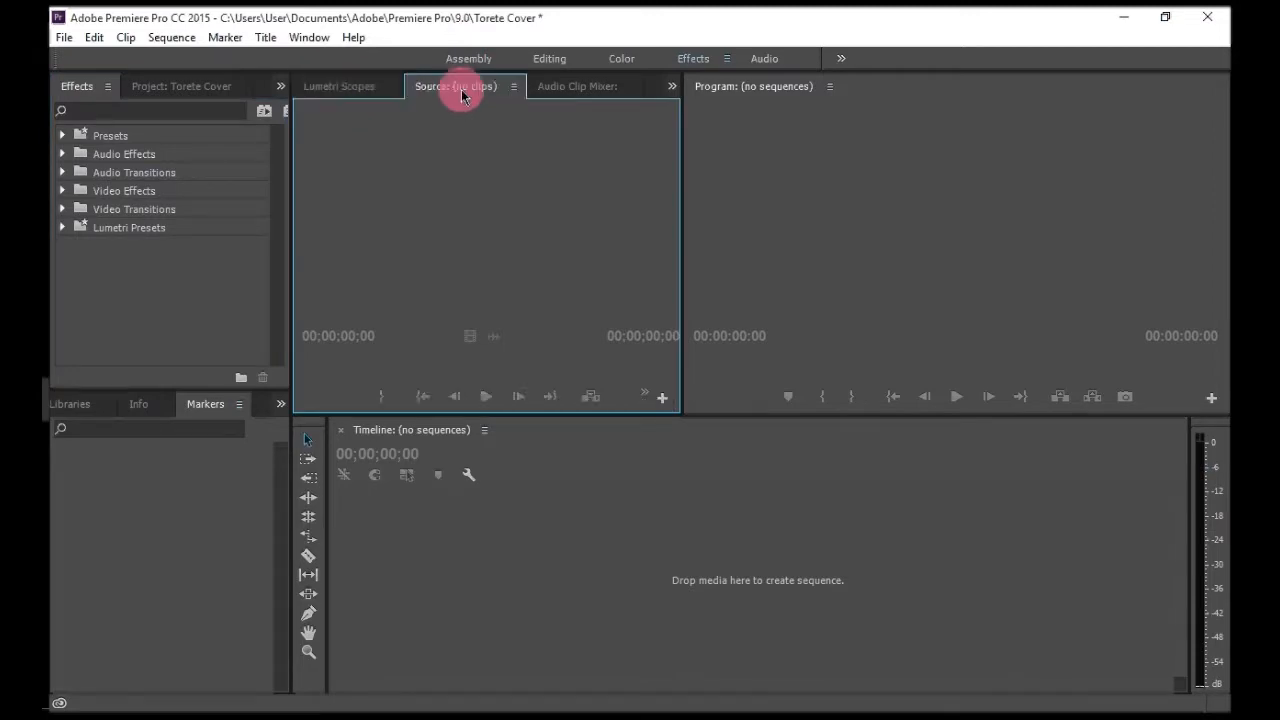
mouse_move(560, 215)
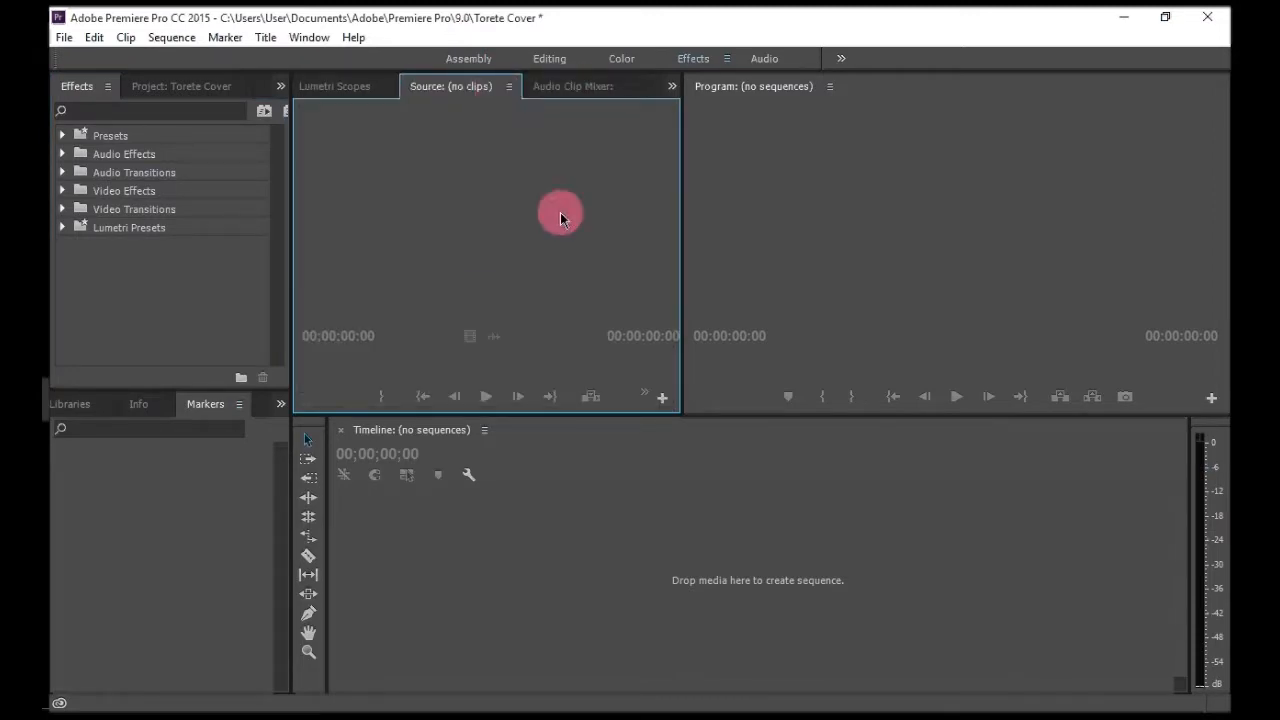
mouse_move(555, 343)
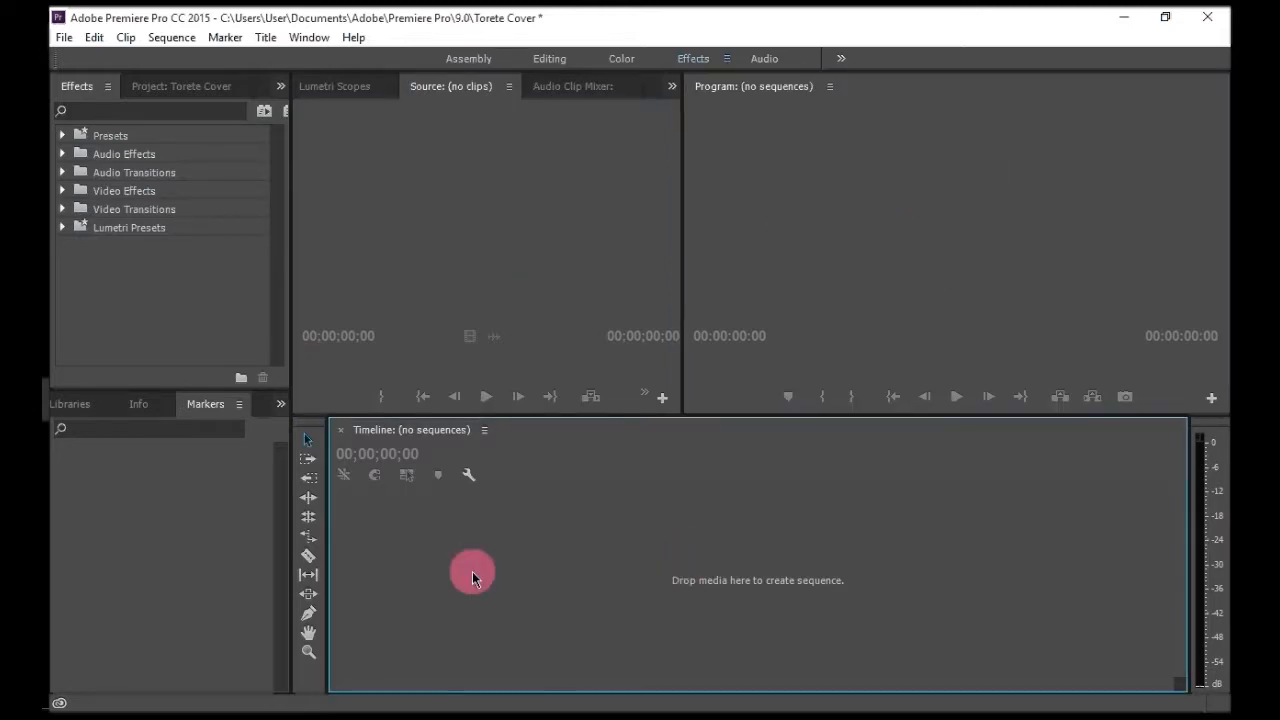
mouse_move(309, 445)
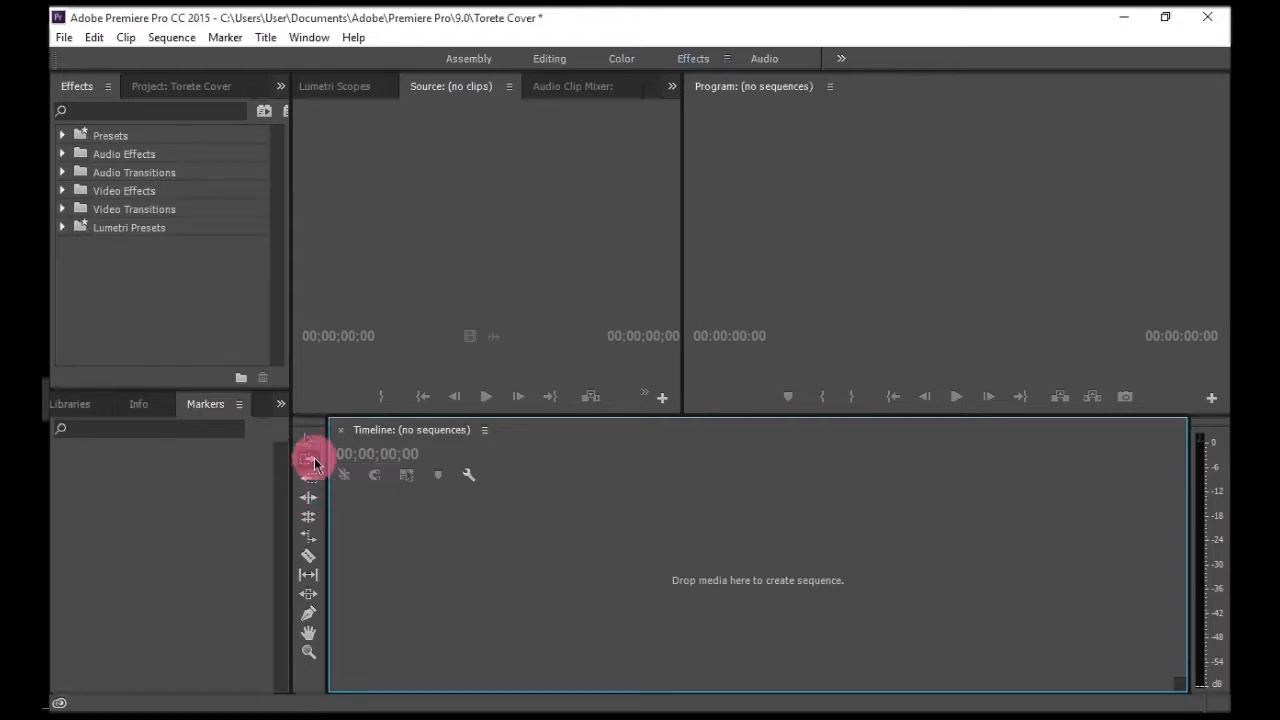
mouse_move(310, 464)
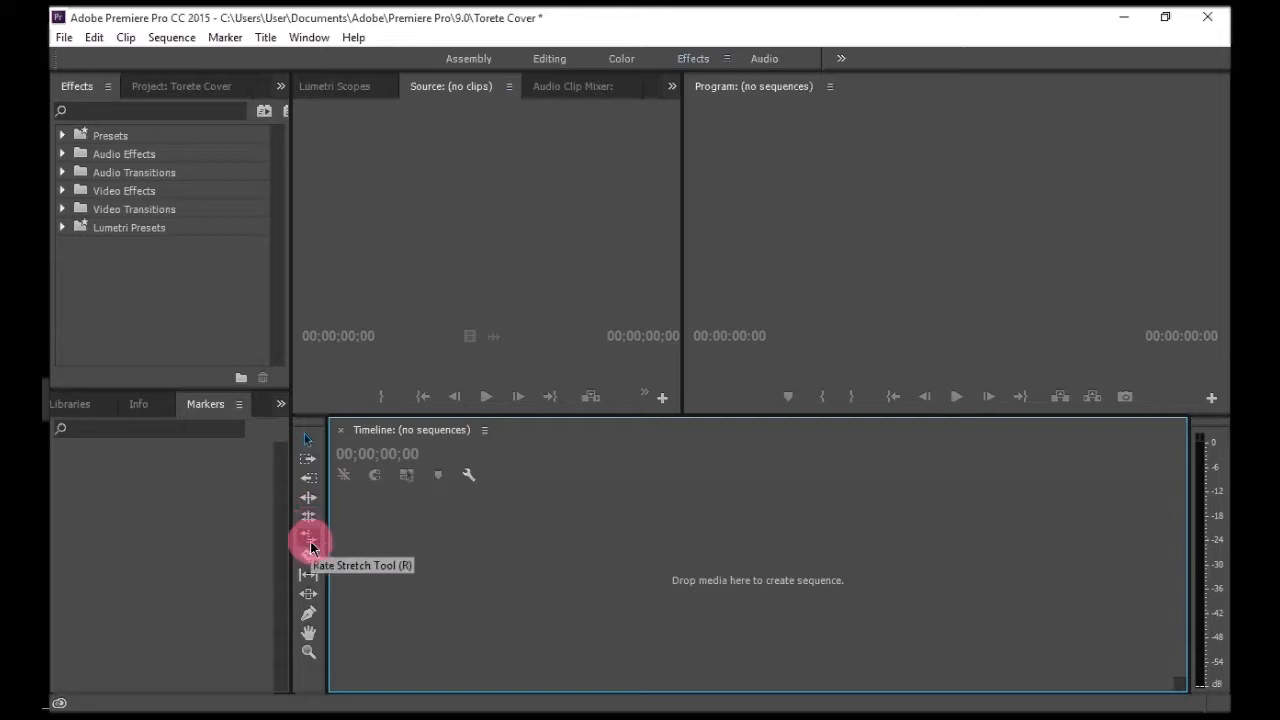
mouse_move(311, 553)
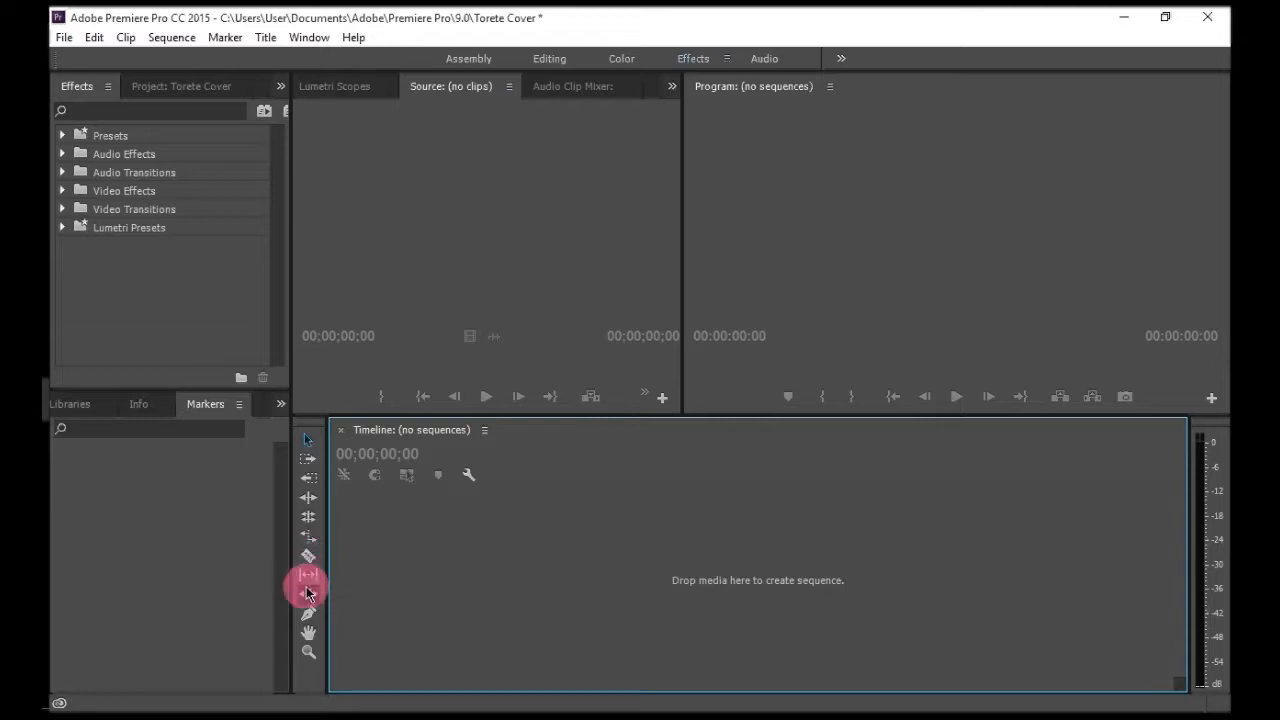
mouse_move(308, 623)
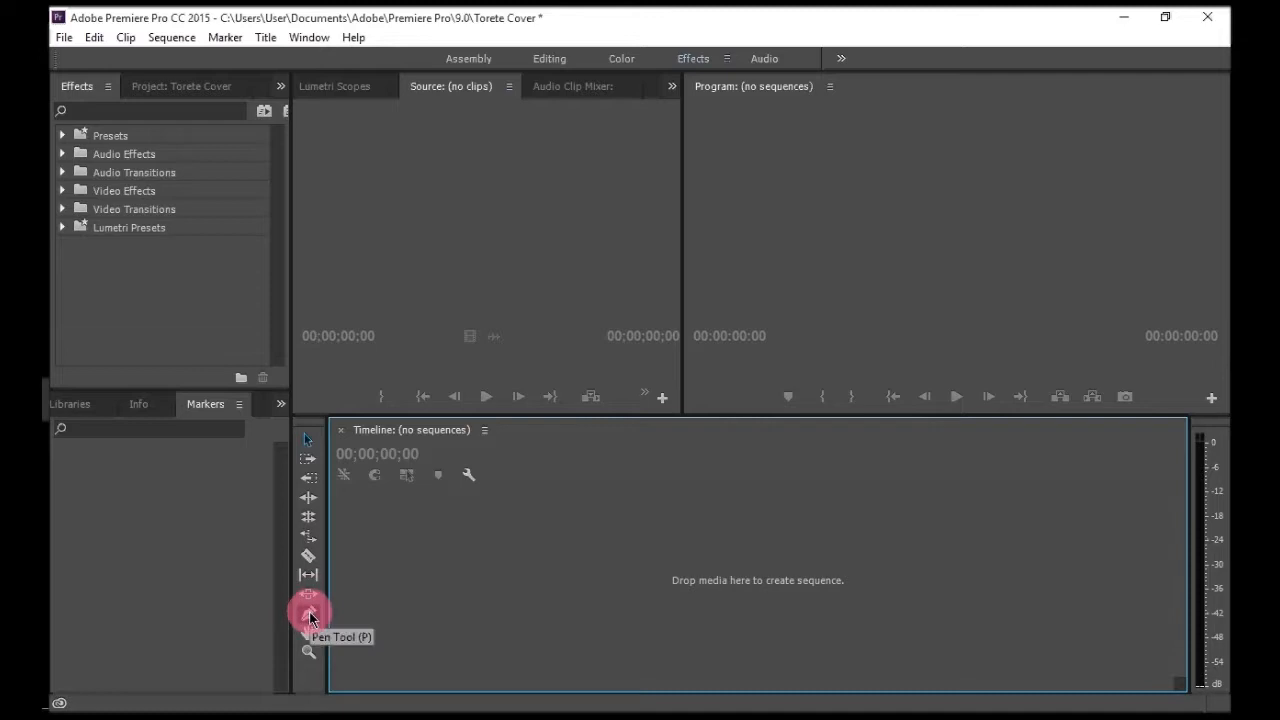
mouse_move(278, 558)
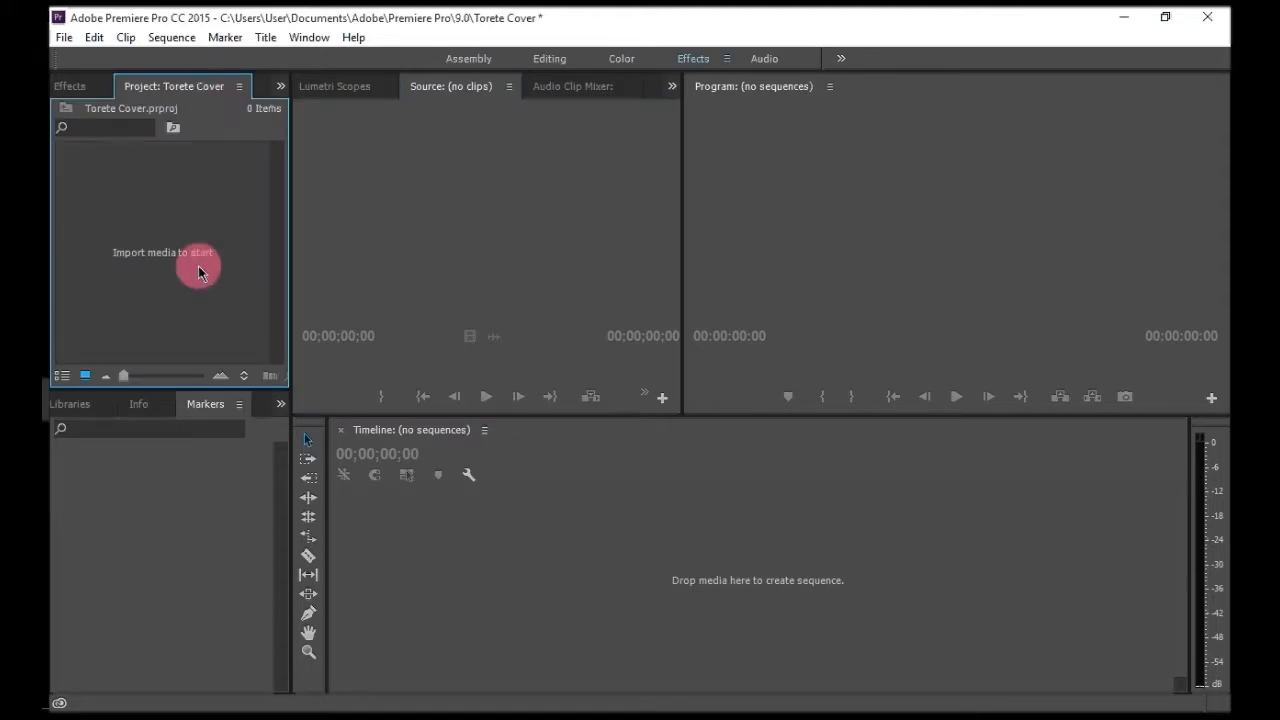
mouse_move(155, 222)
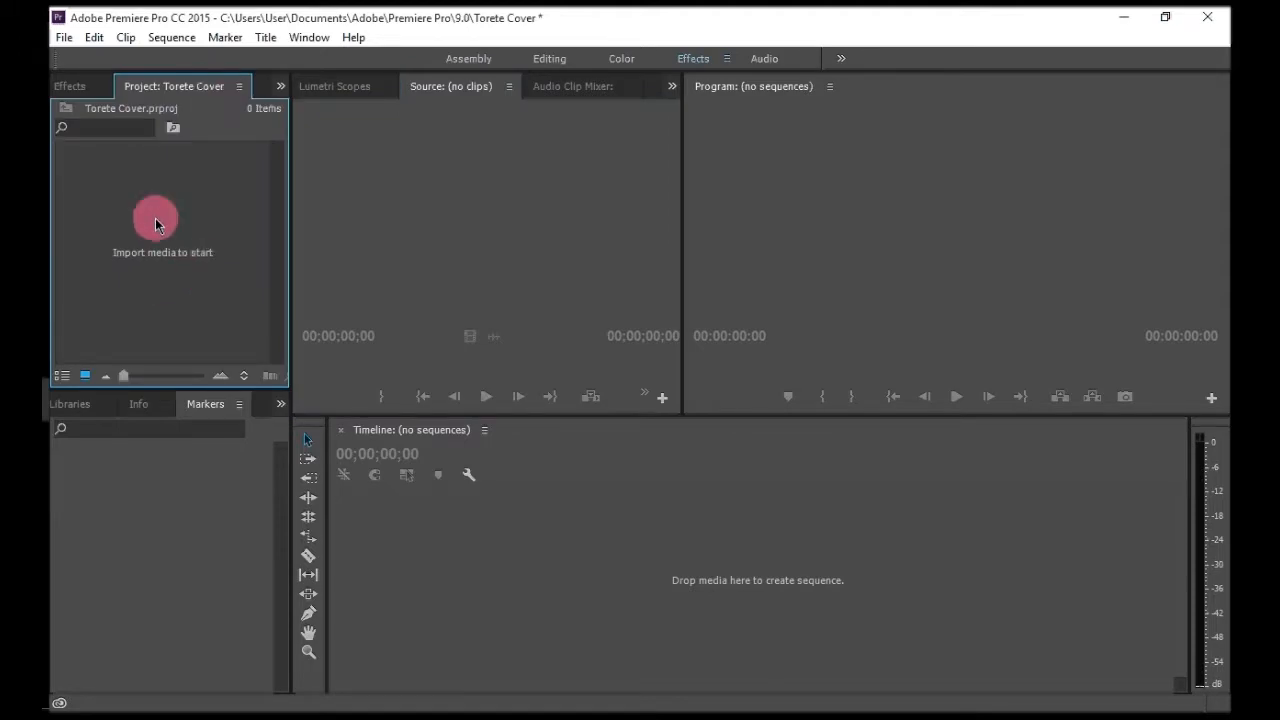
mouse_move(199, 216)
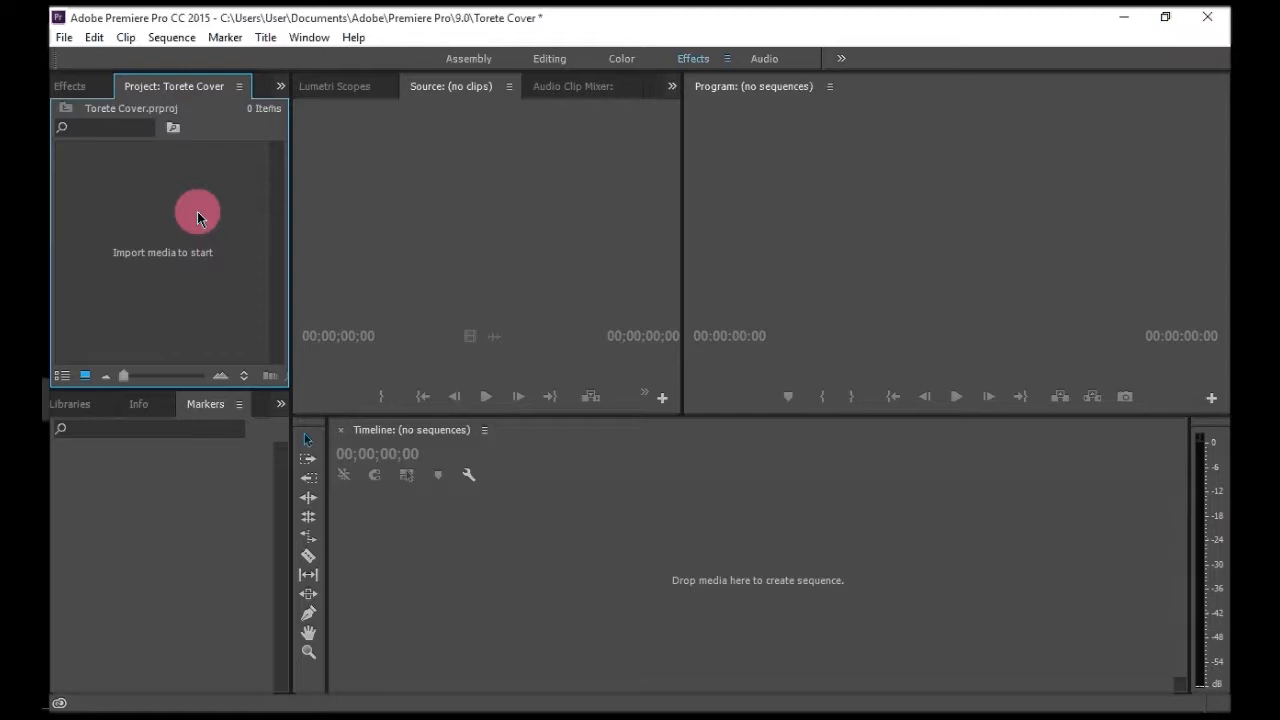
- Import the MVI_2077 video from the Videos folder into the project
right_click(197, 217)
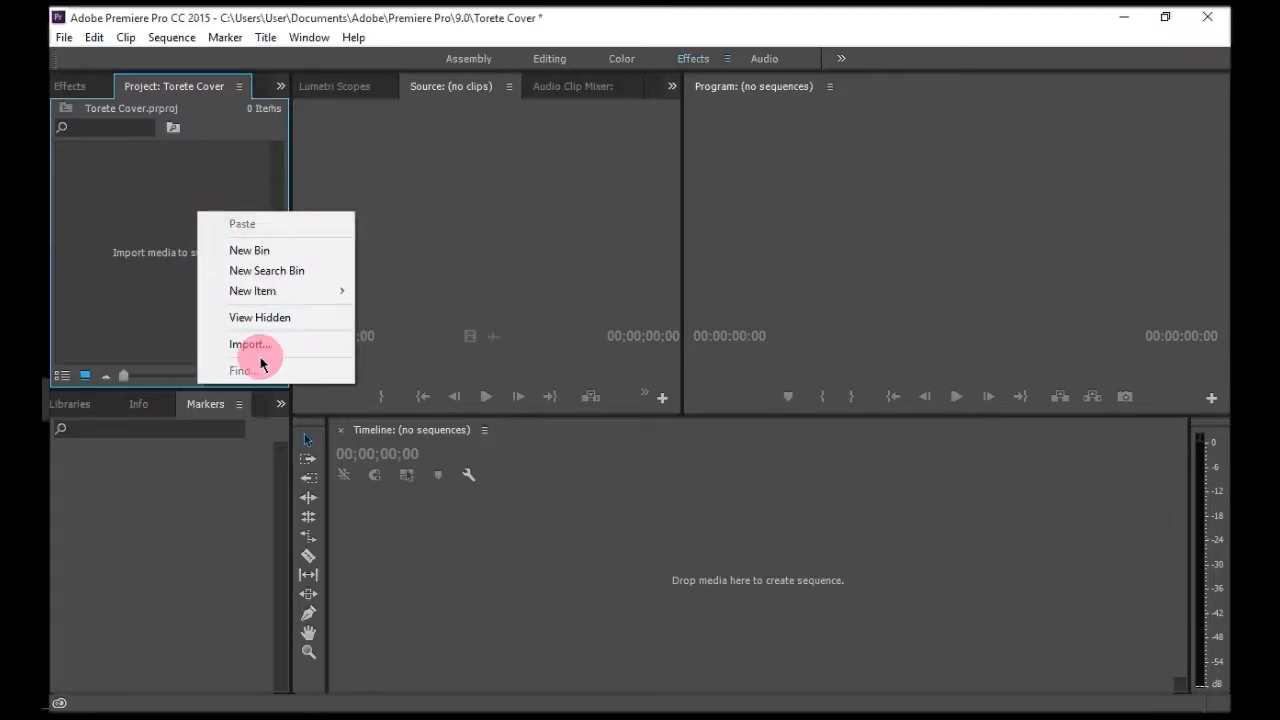
left_click(246, 344)
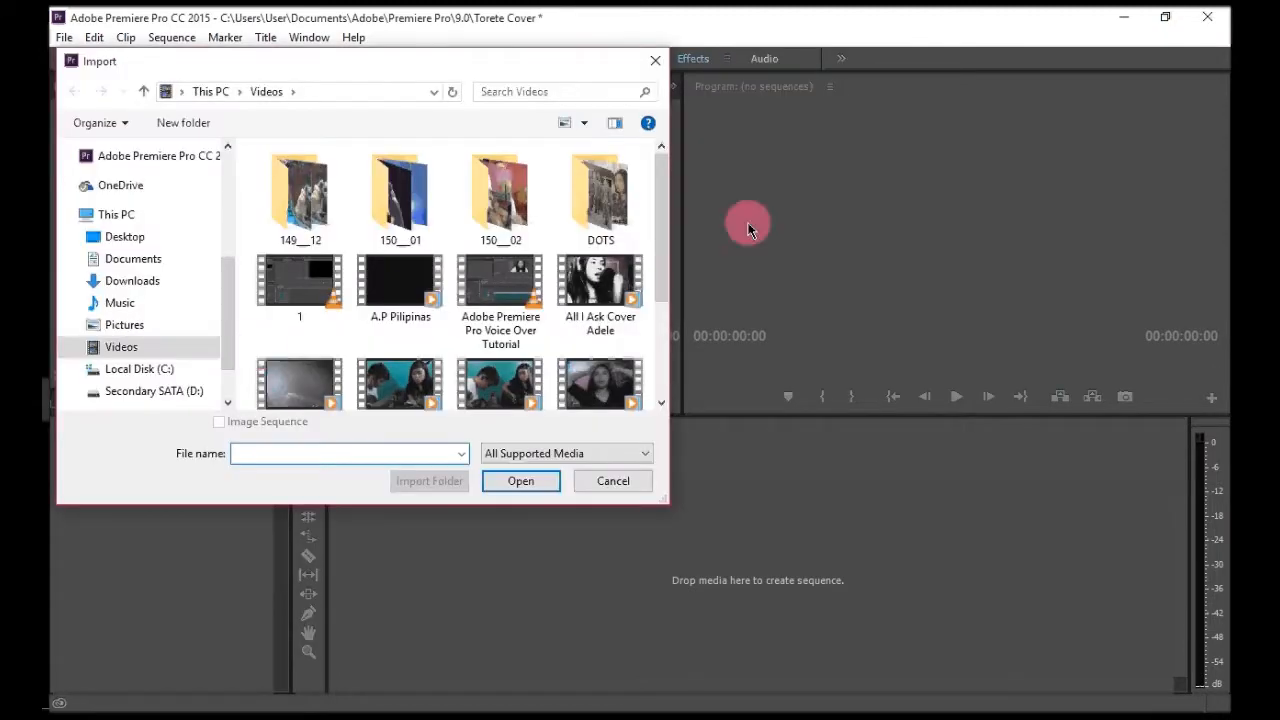
scroll("down", 3)
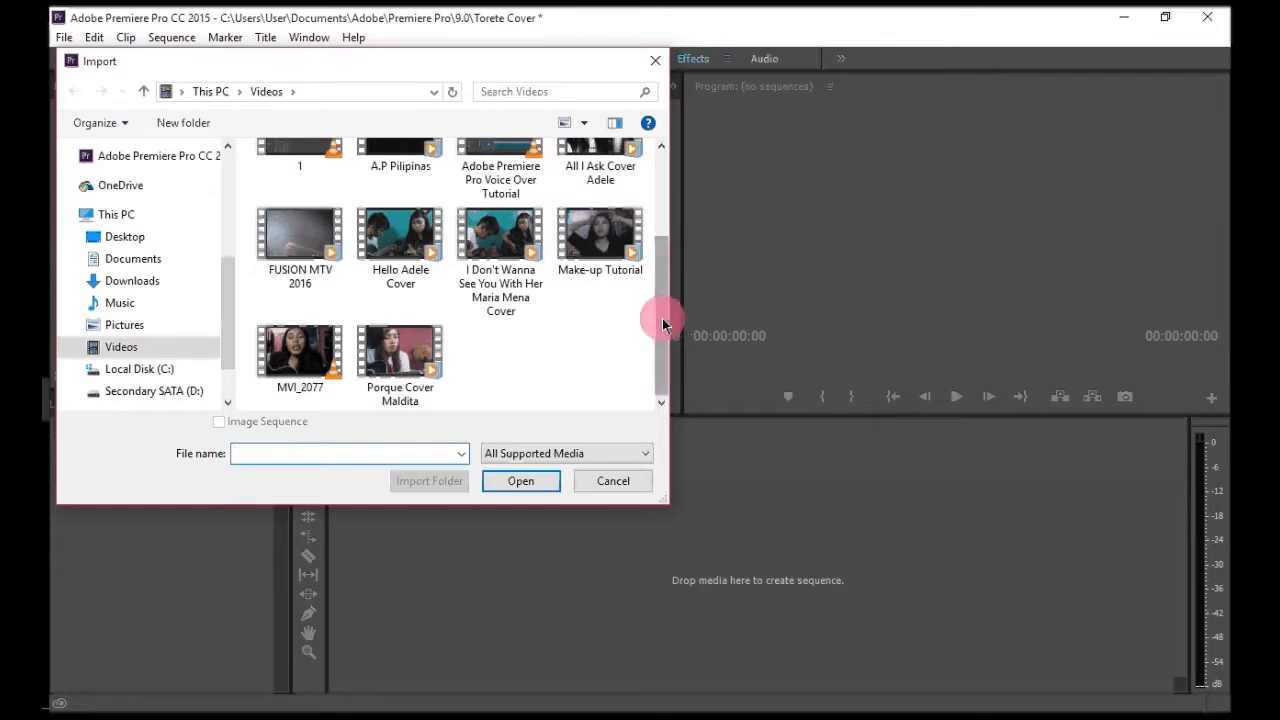
left_click(299, 345)
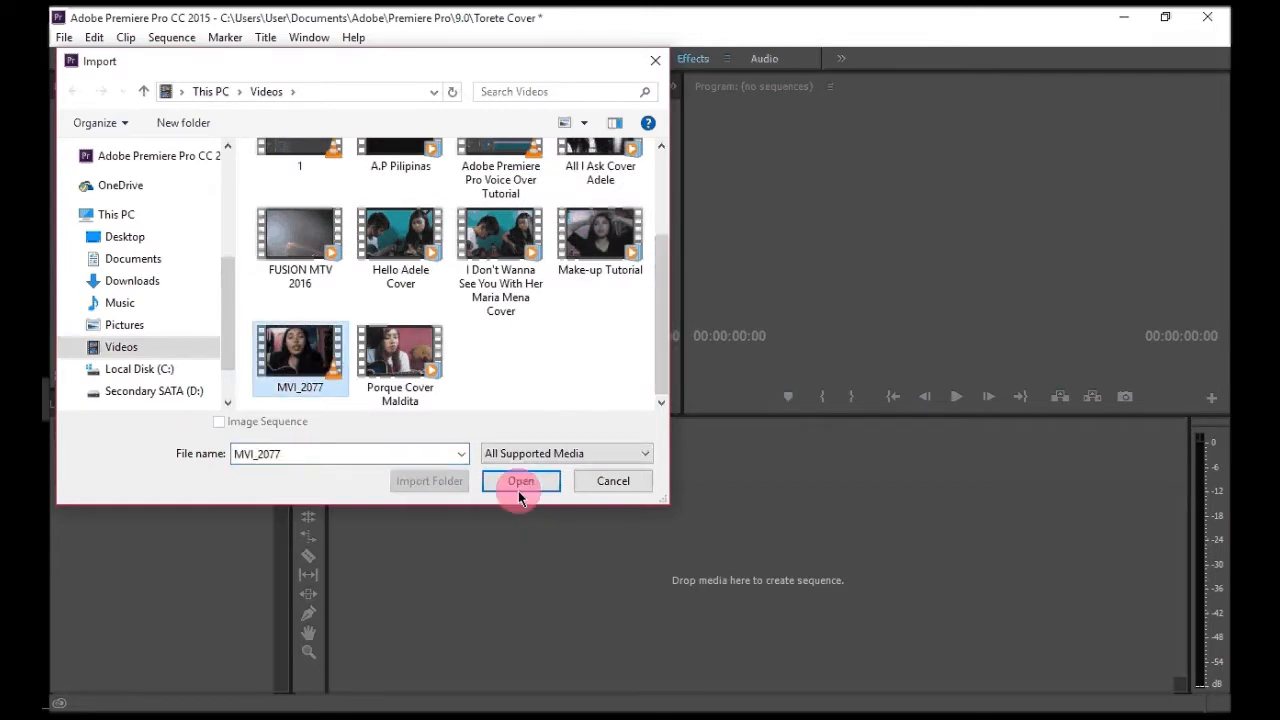
left_click(520, 481)
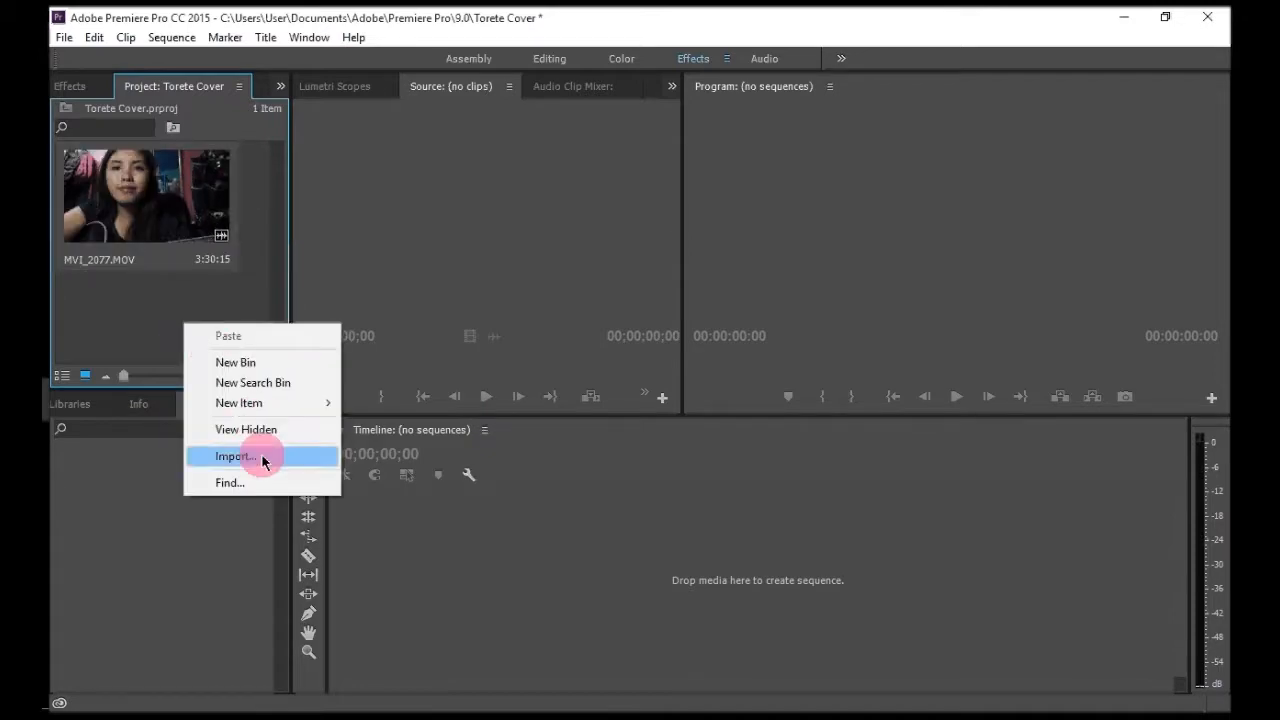
- Import the Torete.wav song from the Downloads folder into the project
left_click(234, 456)
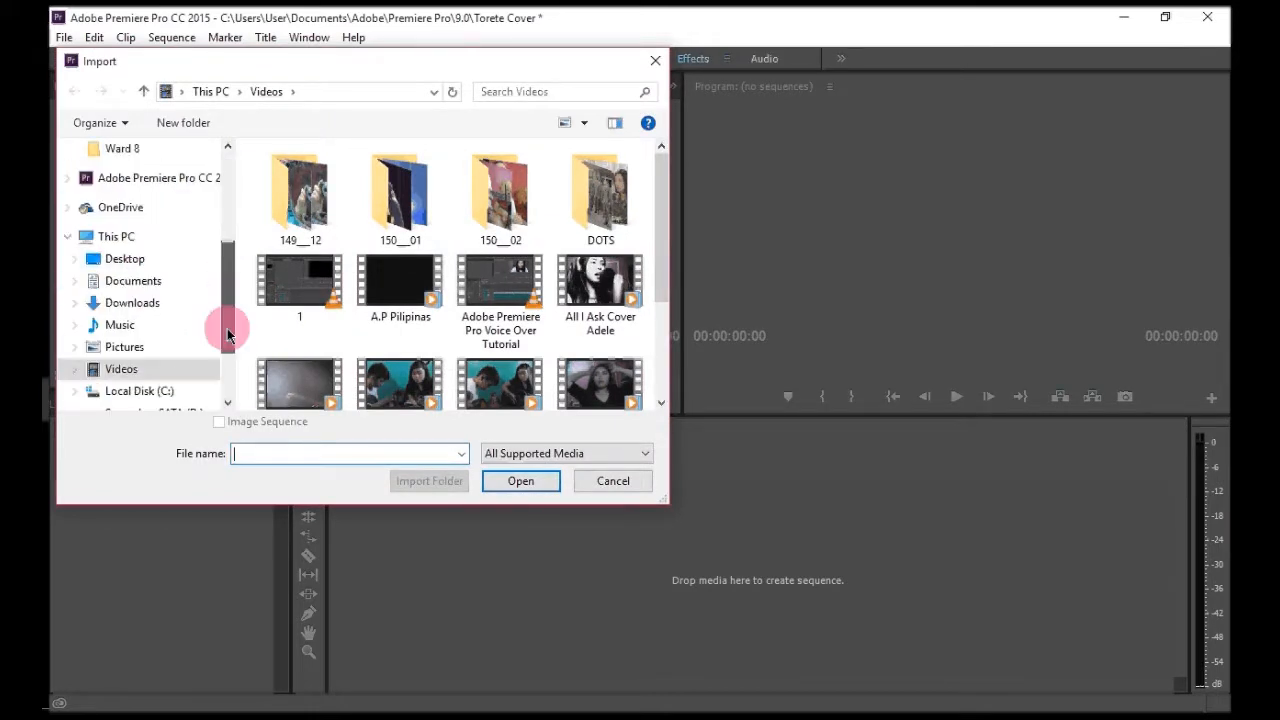
scroll("down", 3)
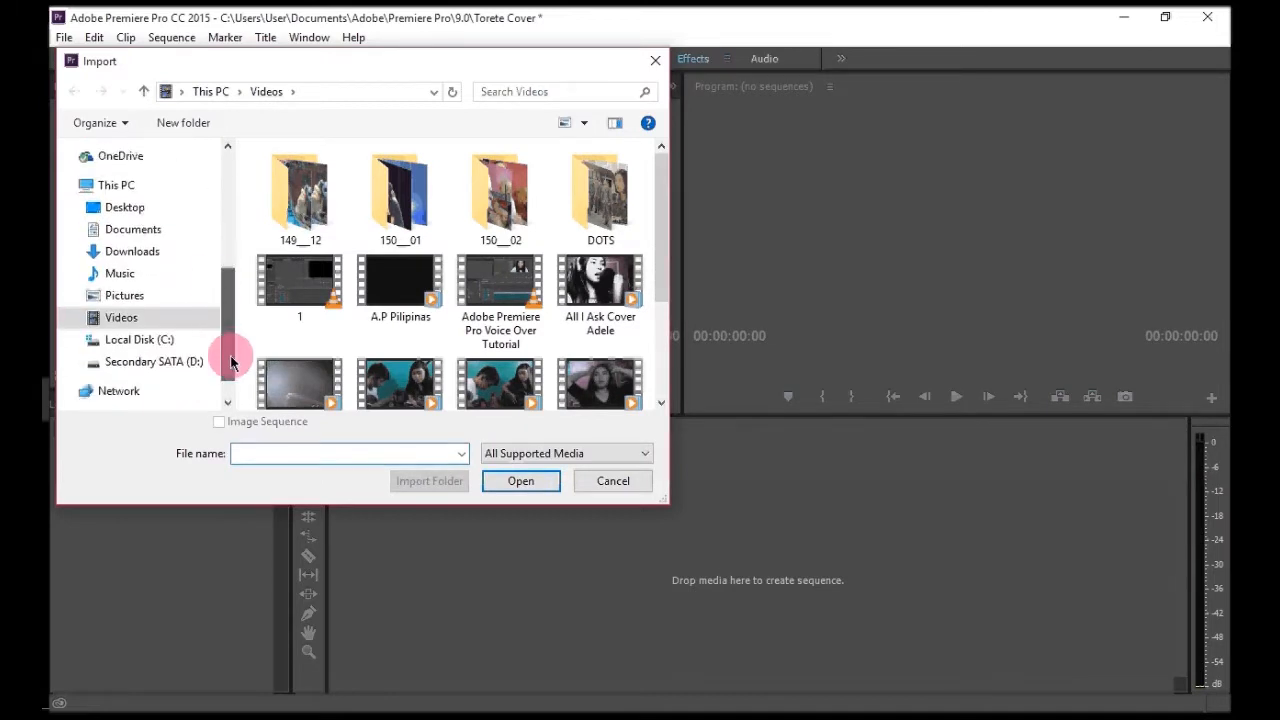
left_click(132, 251)
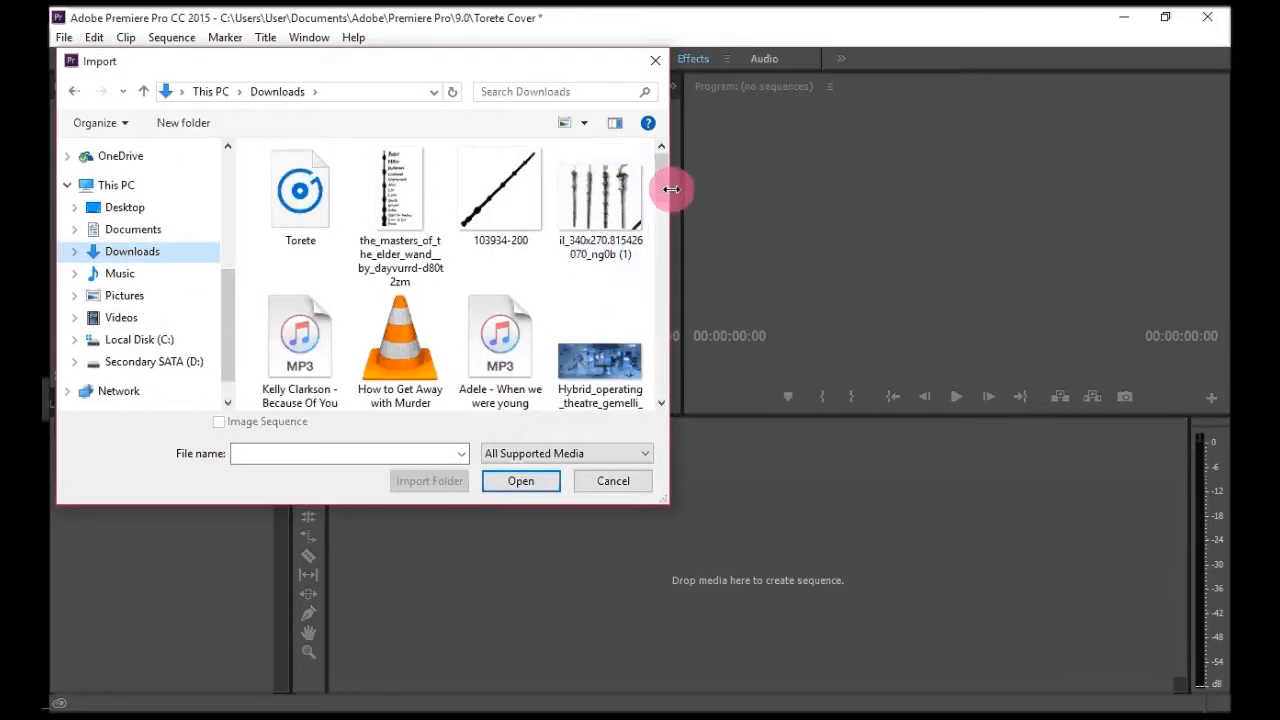
mouse_move(660, 185)
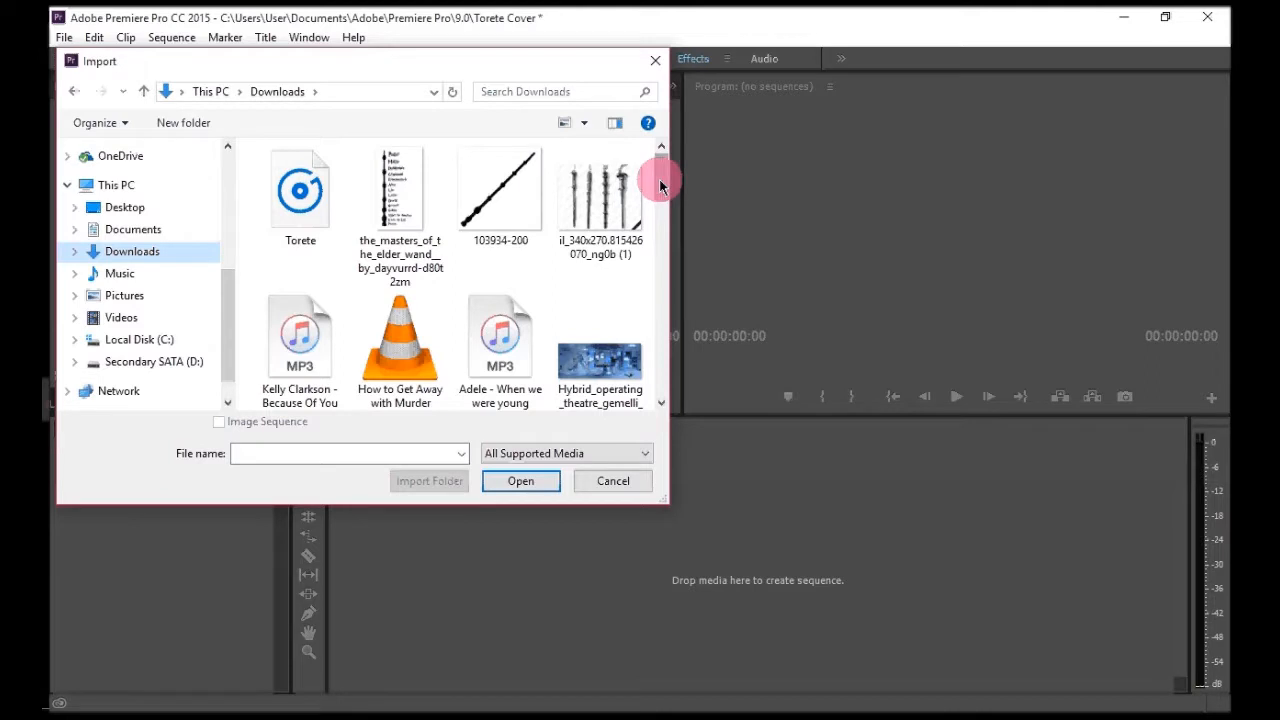
left_click(299, 190)
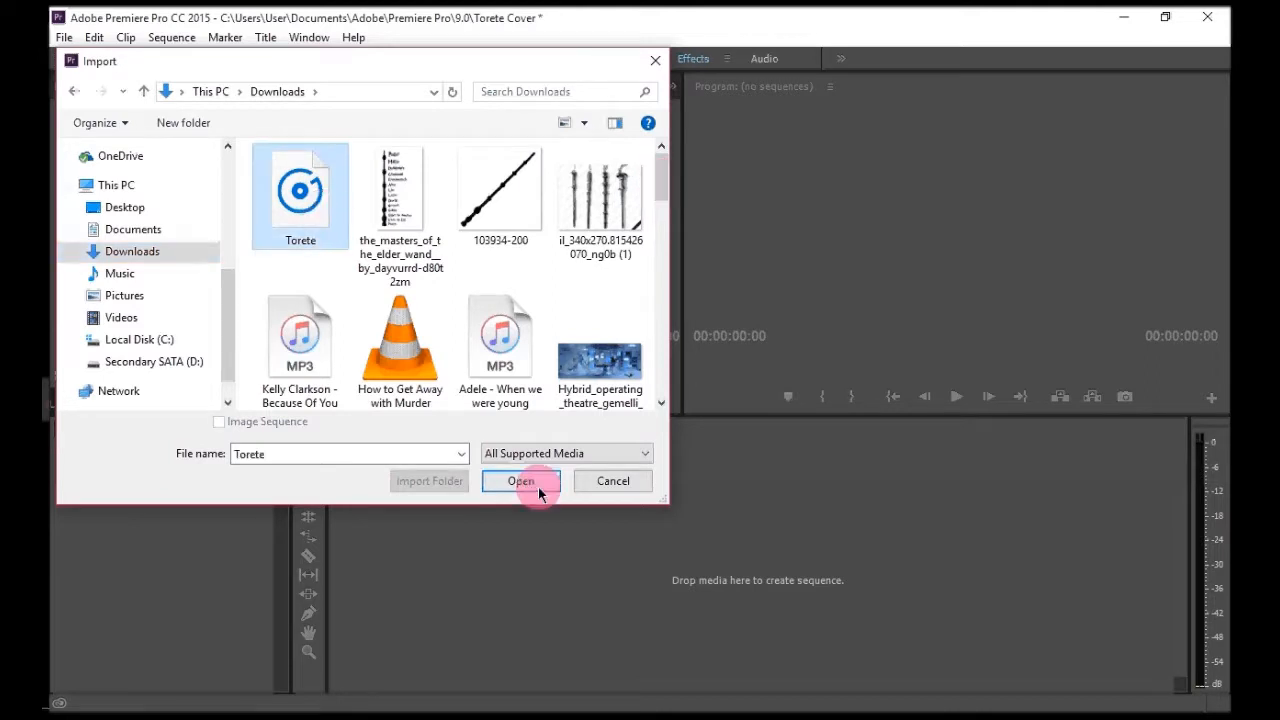
left_click(520, 481)
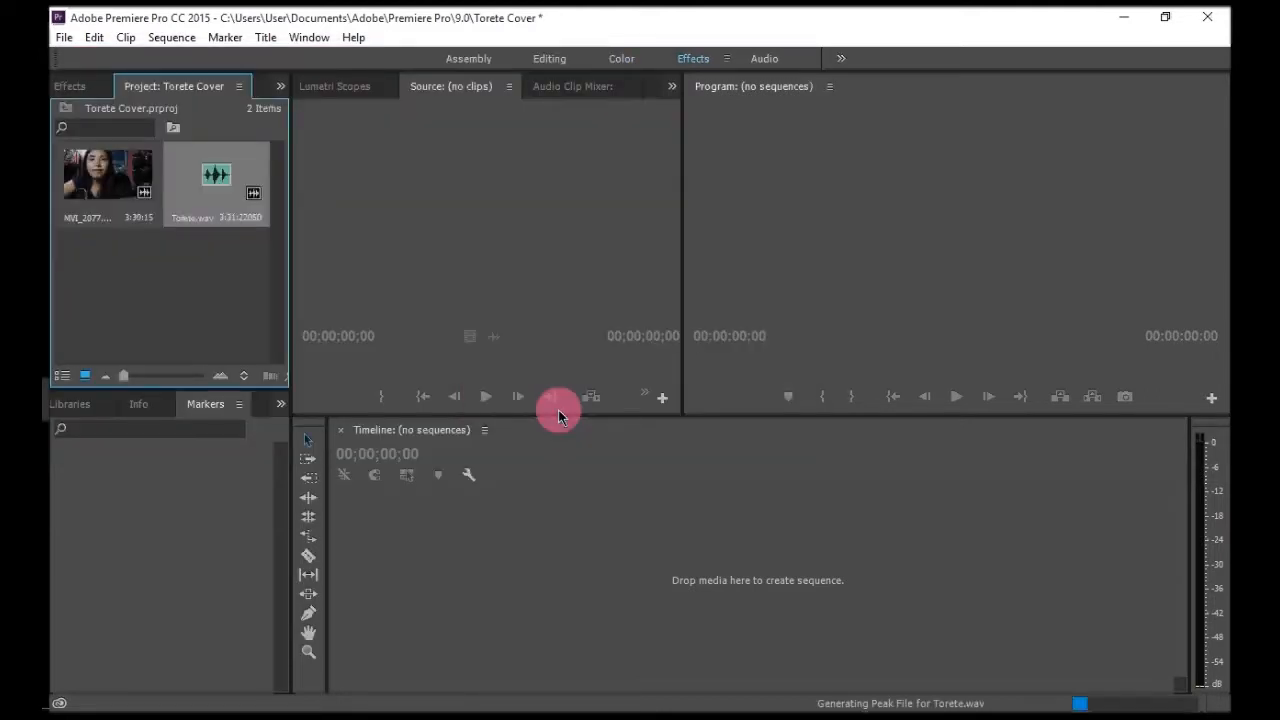
mouse_move(198, 280)
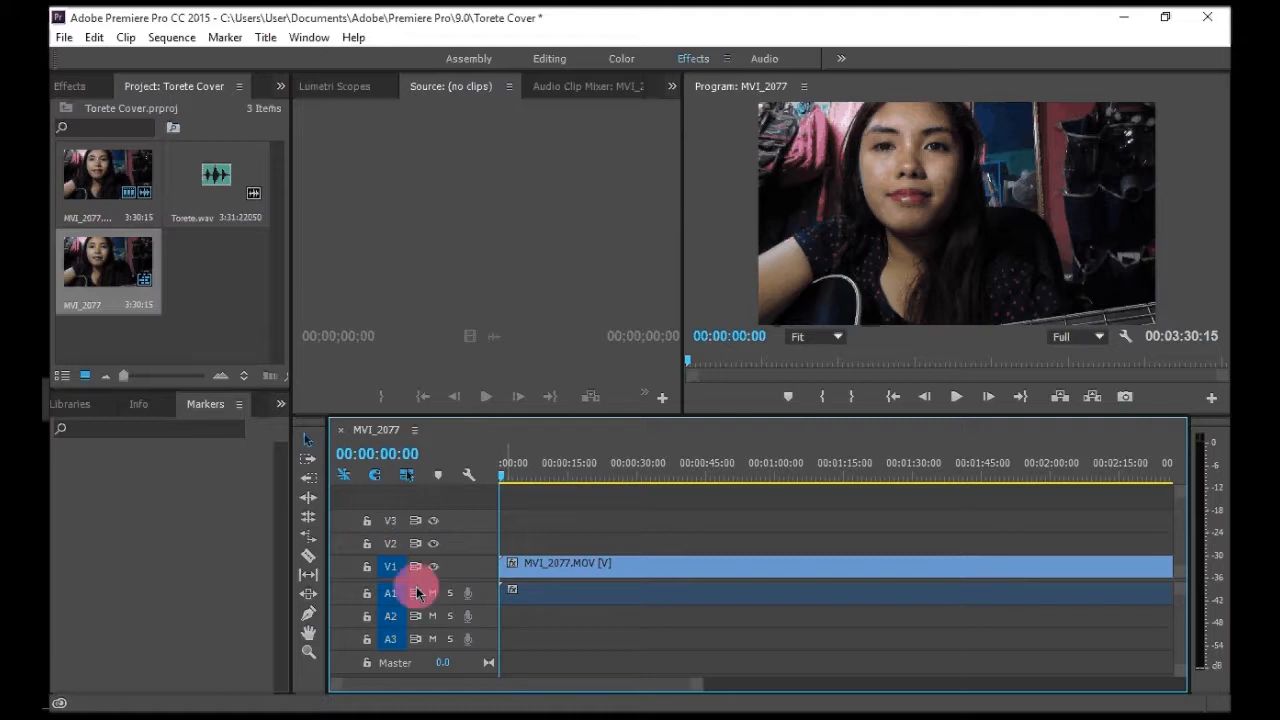
- Create the MVI_2077 sequence by placing MVI_2077.MOV on the Timeline
left_click(390, 566)
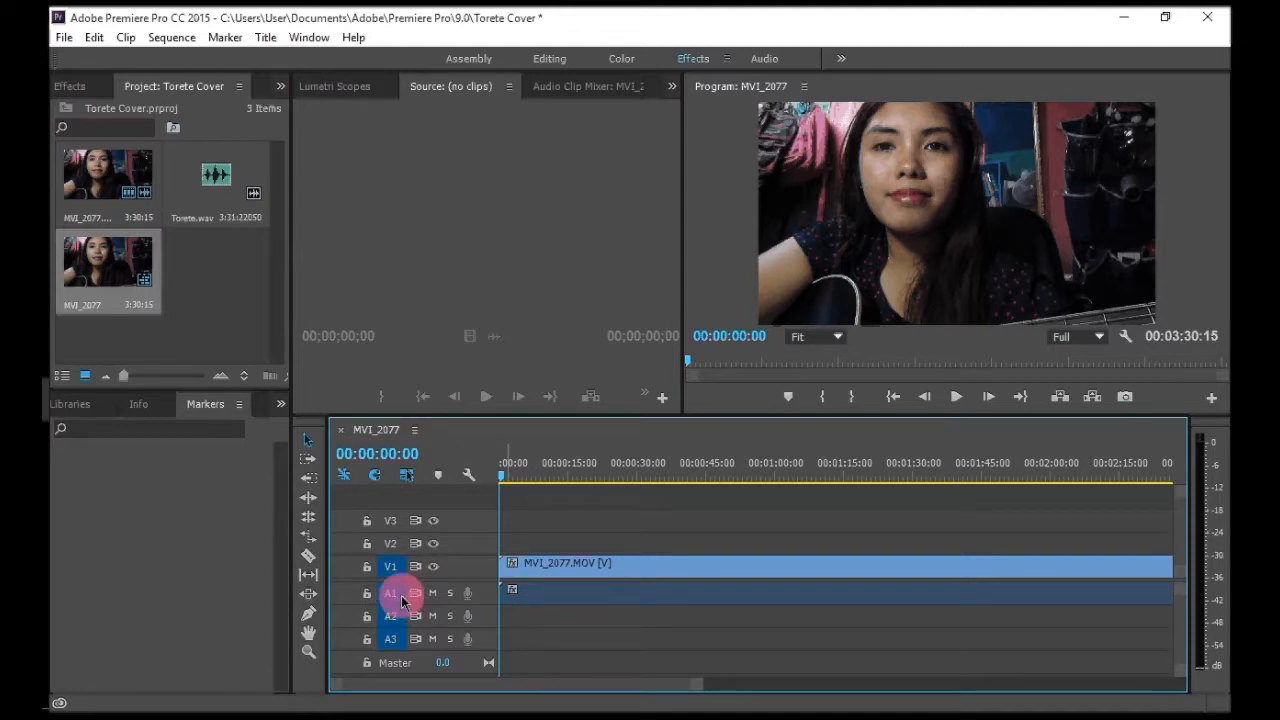
mouse_move(428, 595)
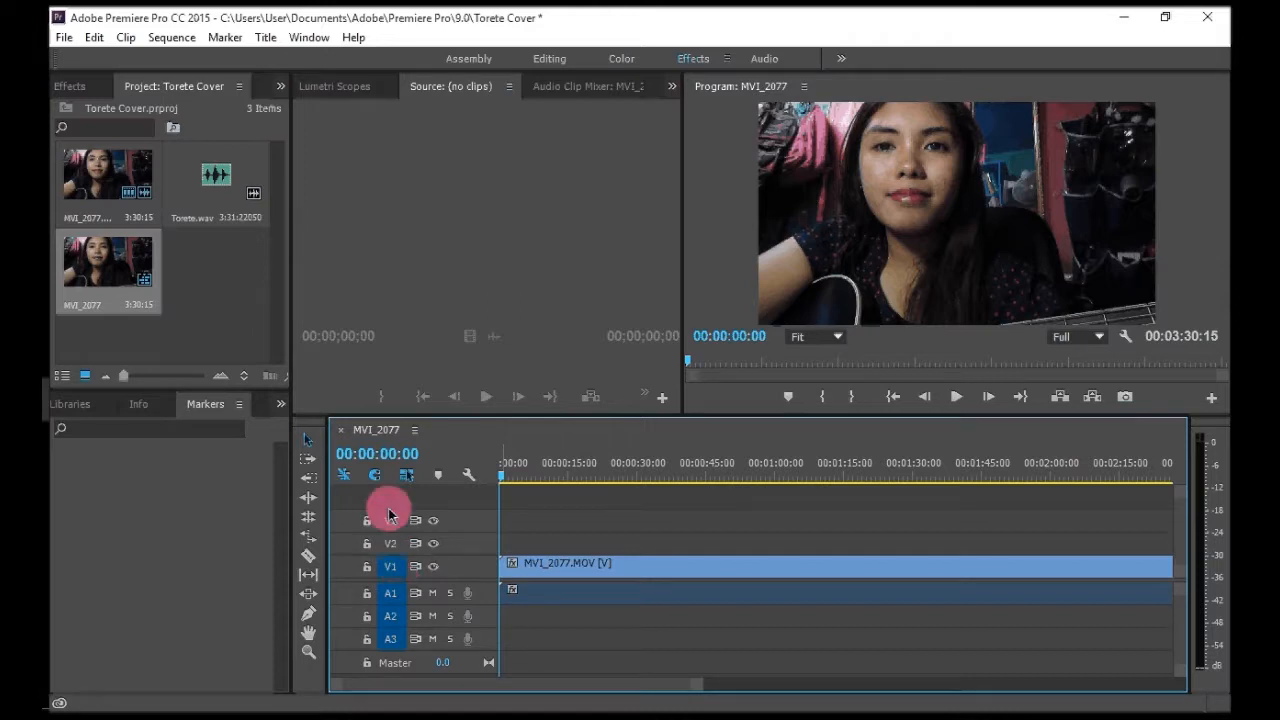
mouse_move(395, 526)
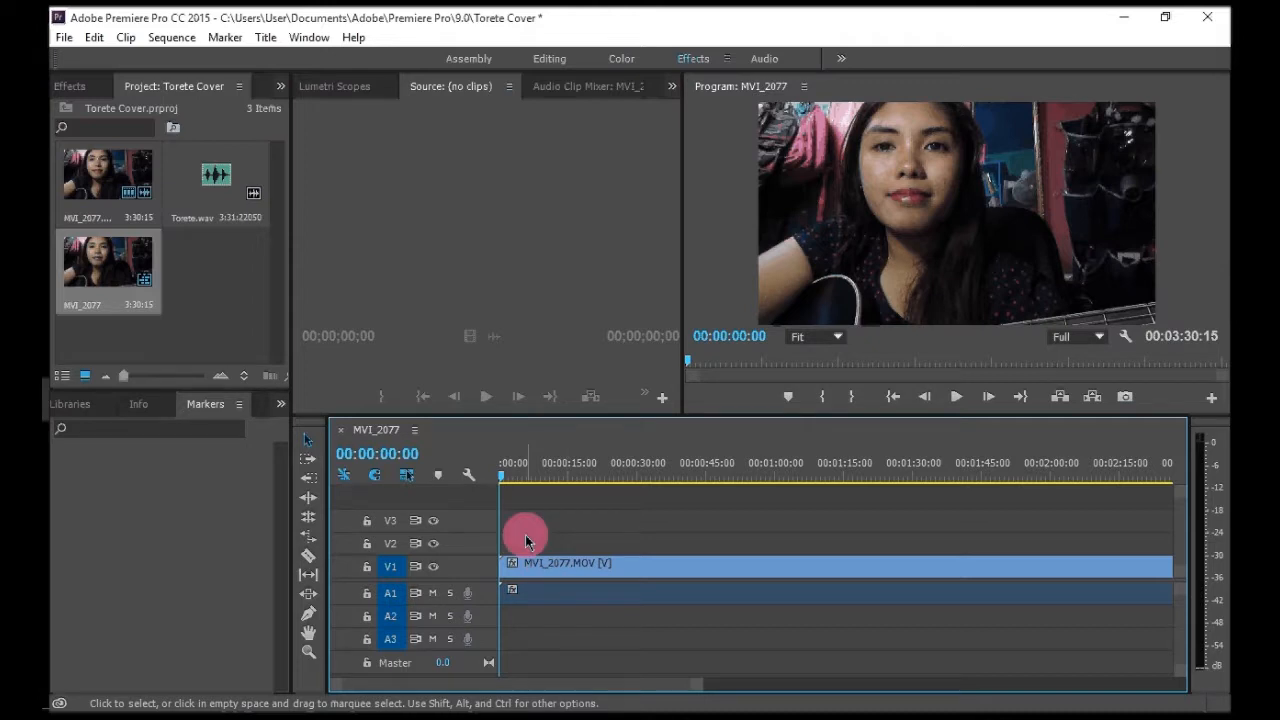
mouse_move(535, 548)
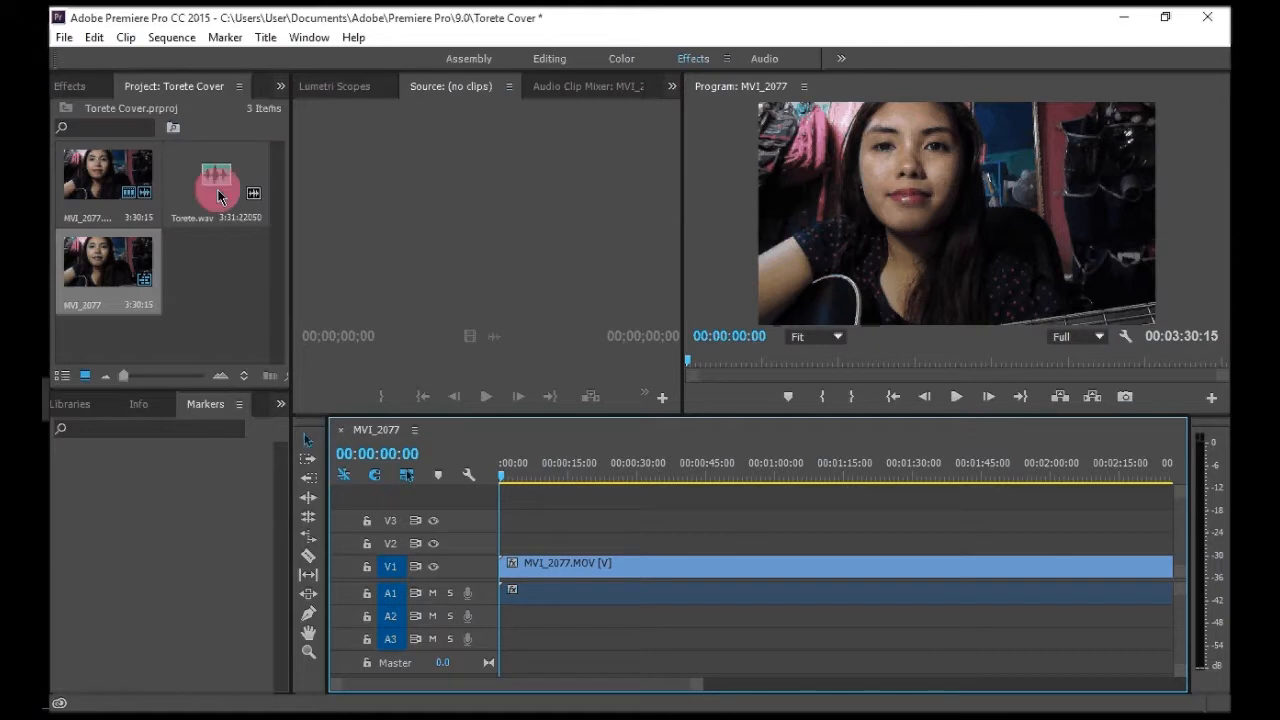
- Place Torete.wav on audio track A2 beneath the video clip
left_click(218, 180)
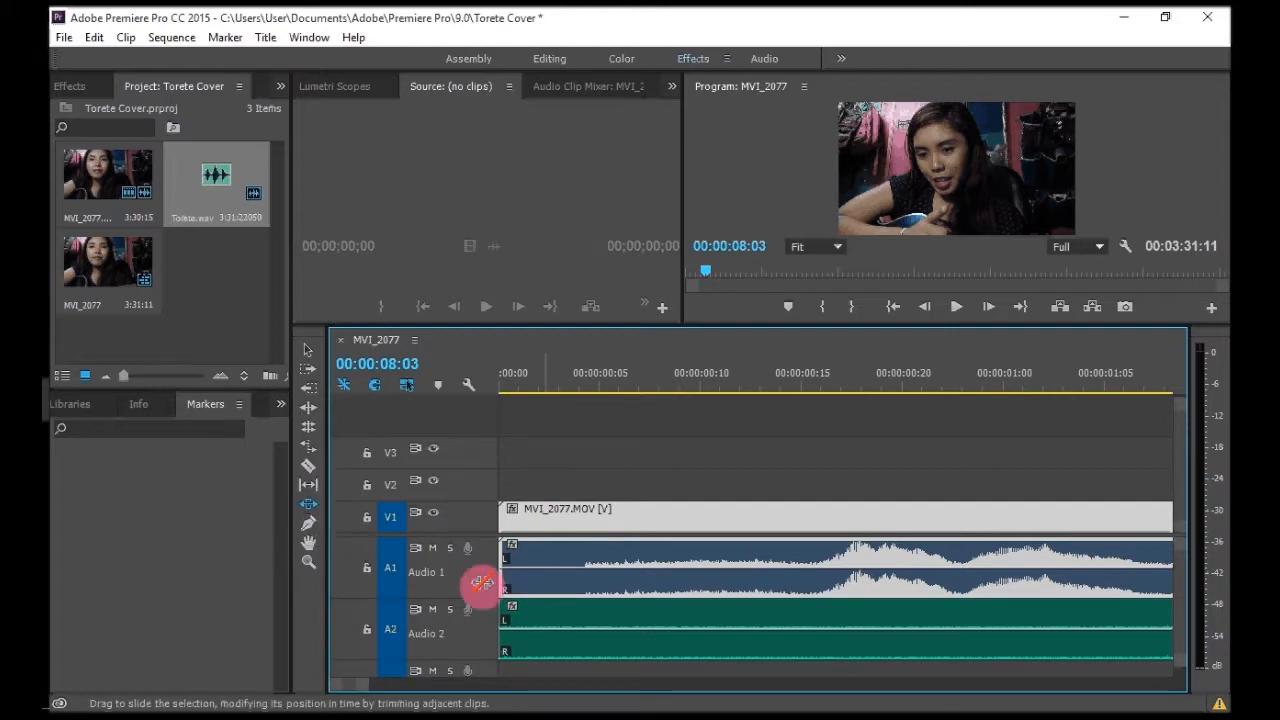
mouse_move(348, 683)
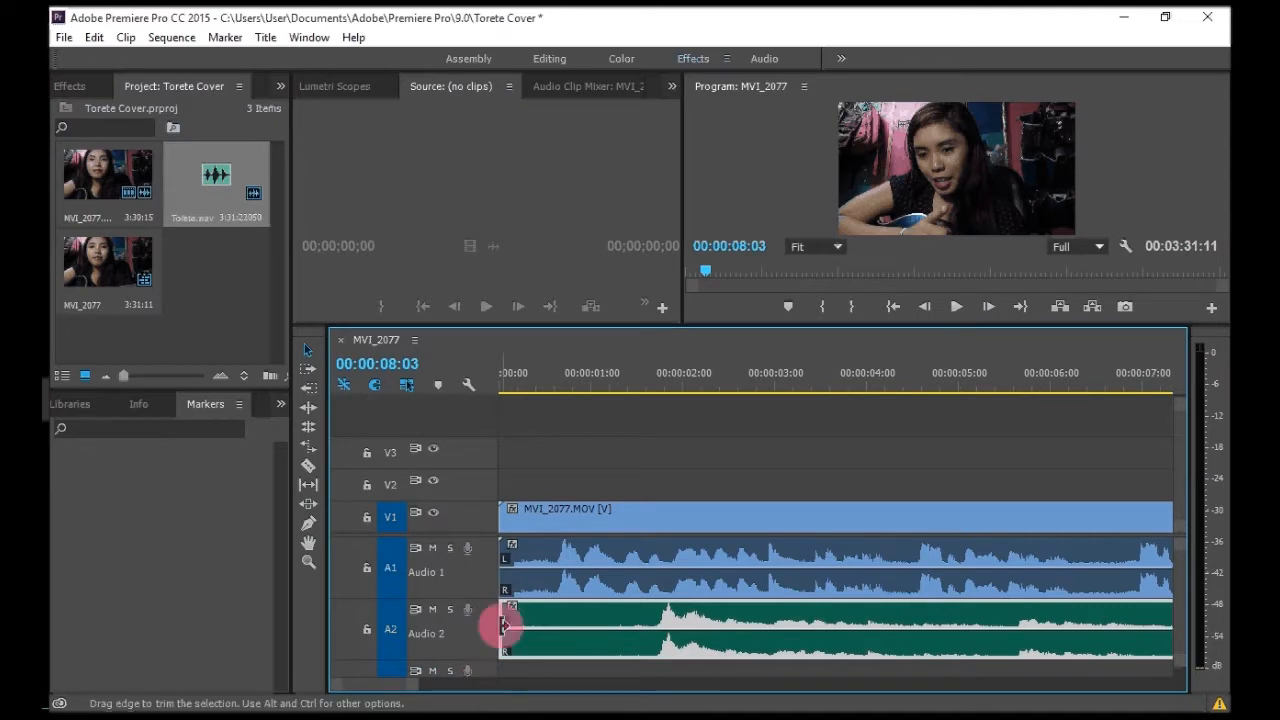
- Trim Torete.wav's opening to its first loud note and slide it near the sequence start
left_click_drag(500, 628, 547, 628)
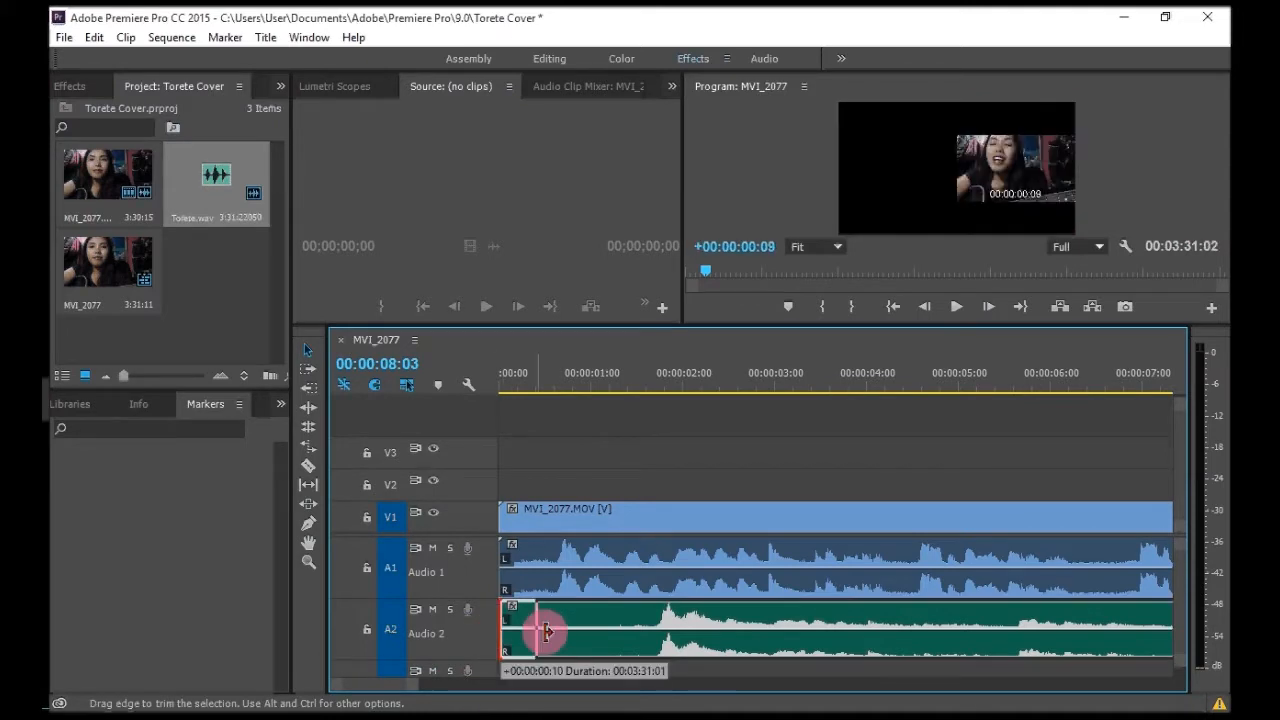
left_click_drag(548, 631, 535, 637)
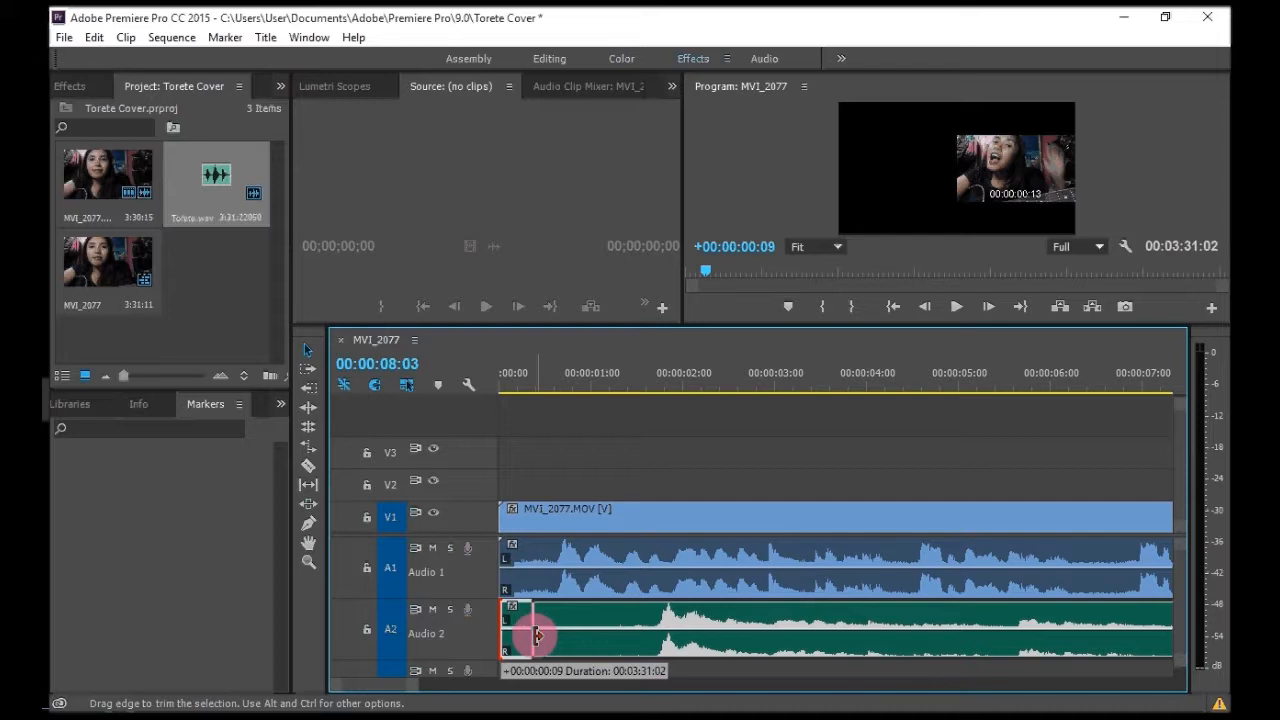
left_click_drag(535, 637, 640, 647)
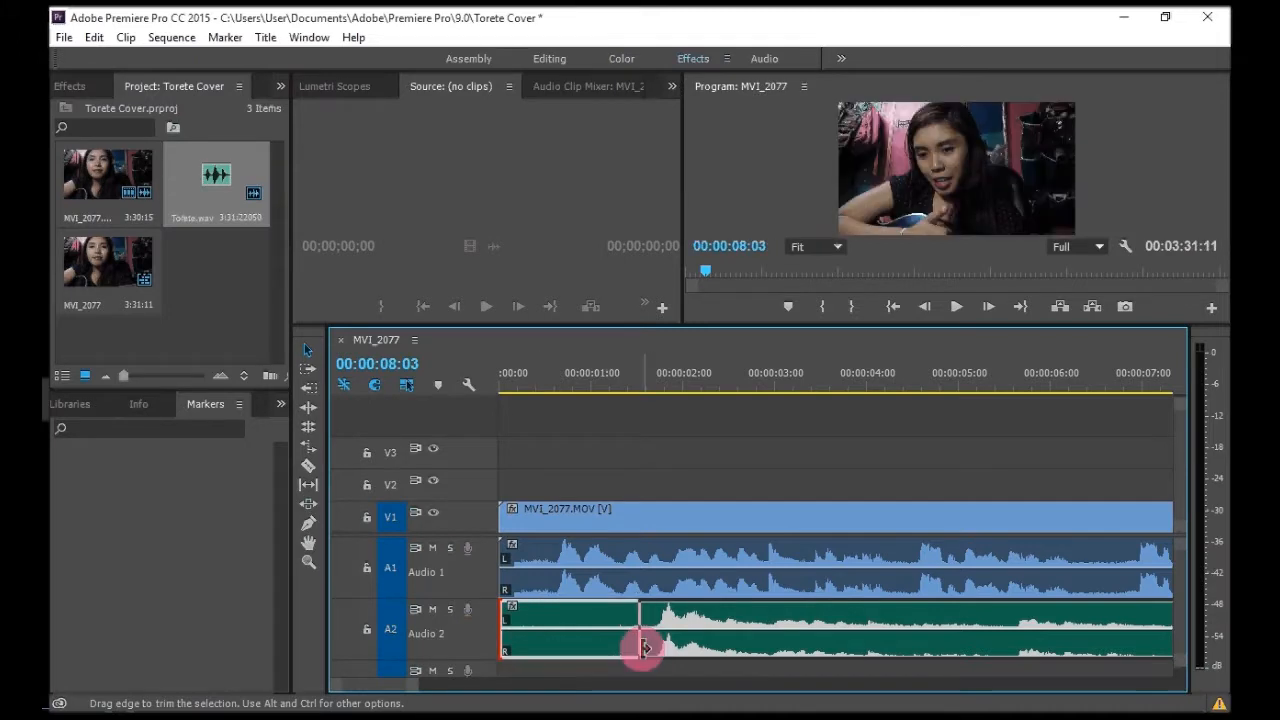
left_click_drag(640, 630, 765, 655)
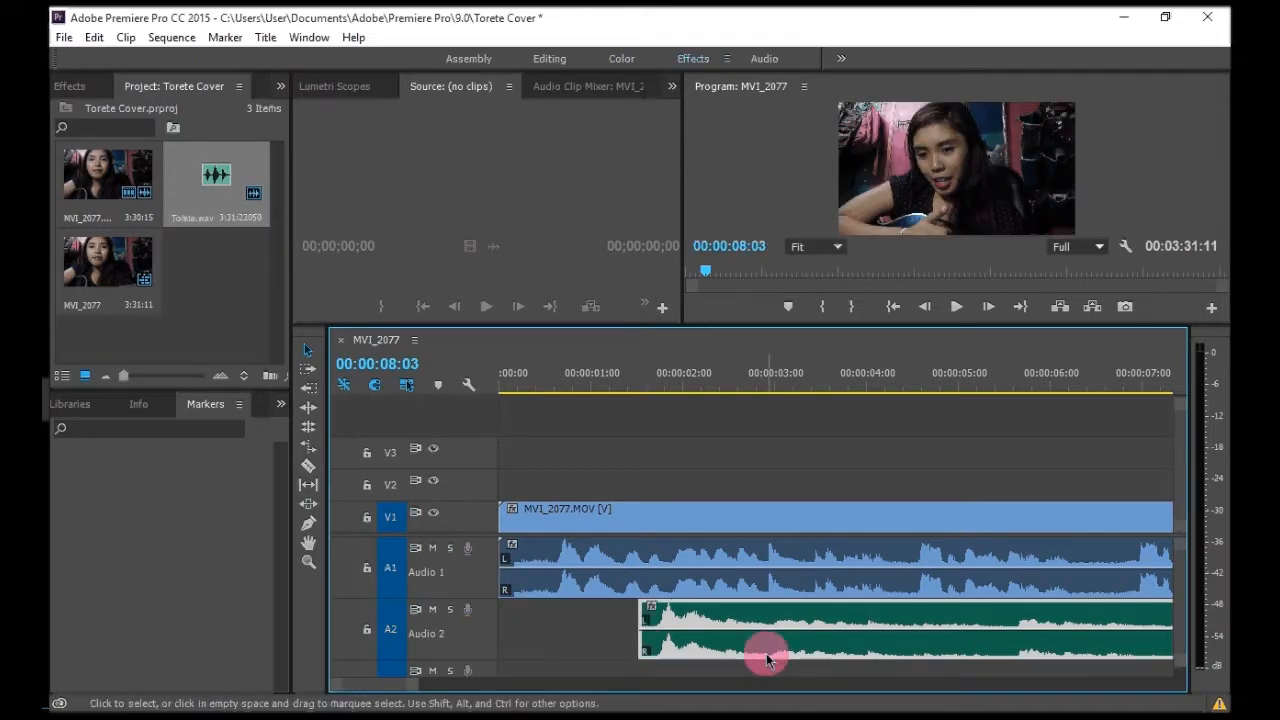
left_click_drag(765, 655, 645, 650)
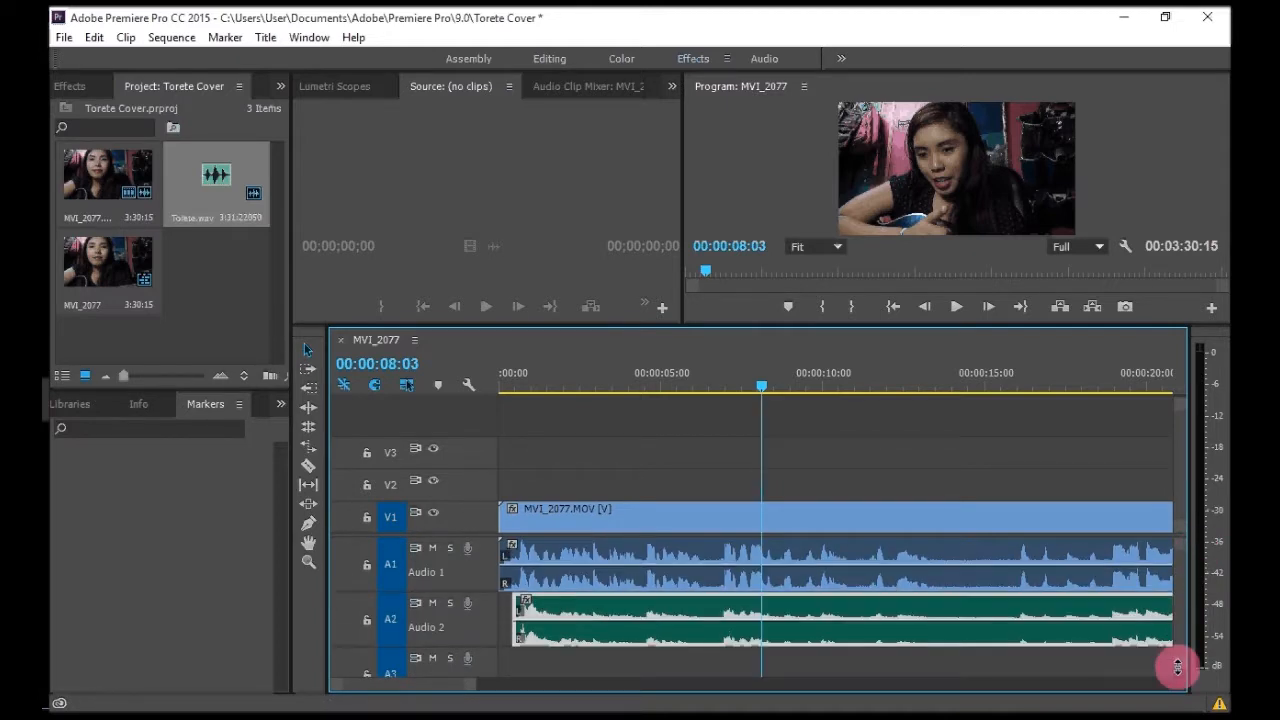
- Play the sequence from the start to check the song's sync
left_click(923, 308)
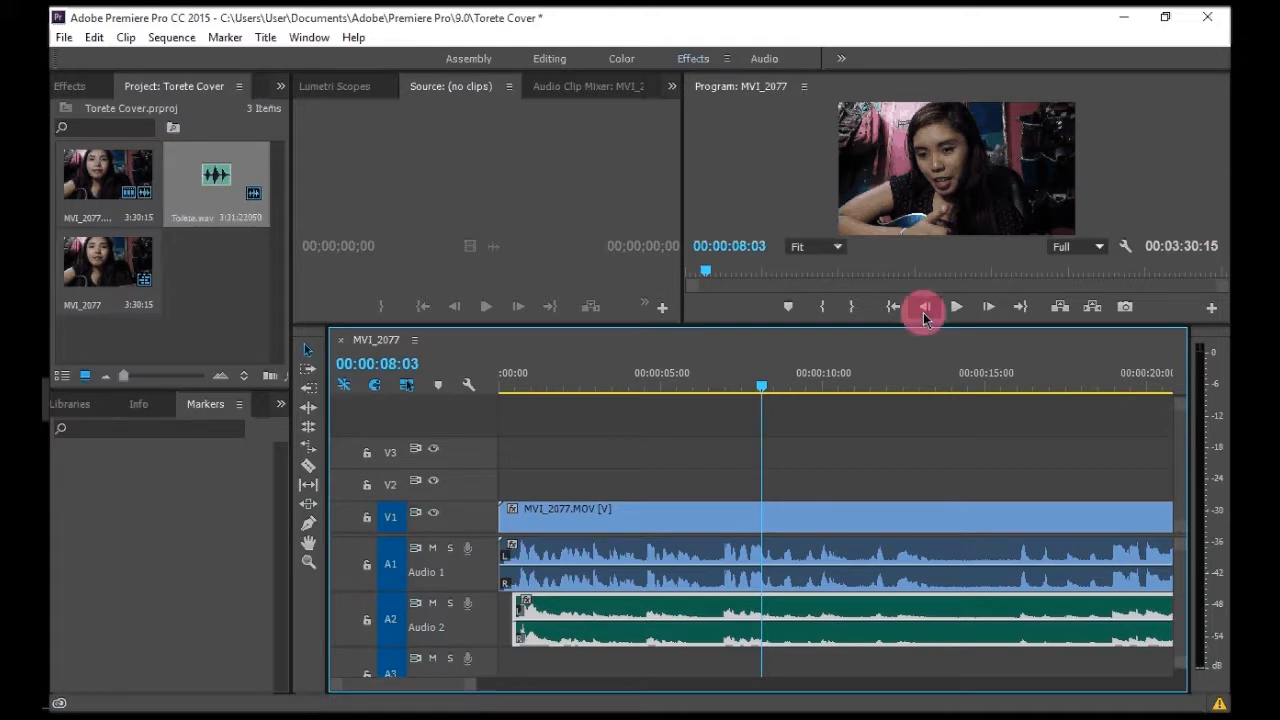
mouse_move(920, 307)
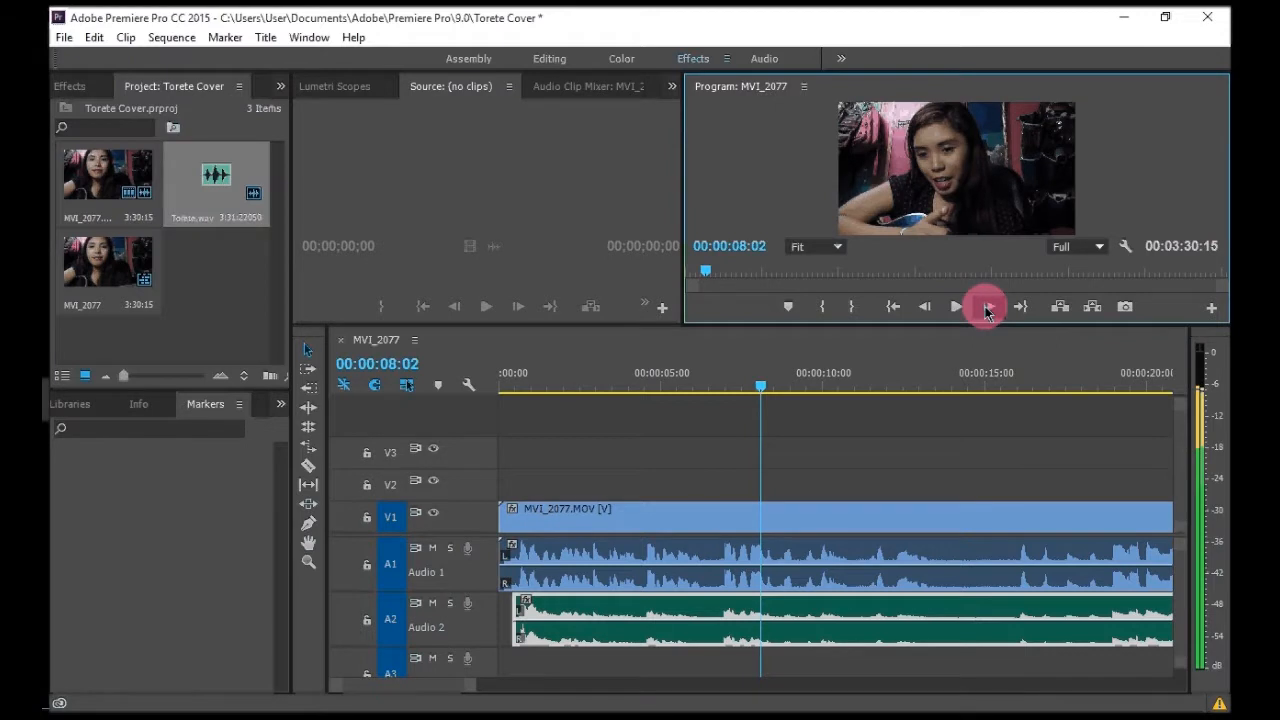
left_click(893, 306)
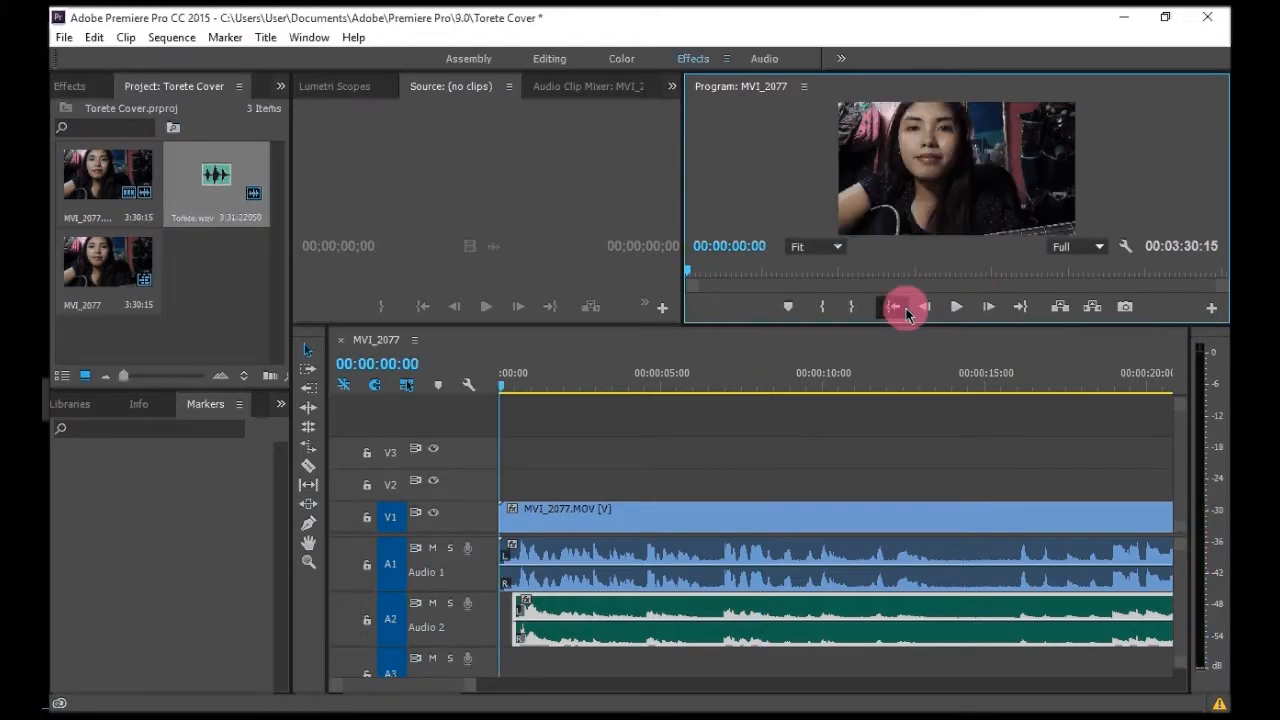
left_click(951, 307)
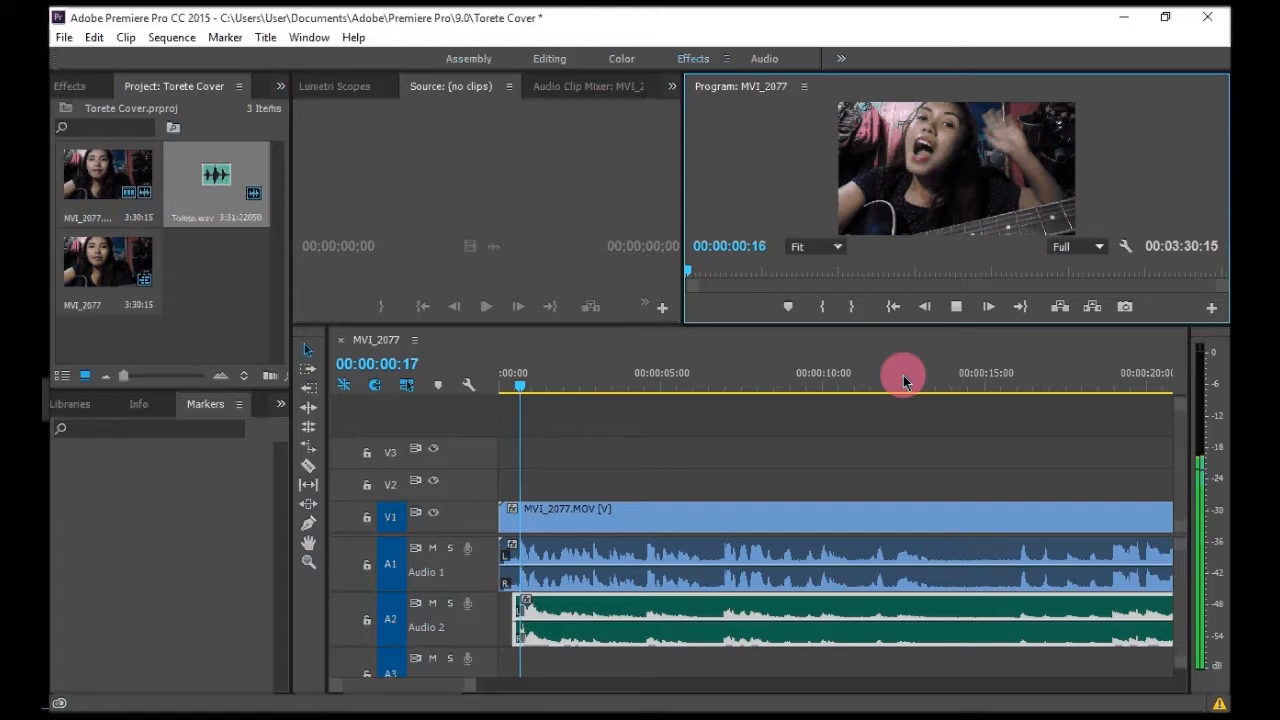
left_click(957, 307)
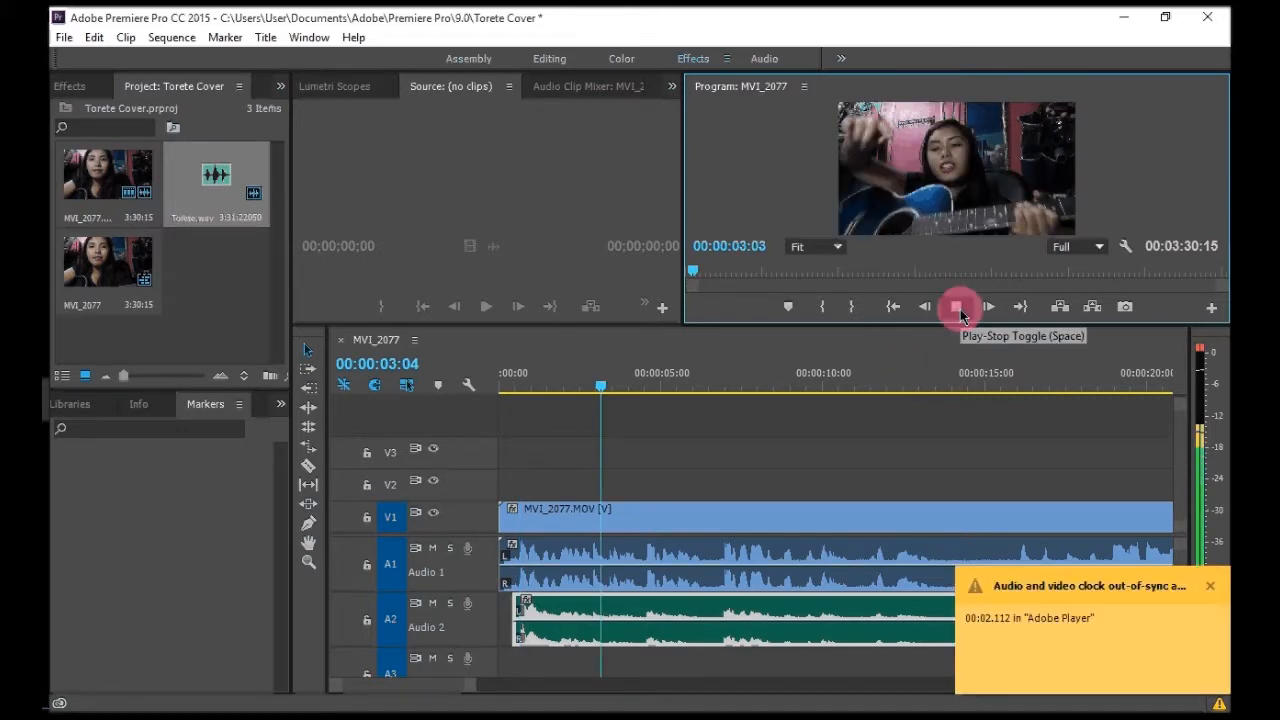
left_click(957, 306)
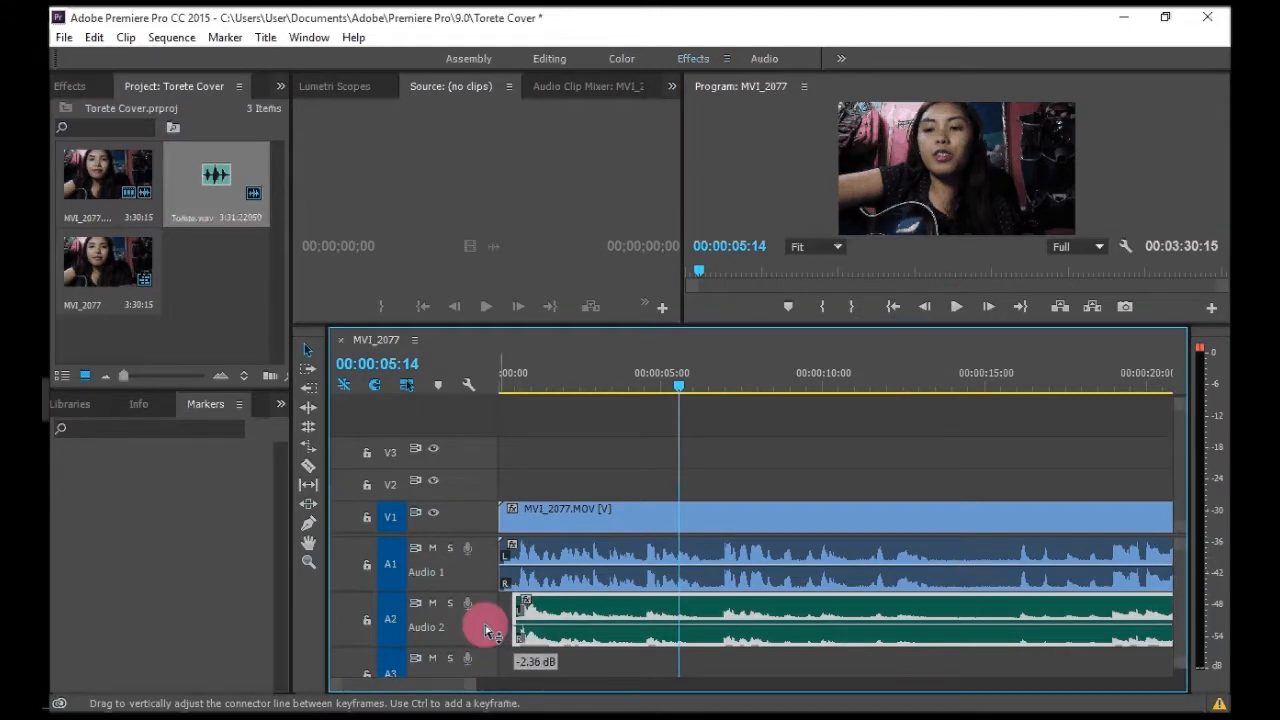
- Nudge the music clip to line up with the video and play back to check
left_click_drag(490, 625, 560, 622)
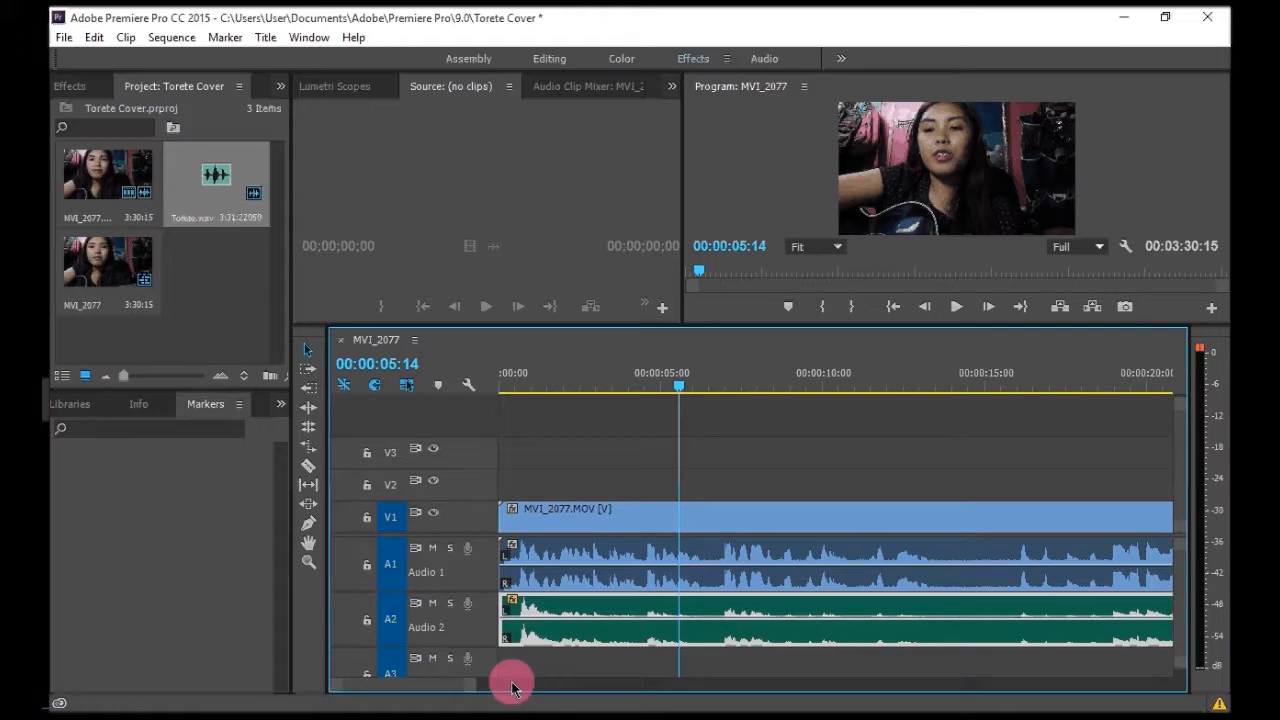
mouse_move(672, 523)
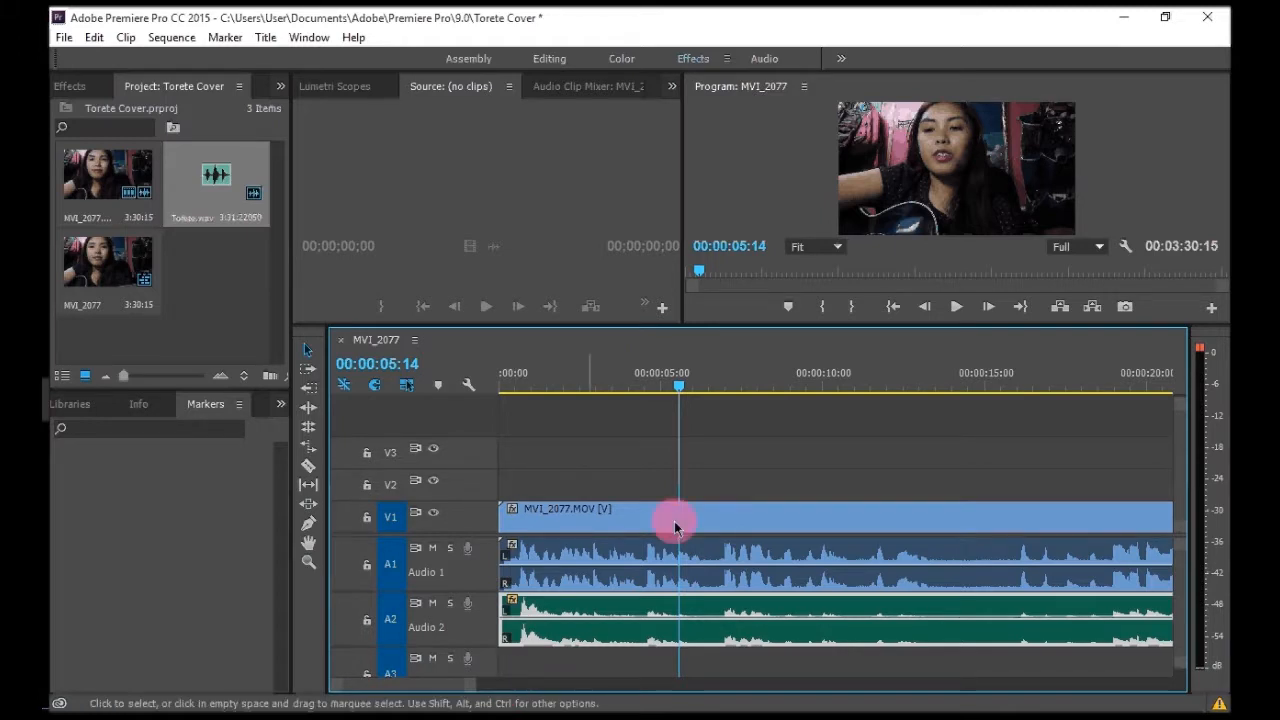
left_click(954, 307)
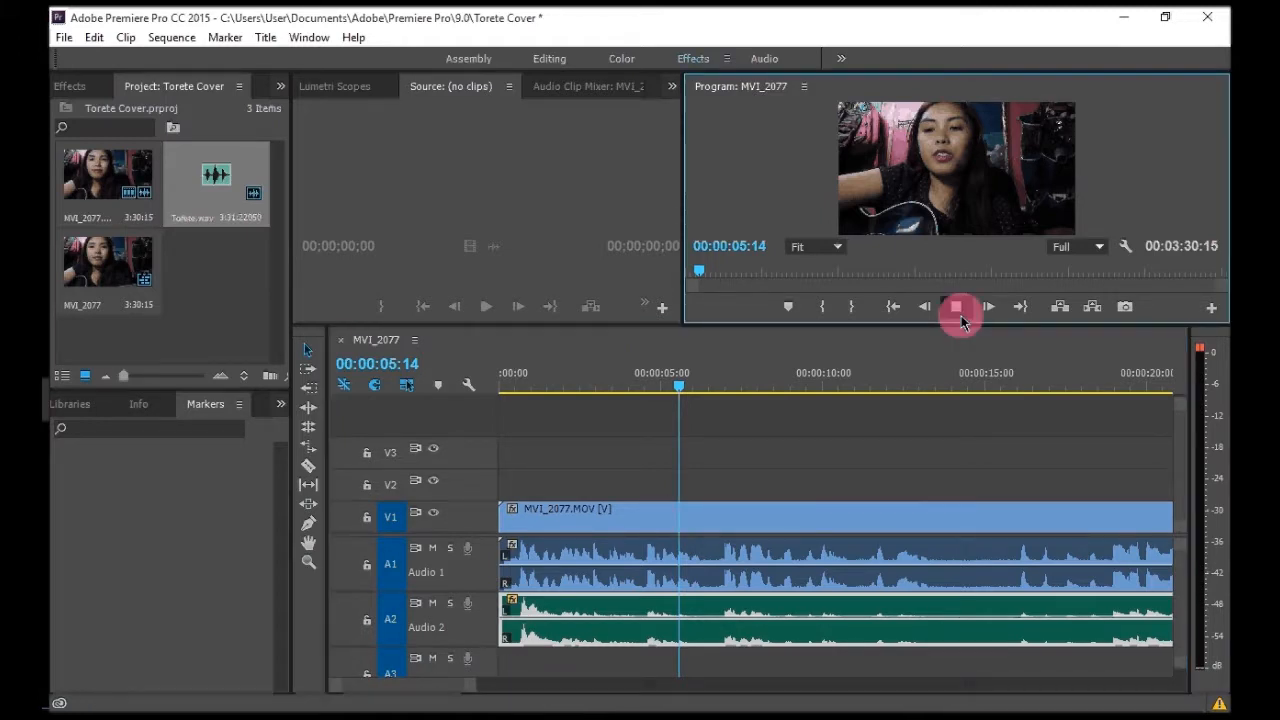
left_click(957, 307)
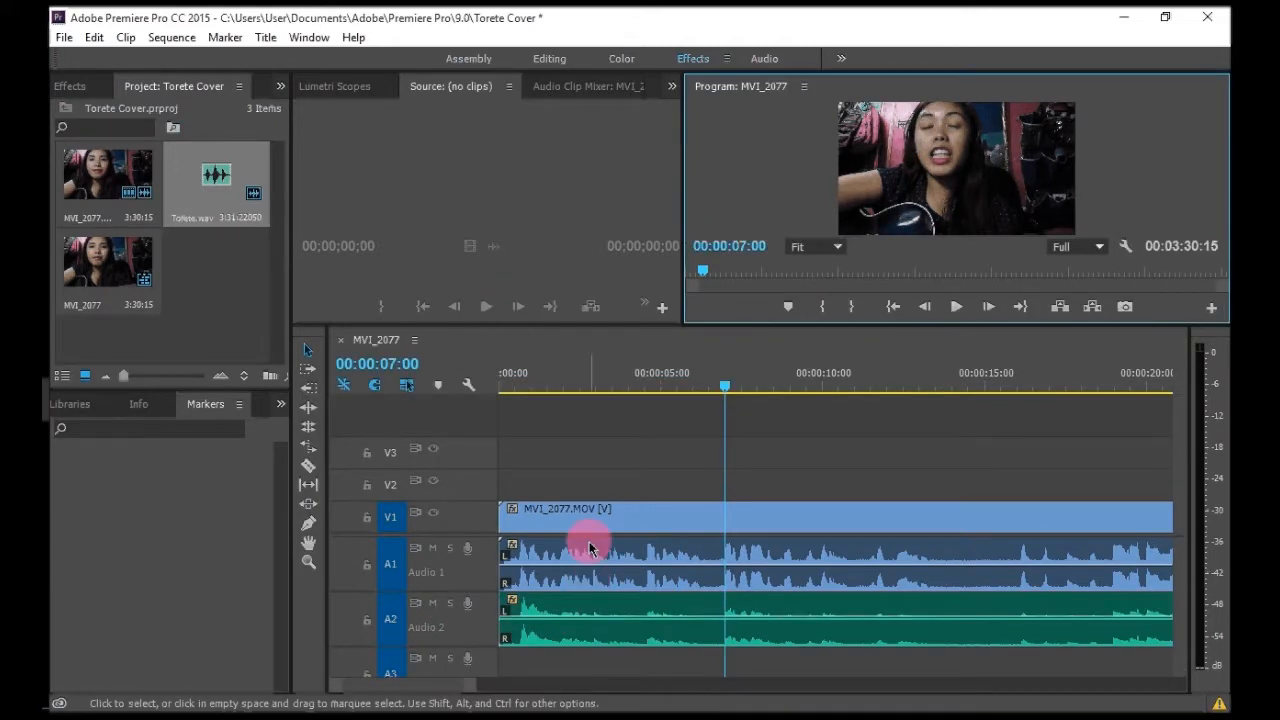
- Unlink MVI_2077.MOV and remove its camera audio from Audio 1
left_click(600, 517)
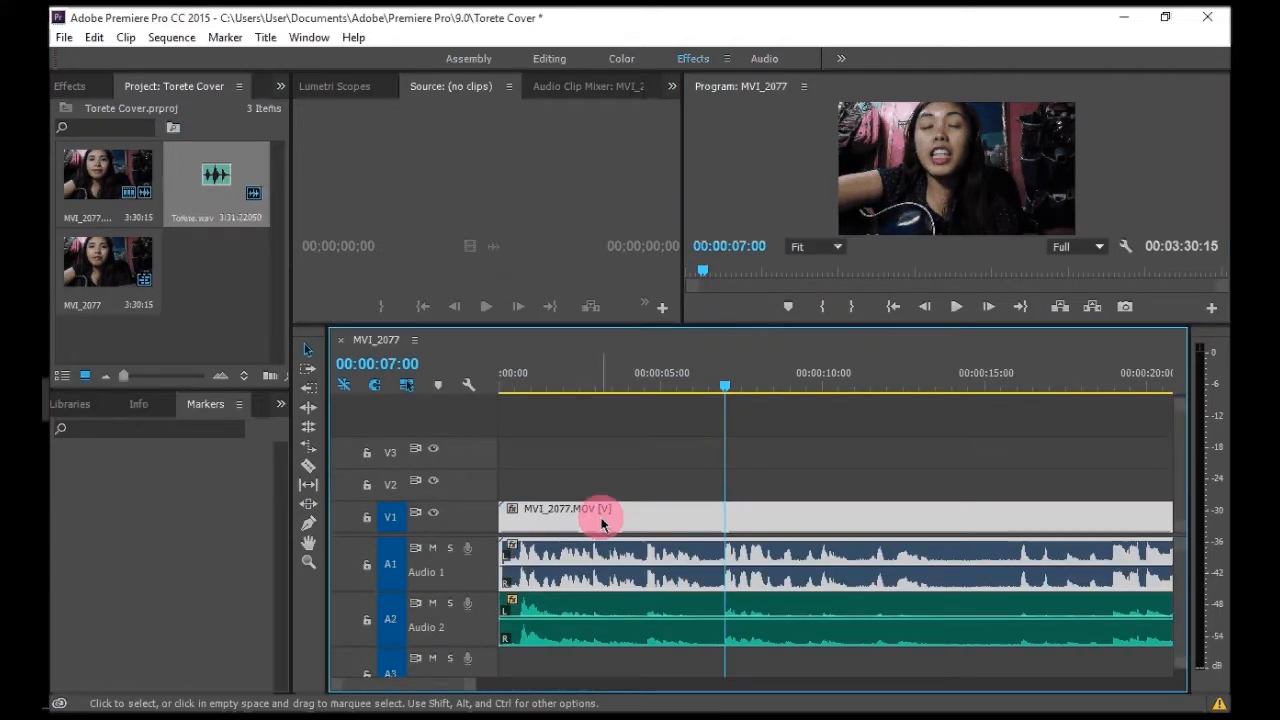
right_click(600, 522)
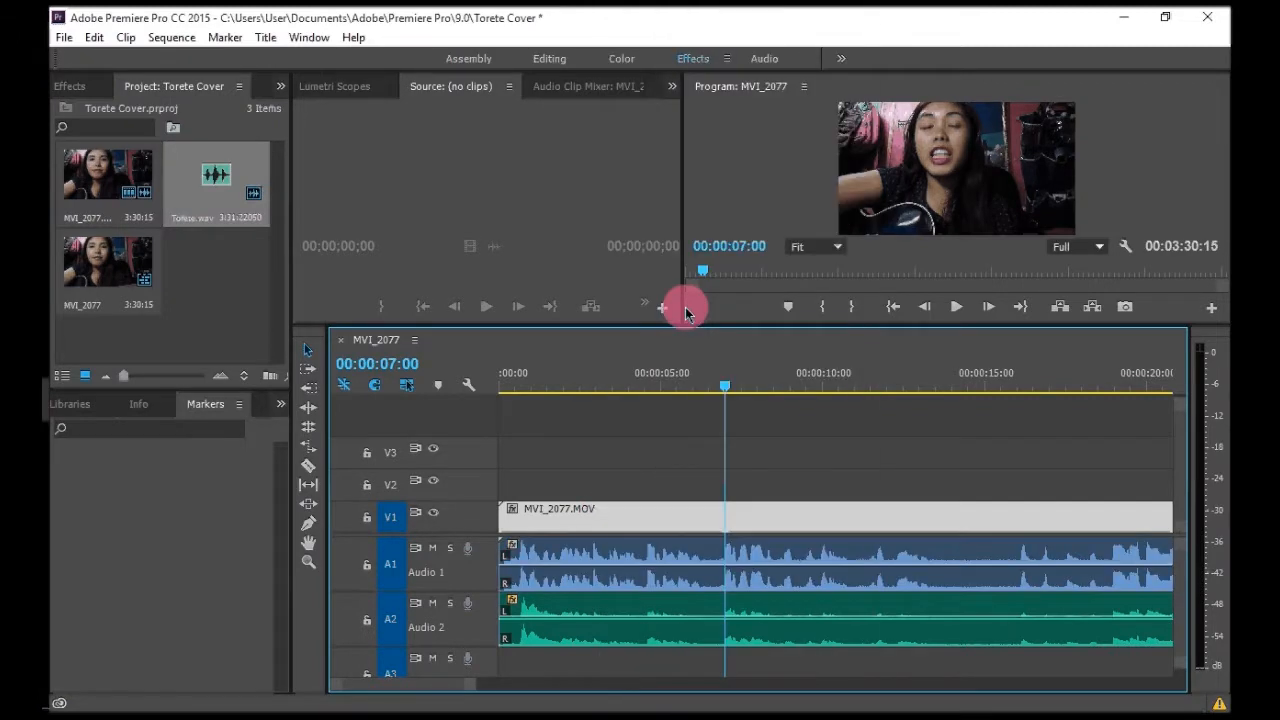
left_click(752, 562)
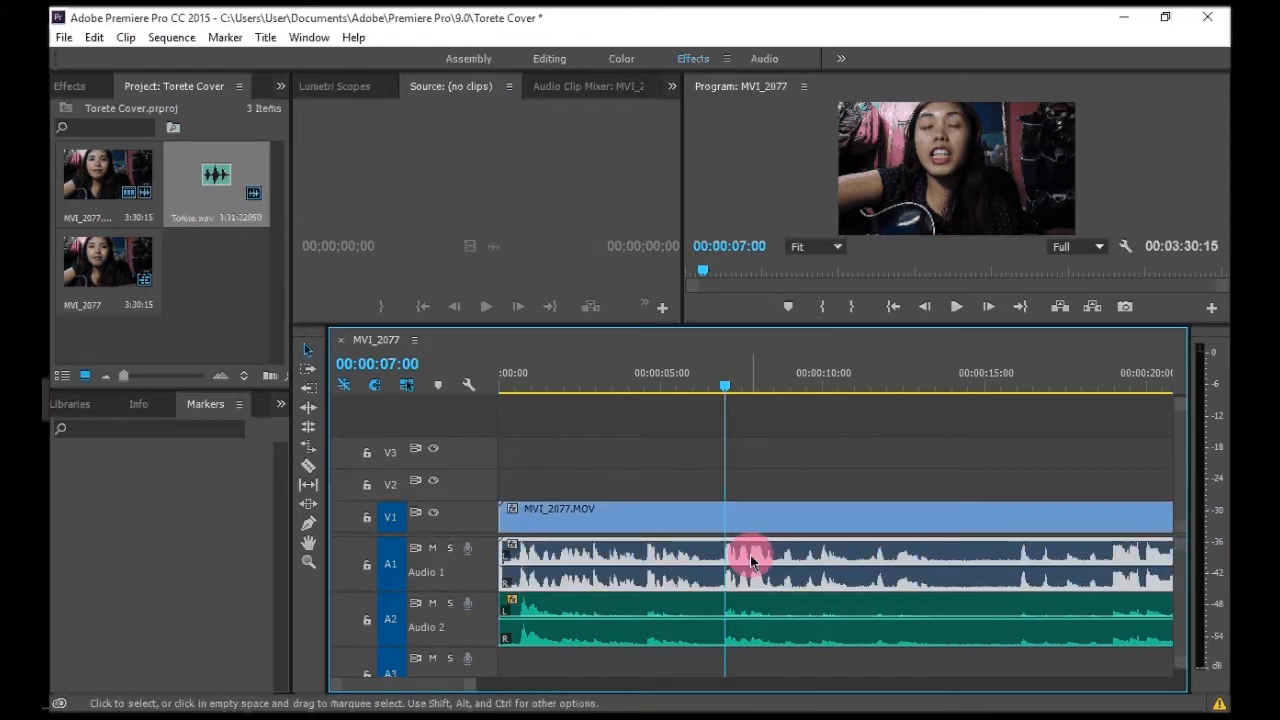
mouse_move(751, 560)
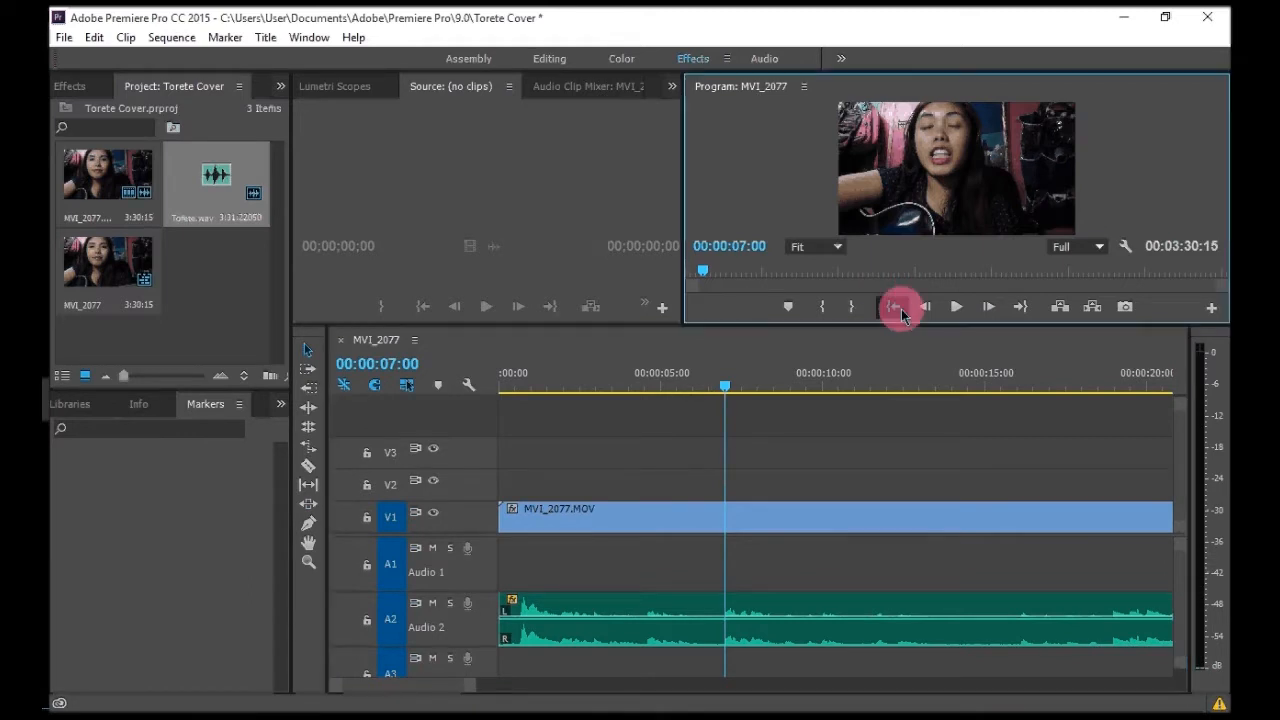
left_click(892, 306)
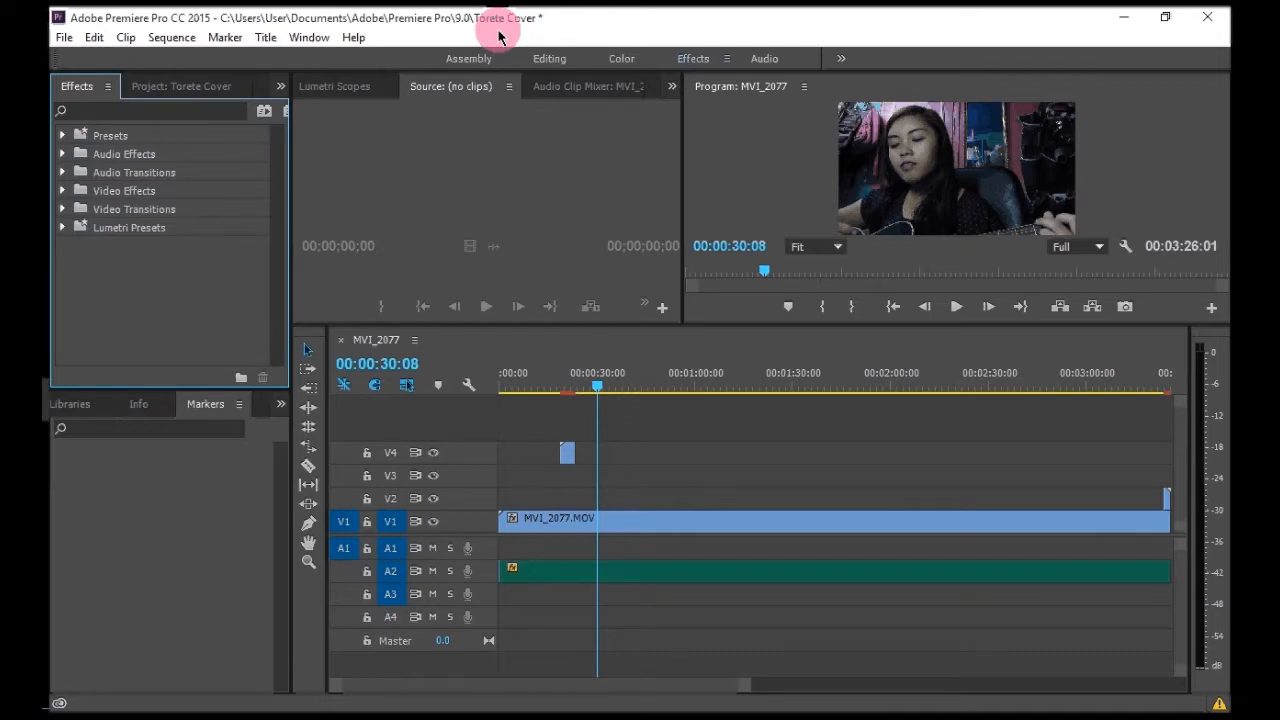
mouse_move(384, 139)
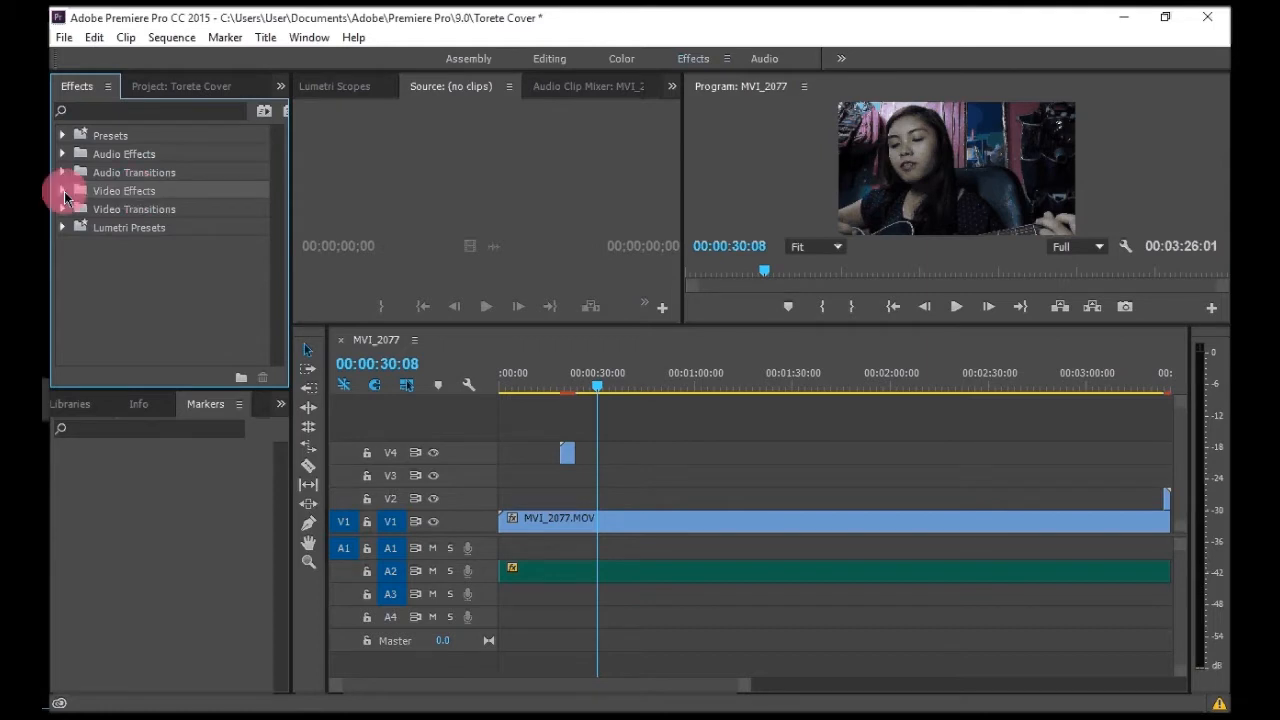
- Apply Color Correction > Tint to MVI_2077.MOV and open its Effect Controls
left_click(62, 190)
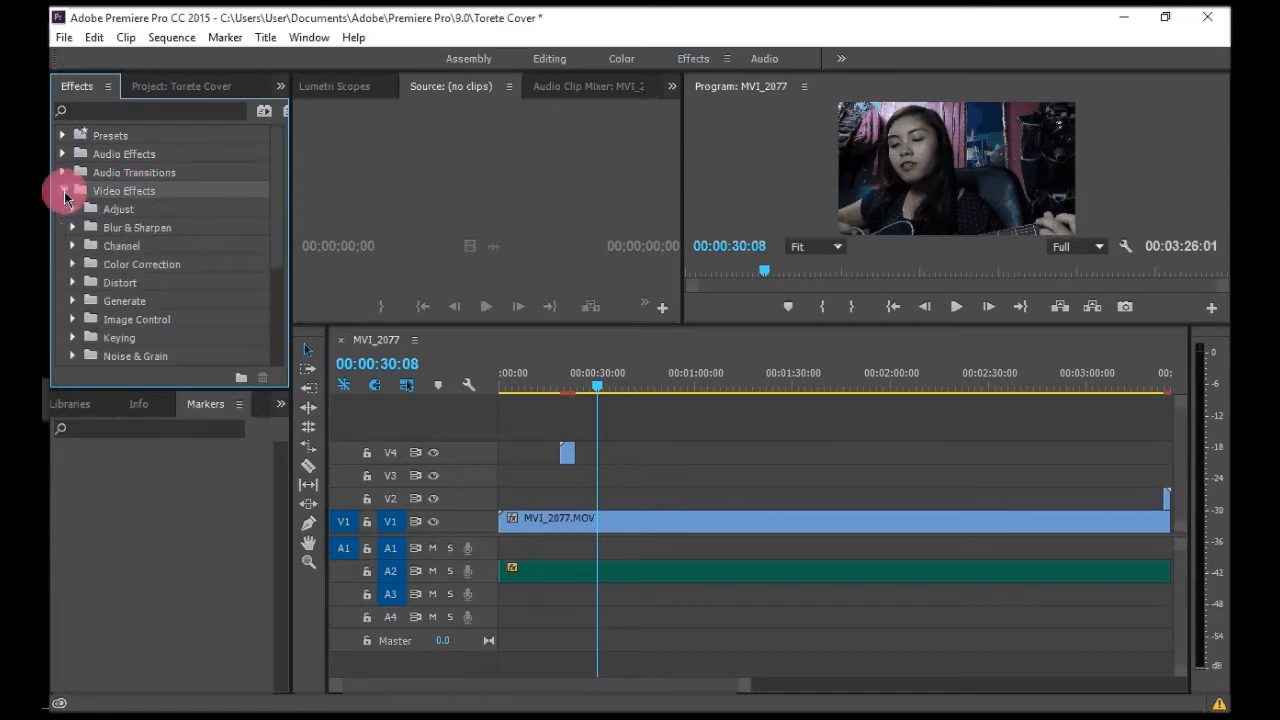
left_click(63, 191)
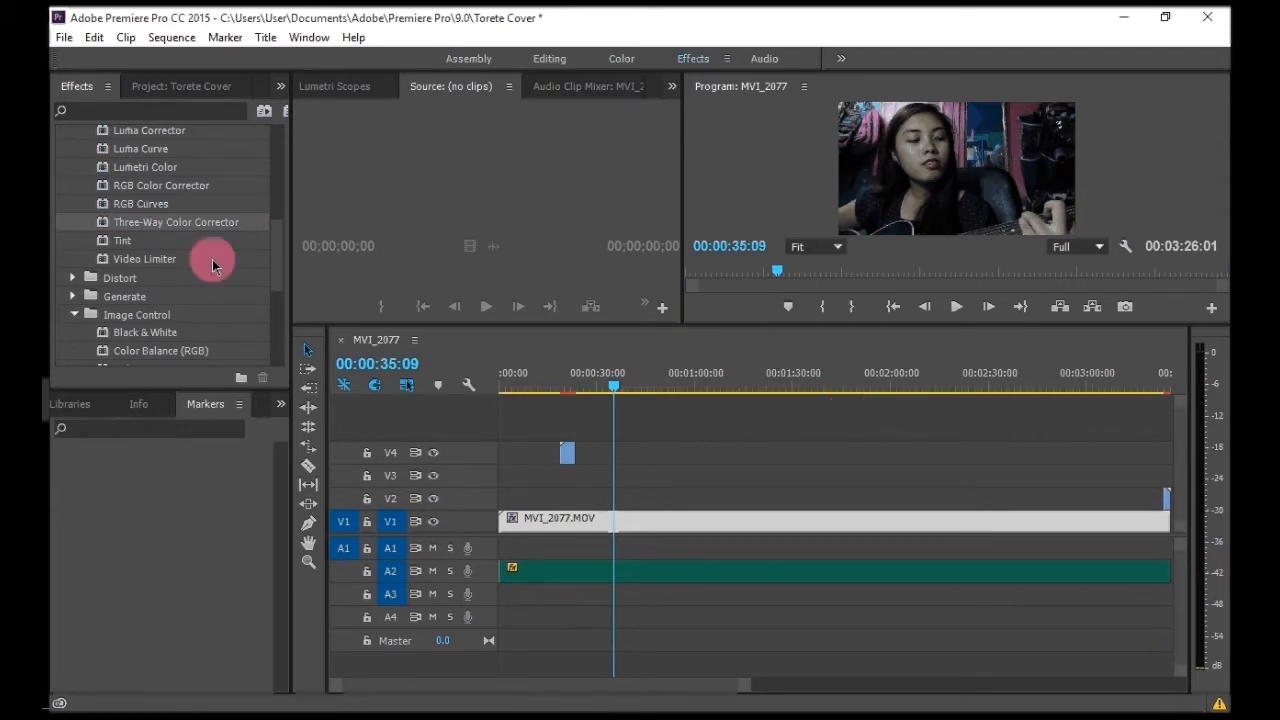
mouse_move(155, 244)
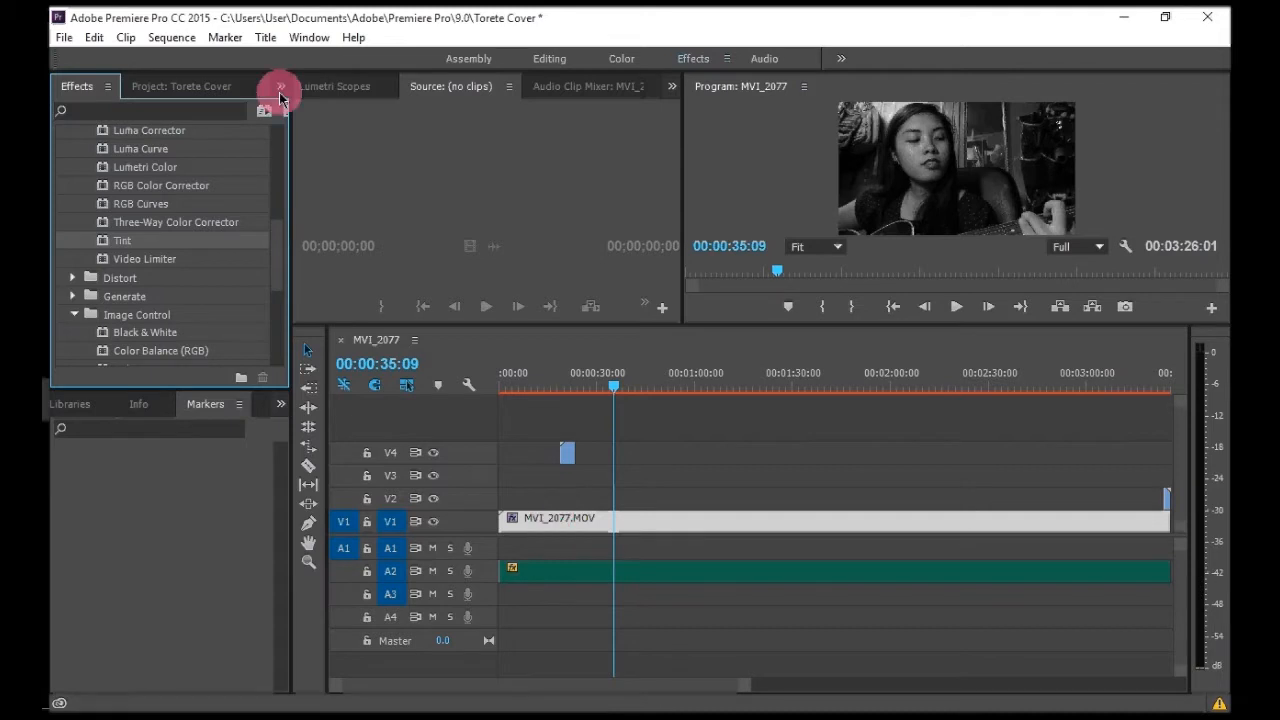
mouse_move(282, 97)
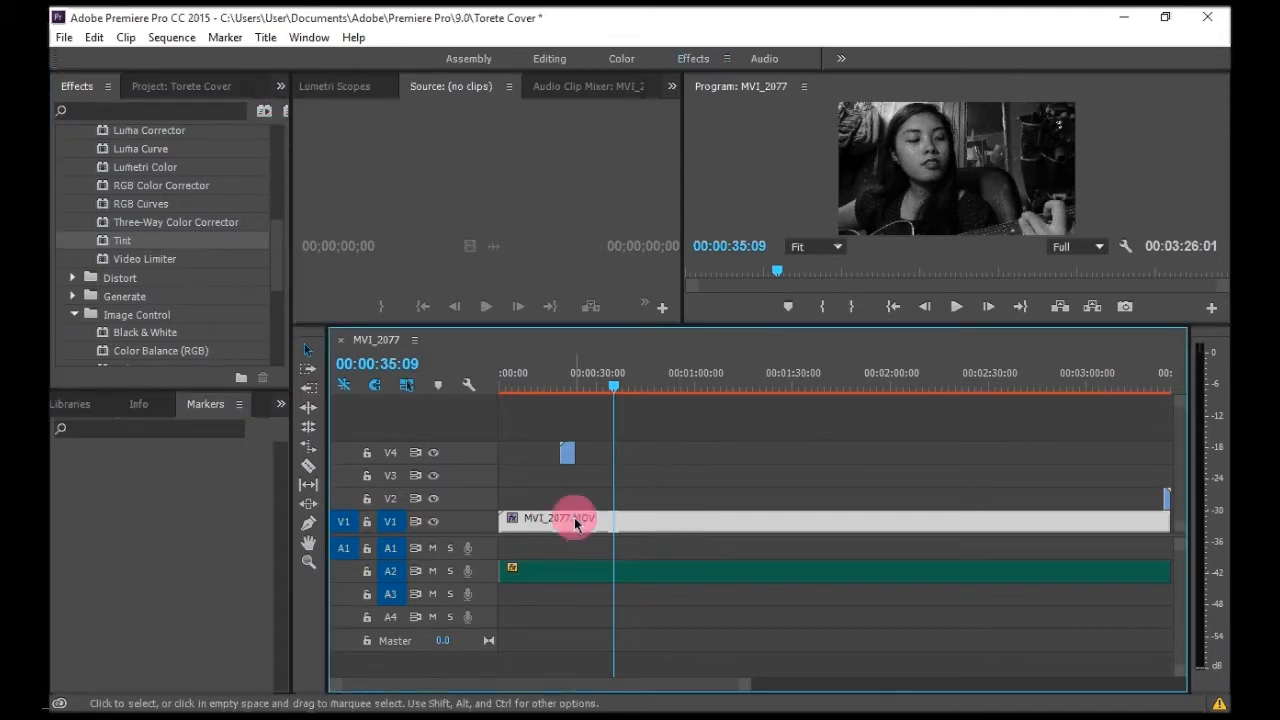
double_click(575, 520)
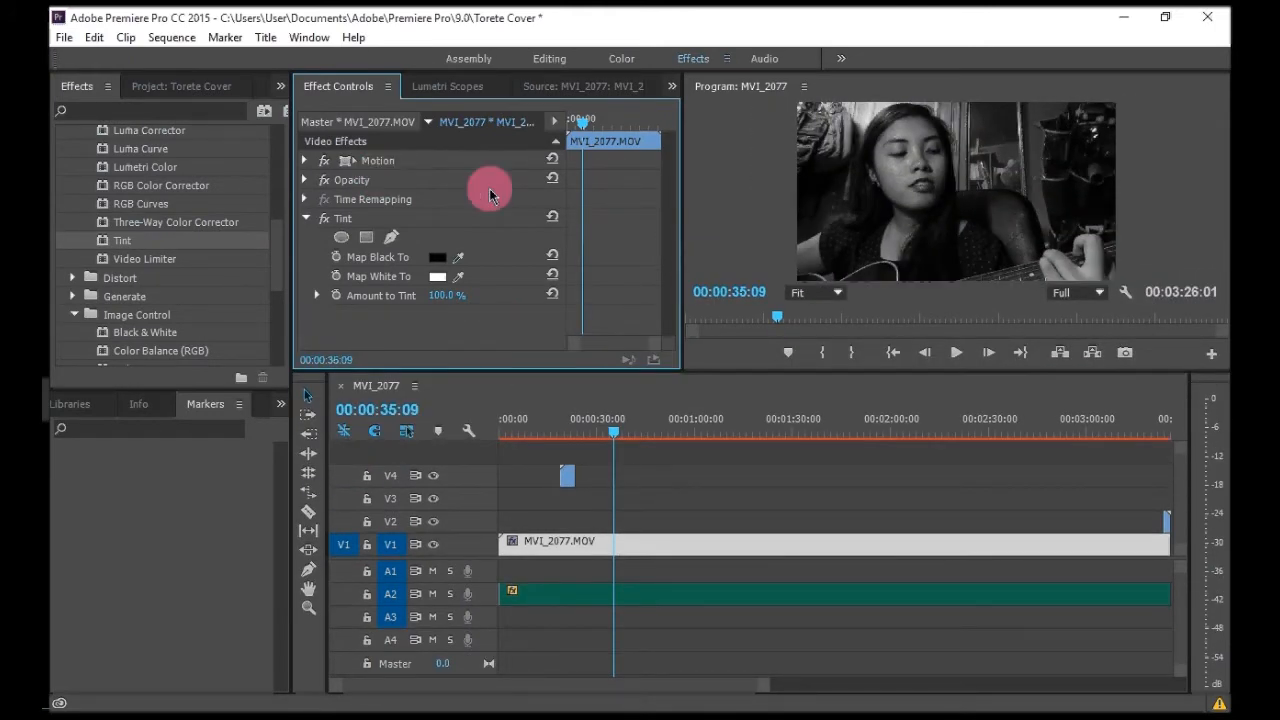
- Set the Tint's dark-tone colour, trying cyan and then a pink hue
left_click(305, 179)
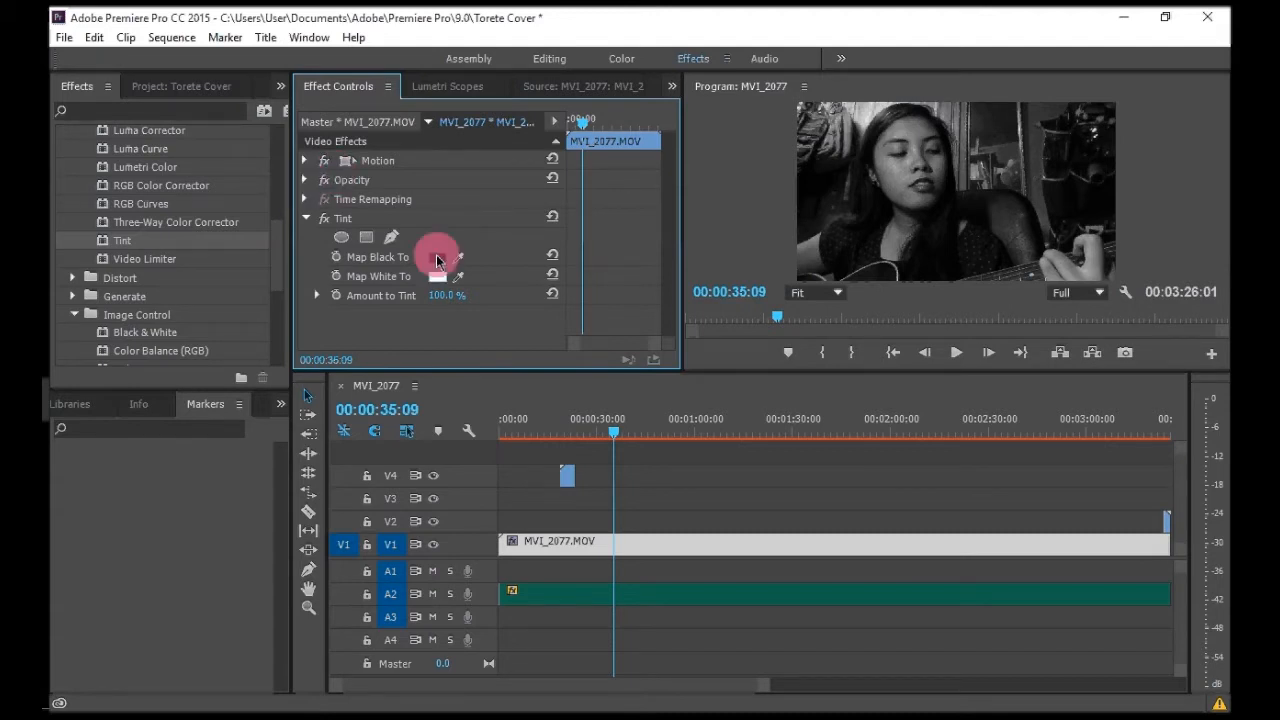
left_click(424, 257)
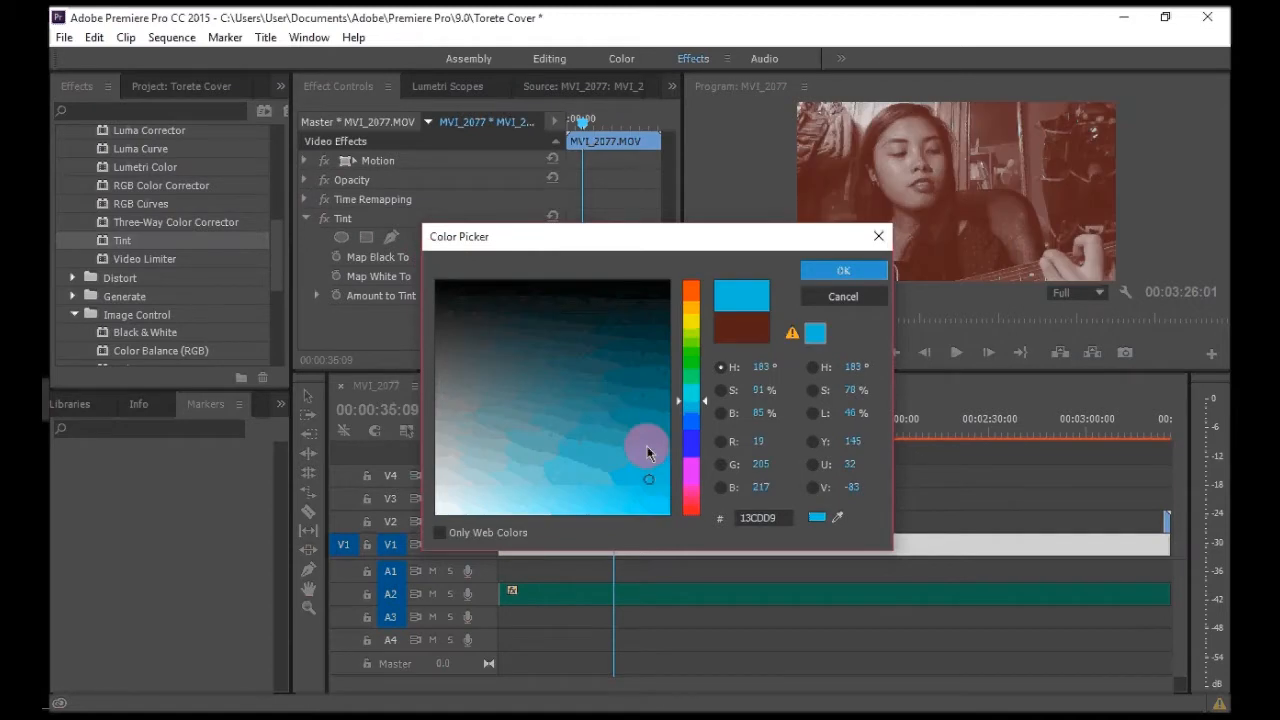
left_click(843, 270)
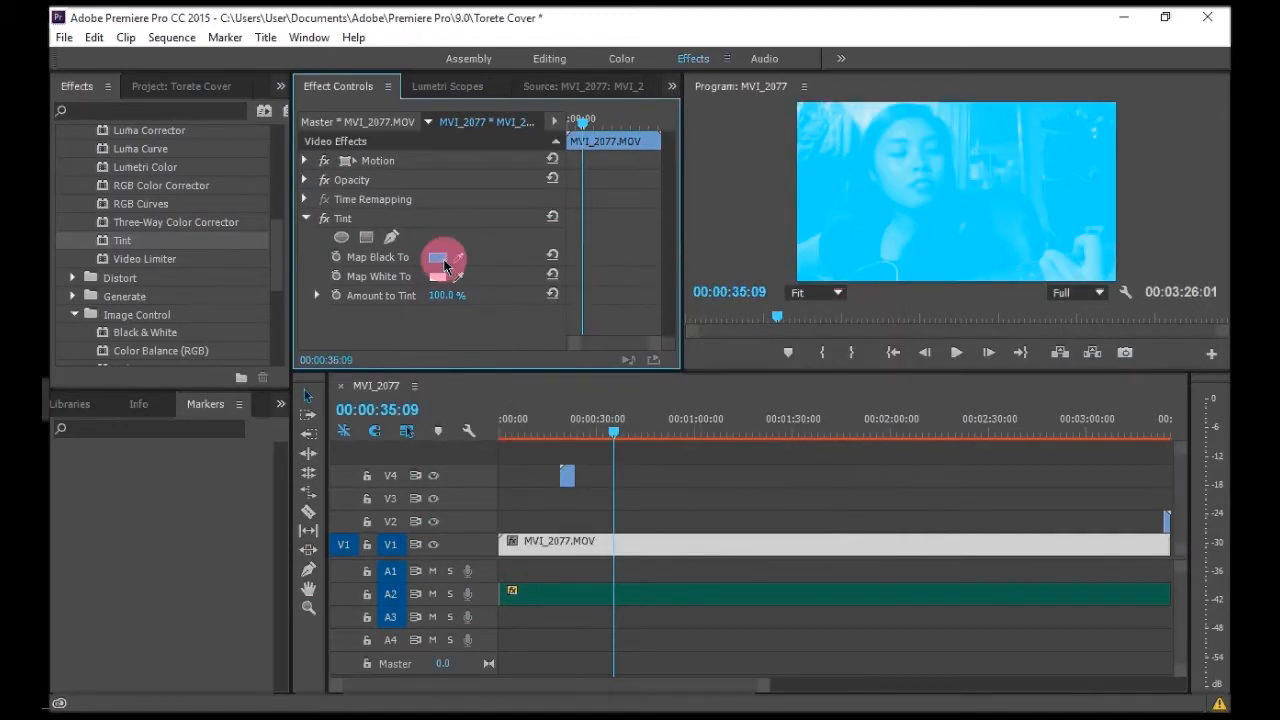
left_click(443, 257)
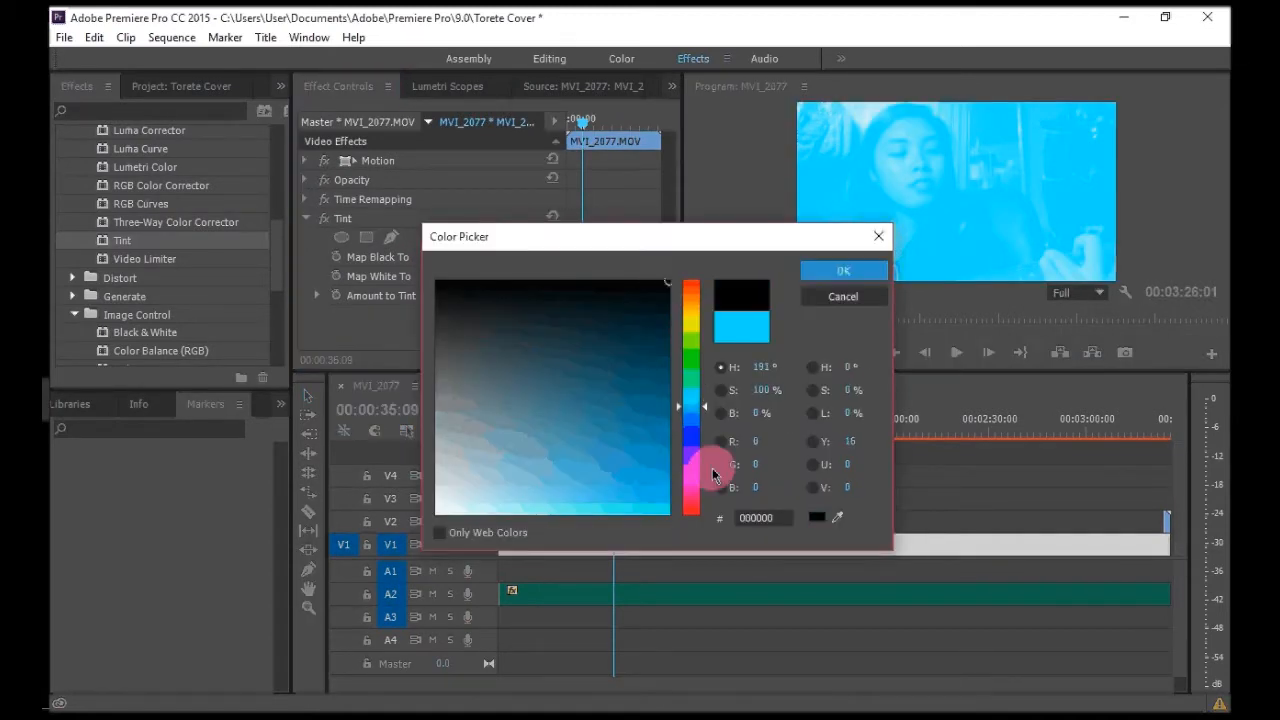
left_click_drag(695, 470, 697, 497)
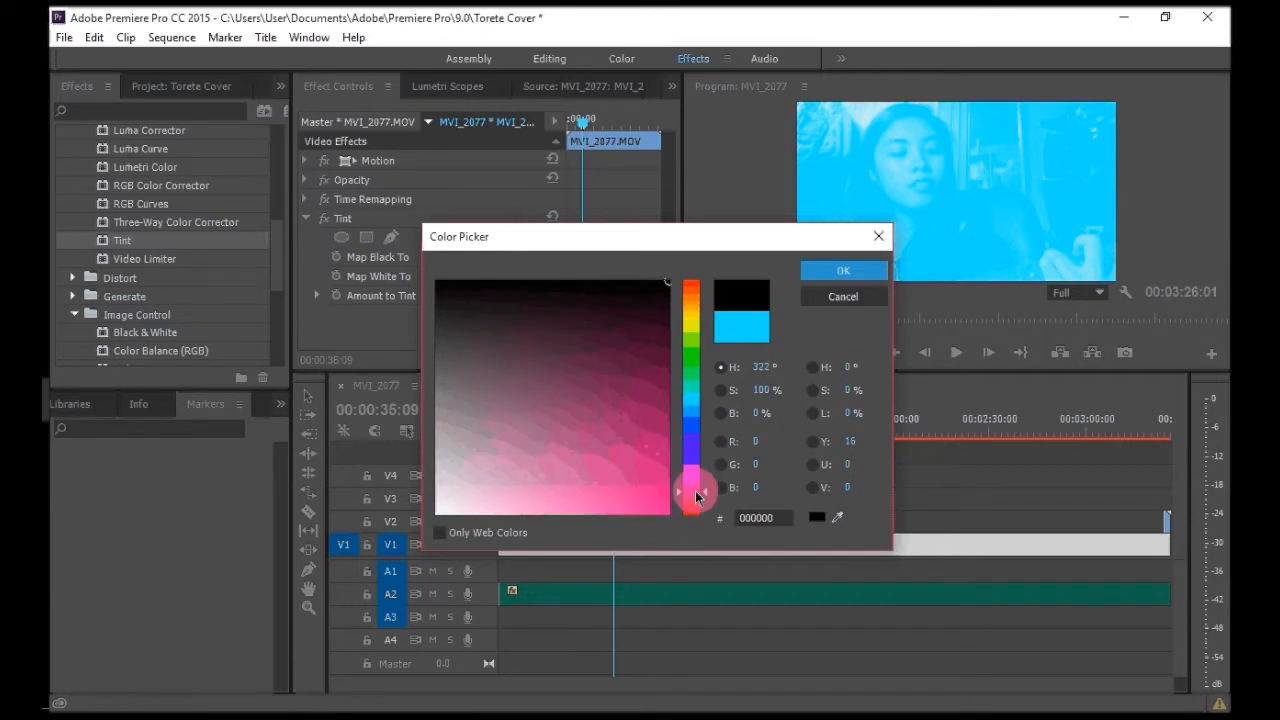
left_click(843, 270)
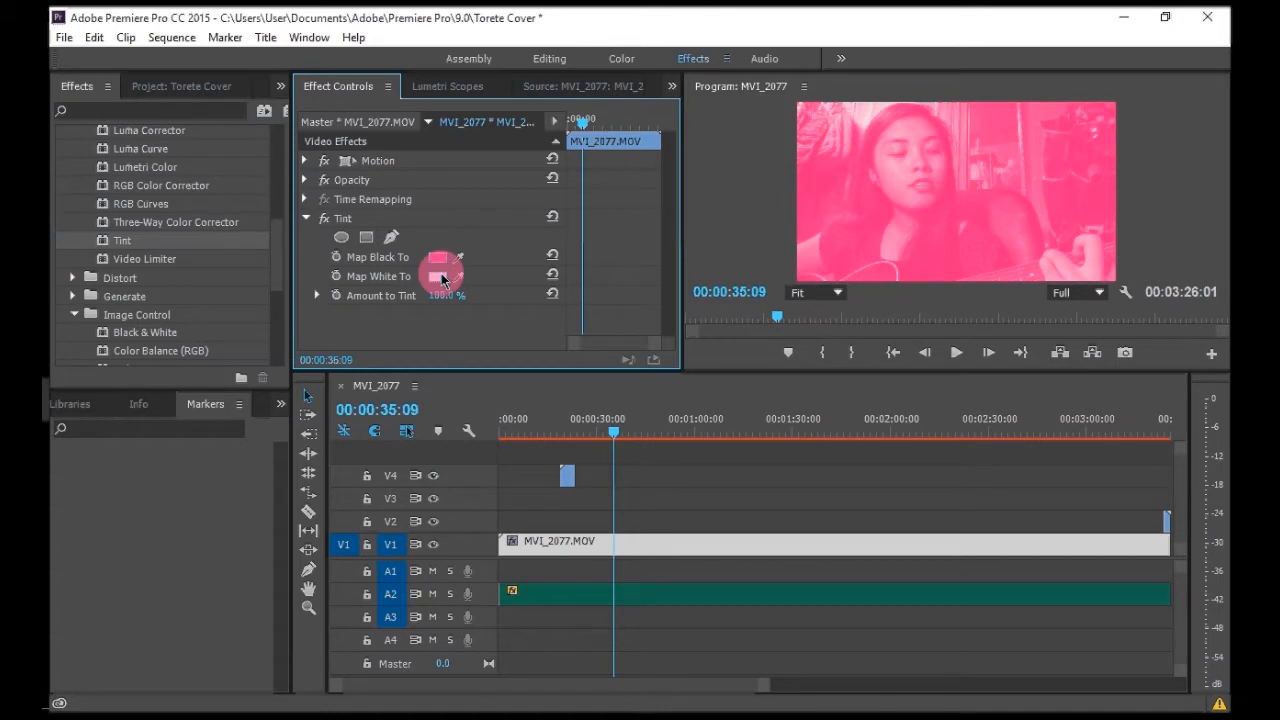
- Set the Tint's Map White To colour to teal-cyan (00FFD2)
left_click(427, 257)
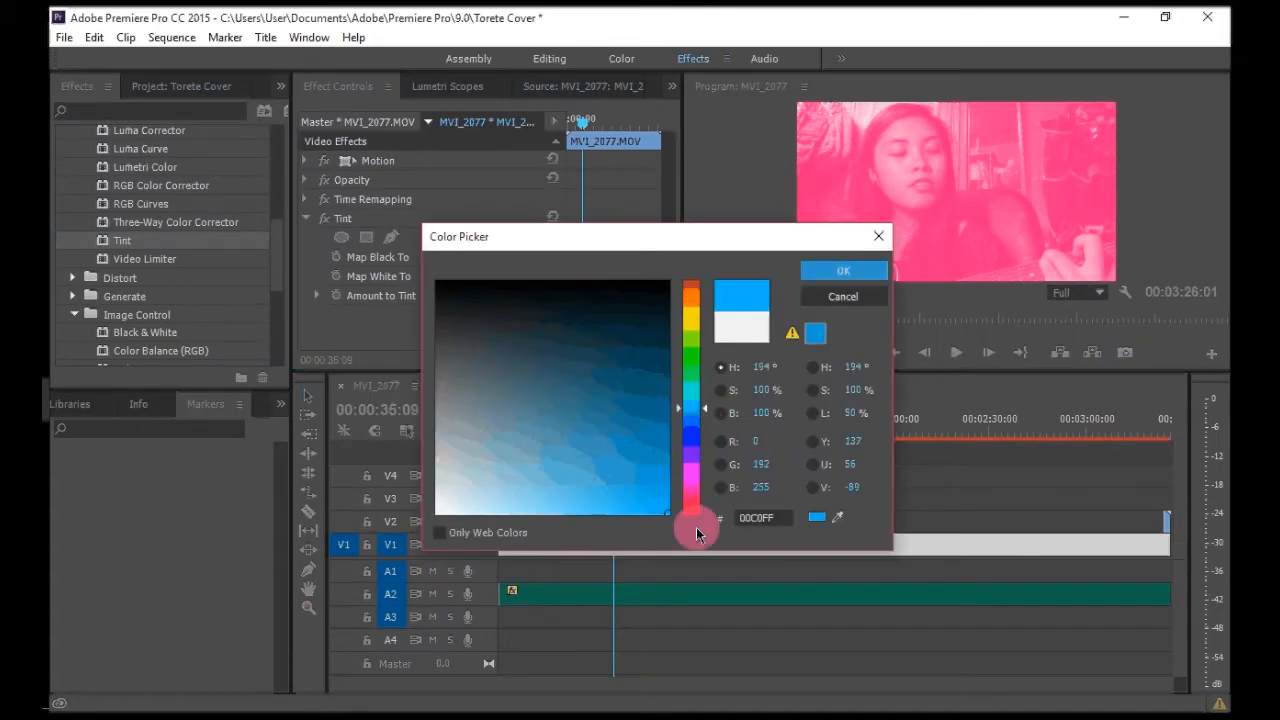
left_click(843, 270)
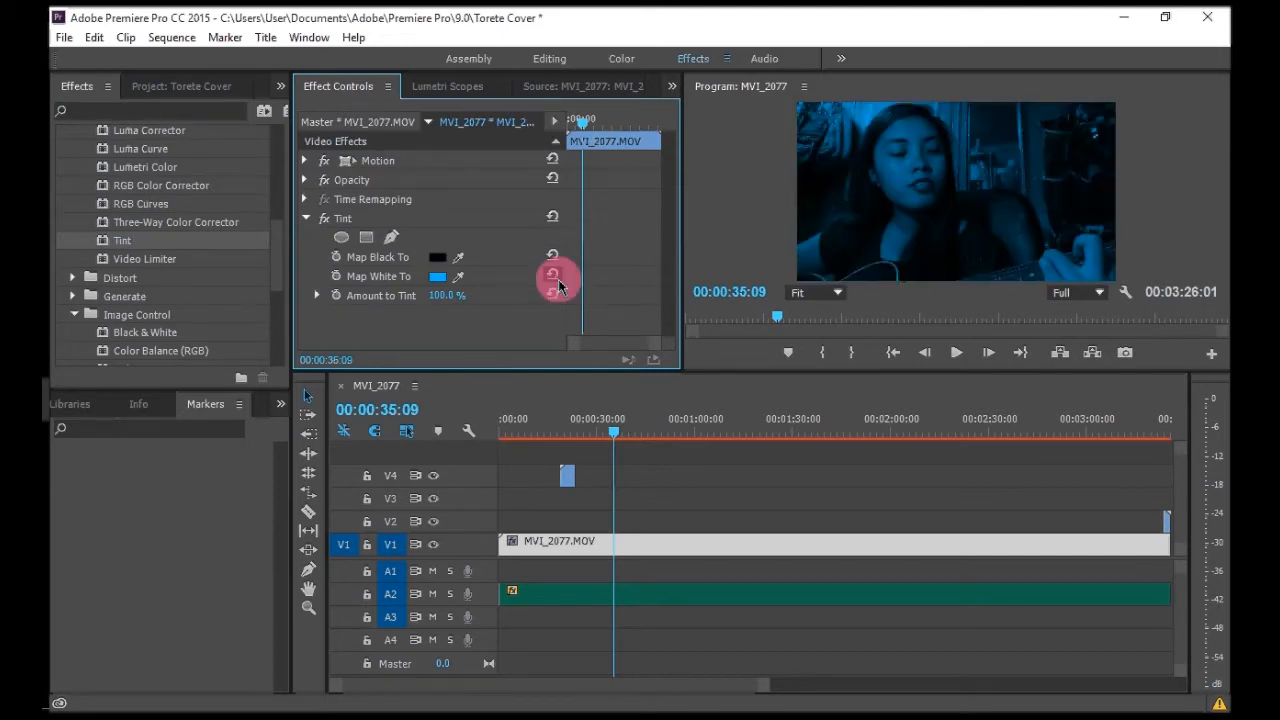
left_click(437, 276)
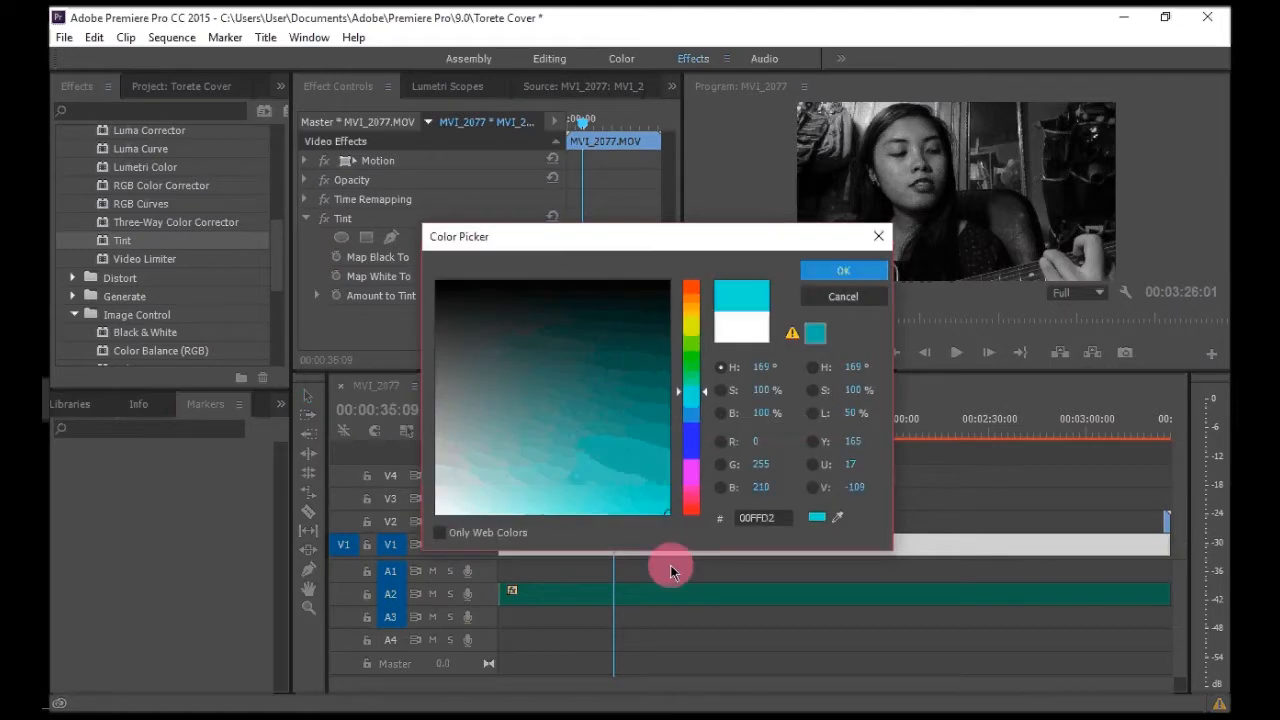
left_click(843, 270)
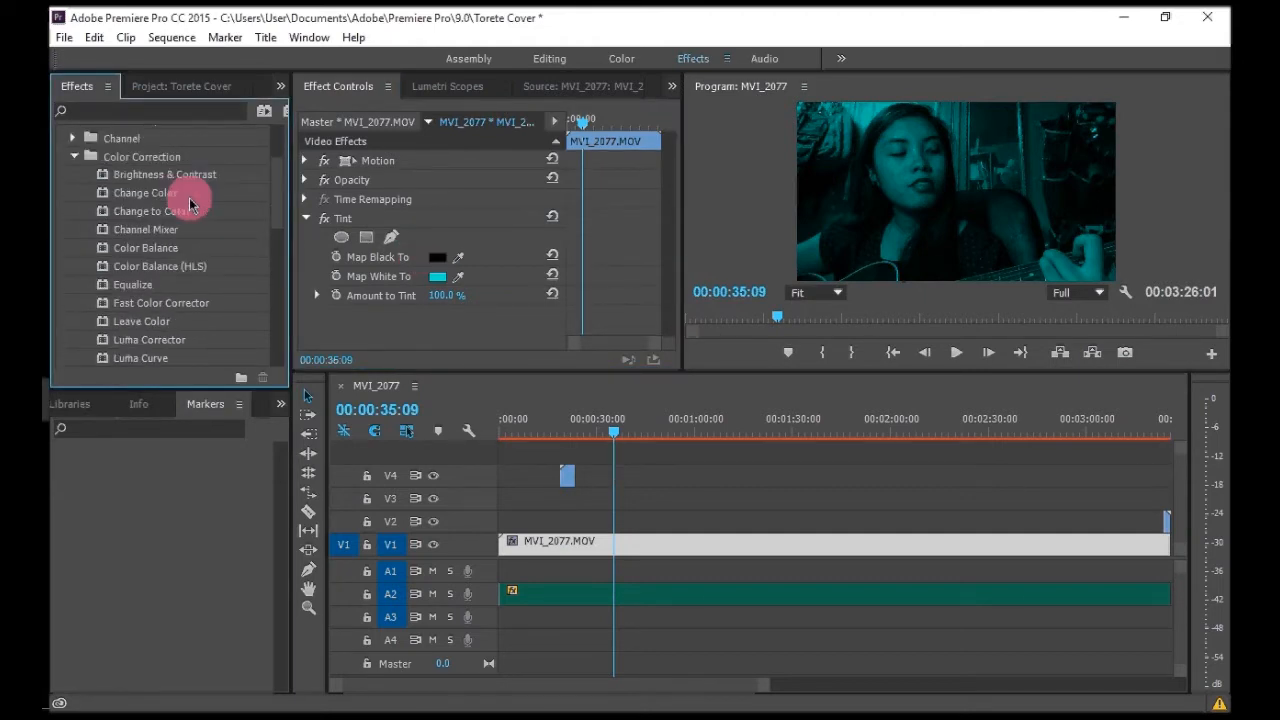
- Add Brightness & Contrast to MVI_2077.MOV at brightness 31, contrast 24, then return to start
left_click_drag(164, 174, 560, 477)
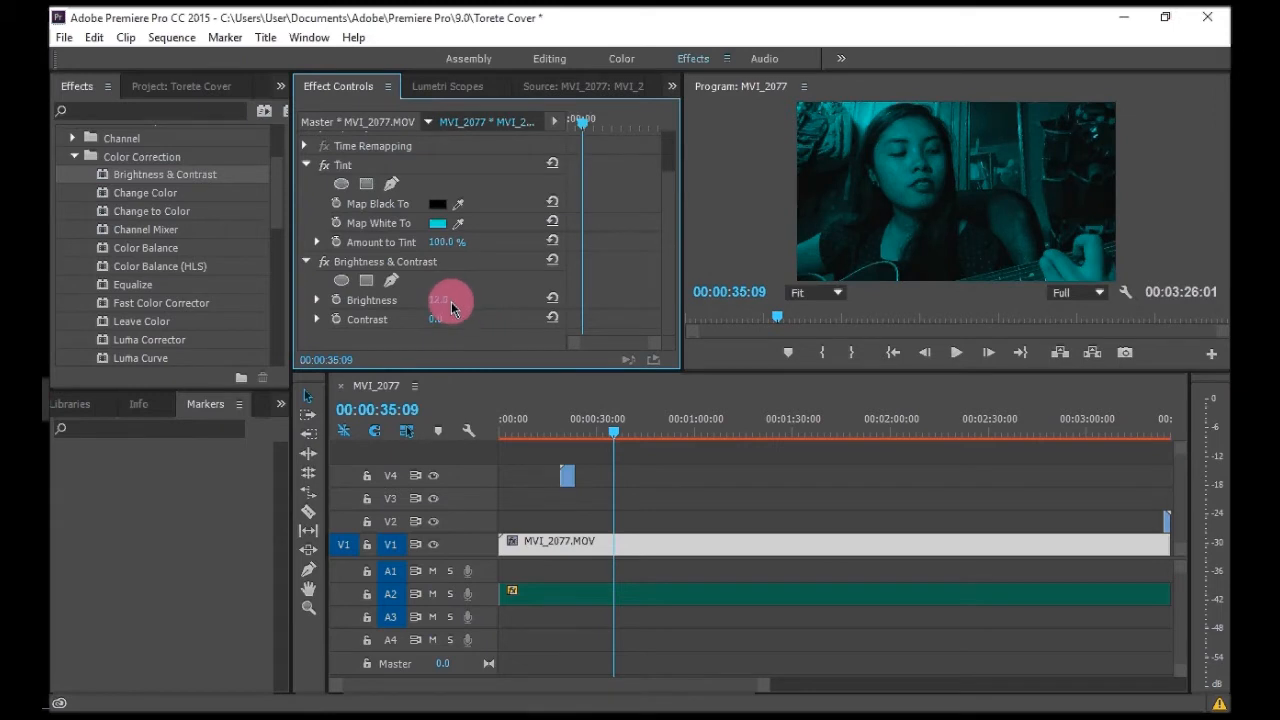
left_click_drag(445, 300, 475, 305)
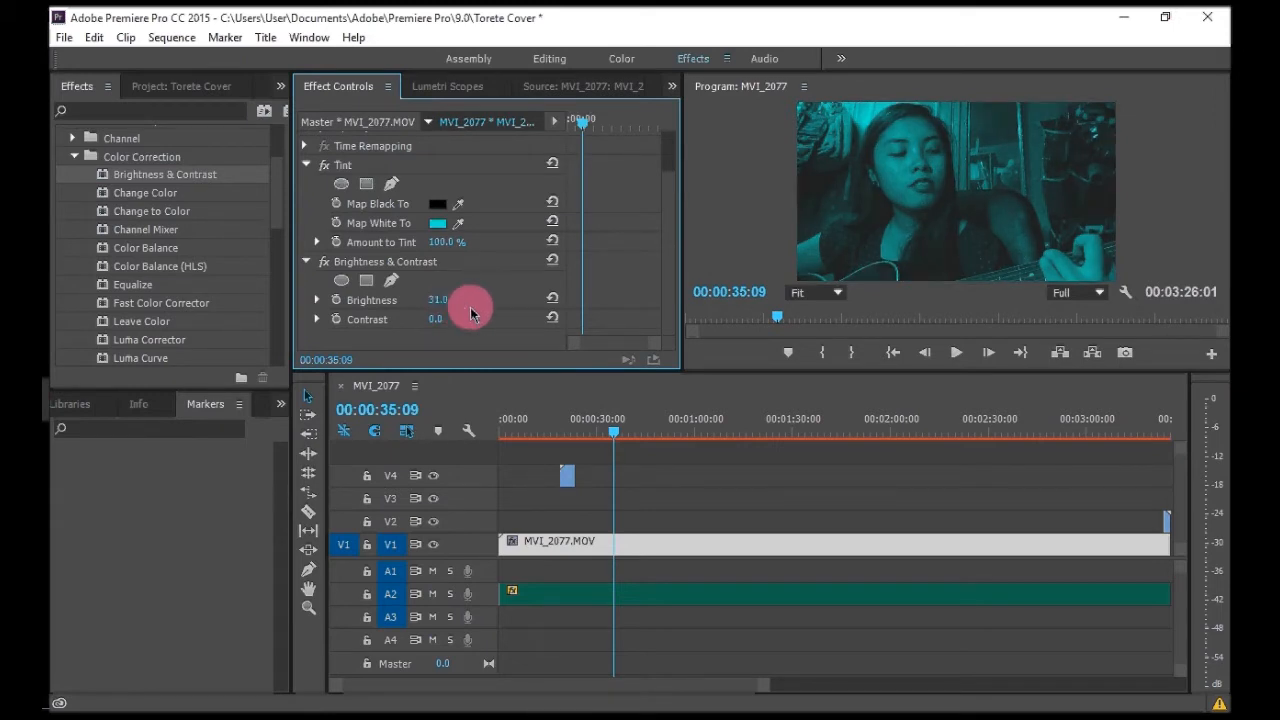
left_click_drag(435, 319, 460, 327)
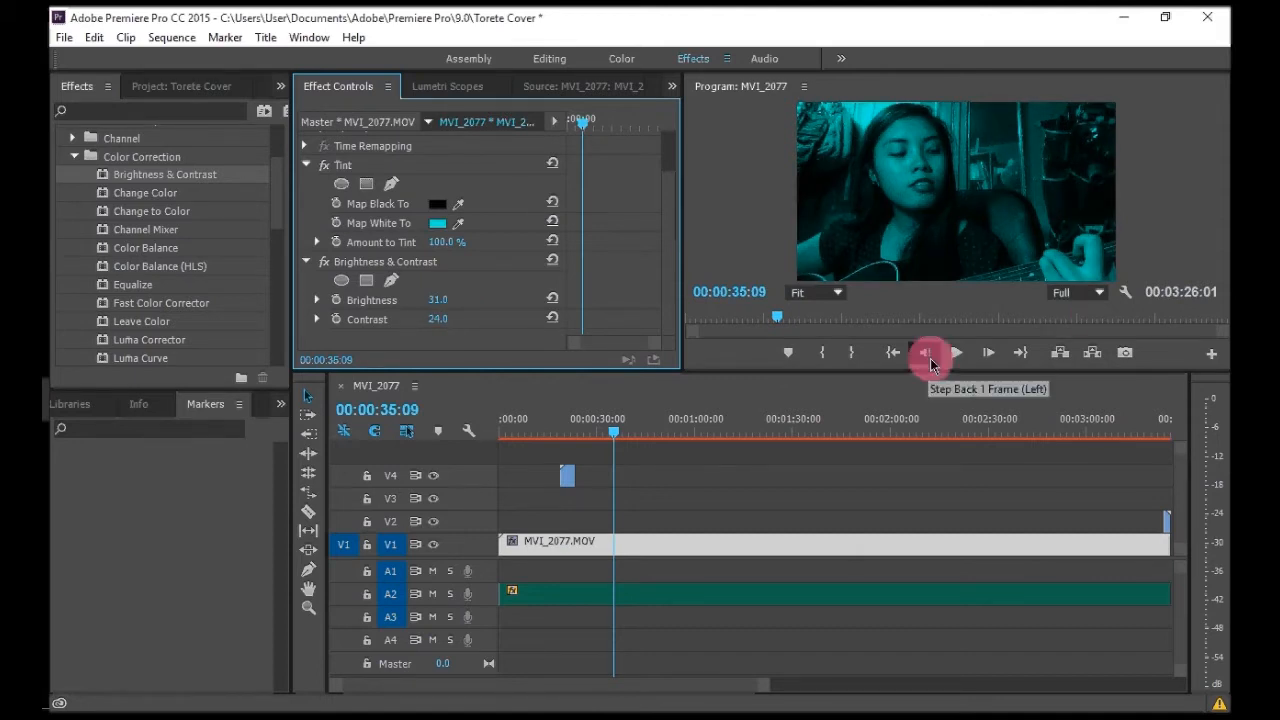
left_click(894, 352)
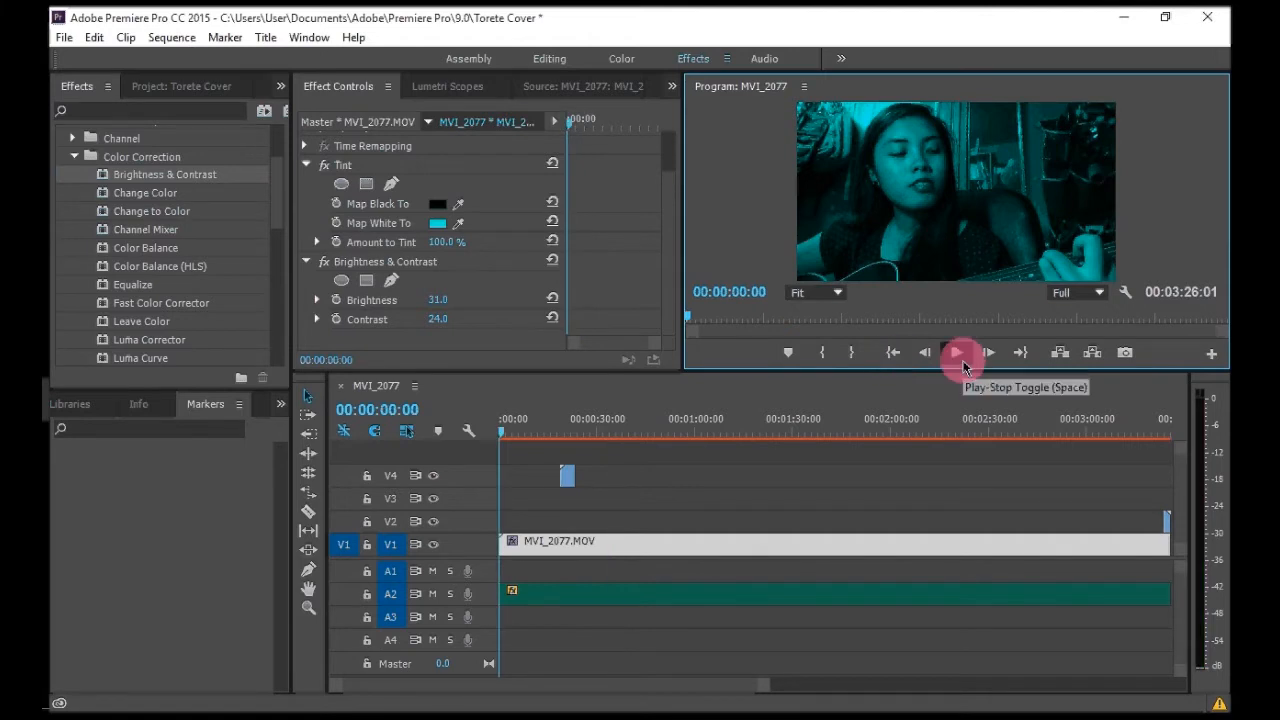
left_click(956, 353)
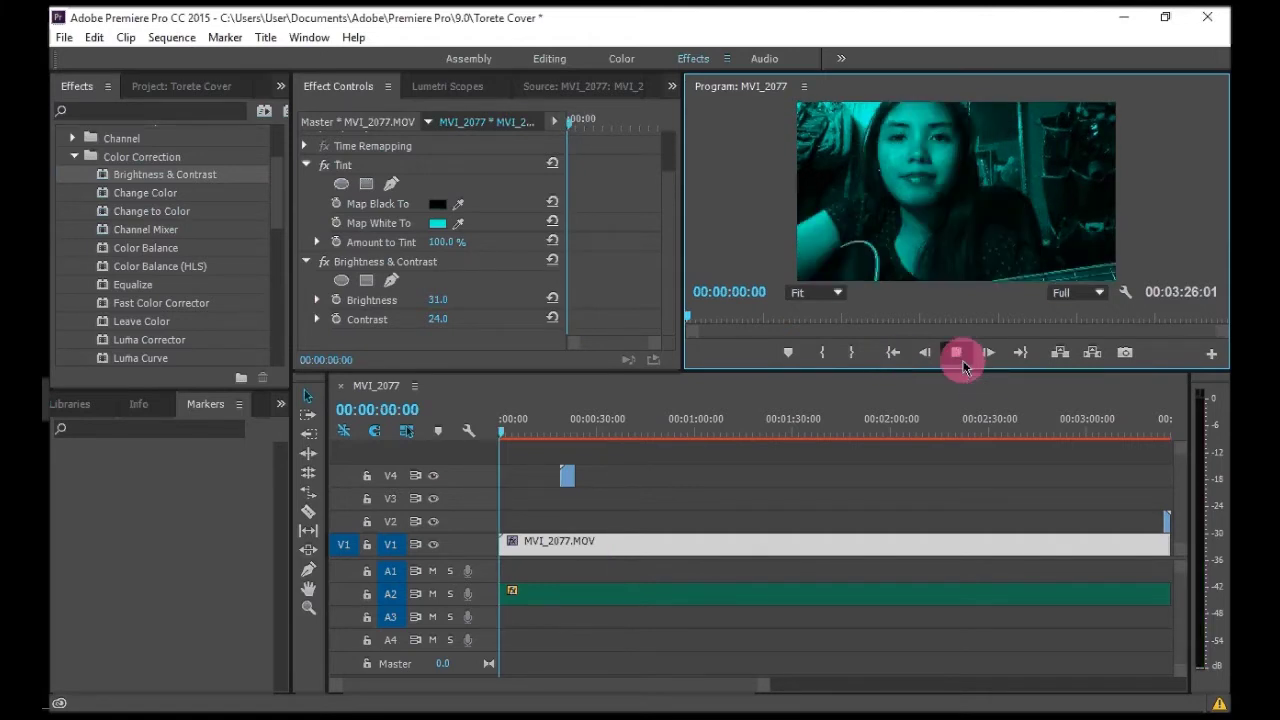
left_click(958, 352)
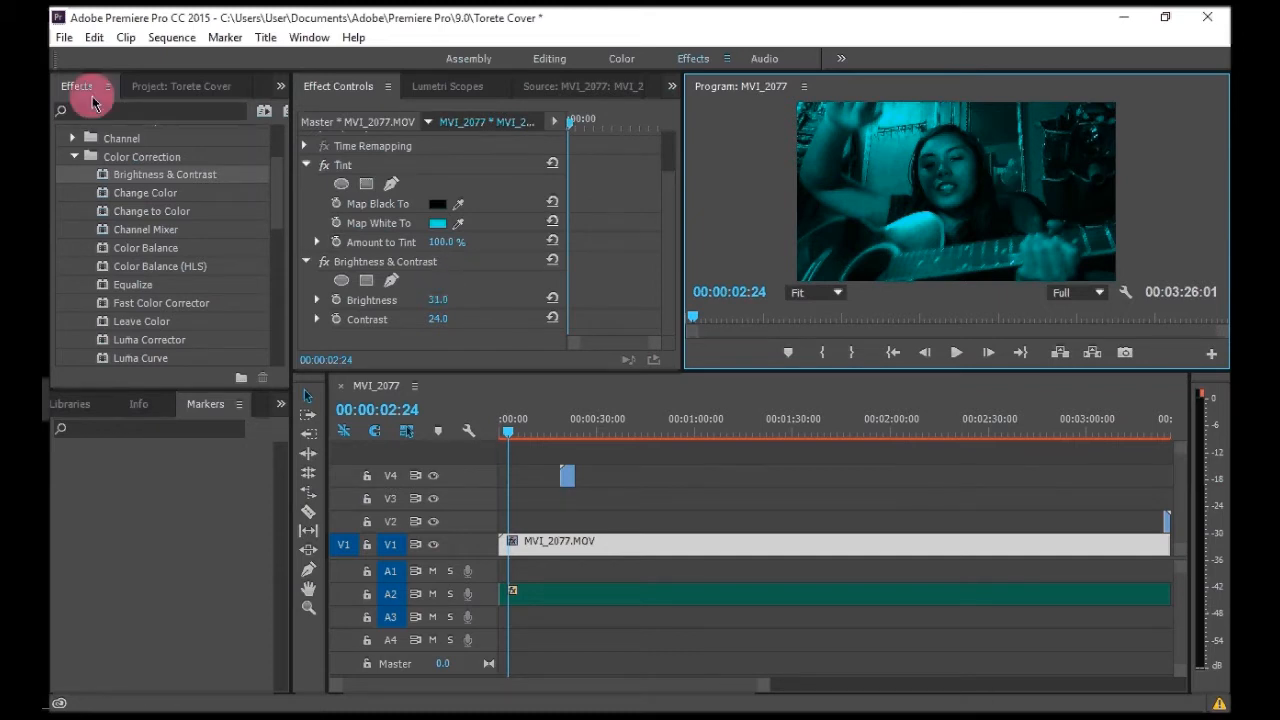
left_click(34, 37)
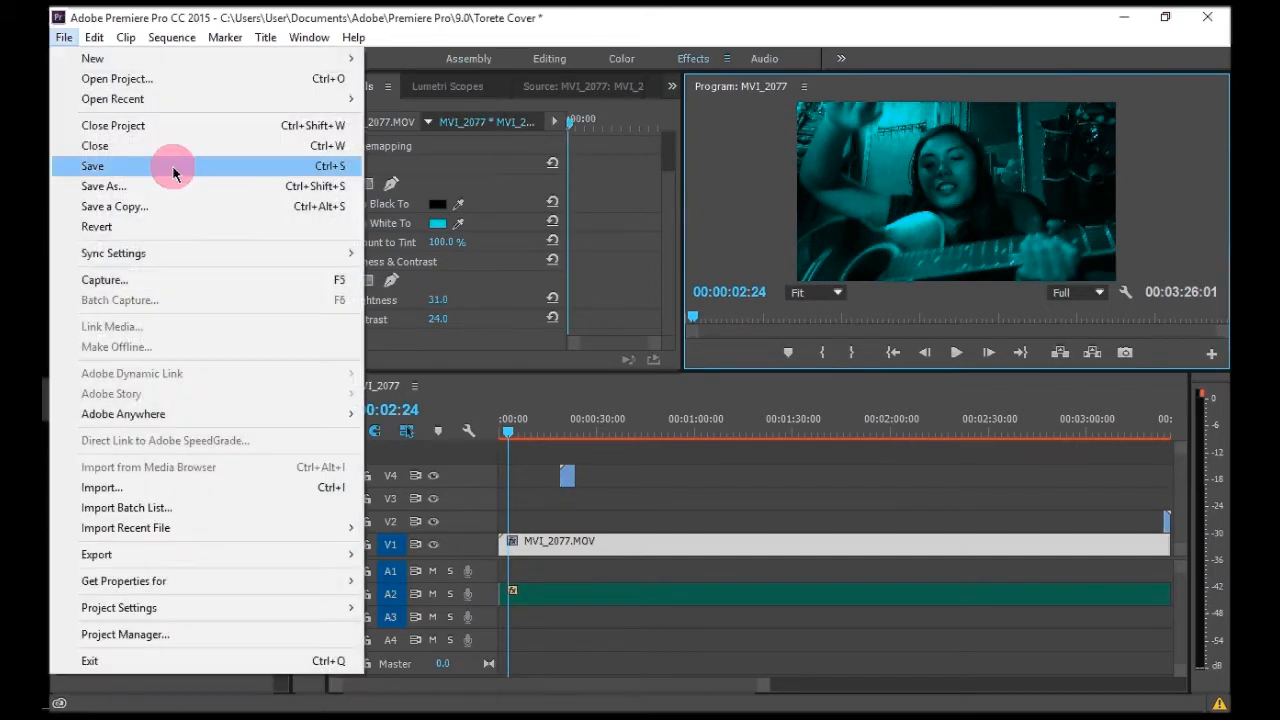
mouse_move(181, 177)
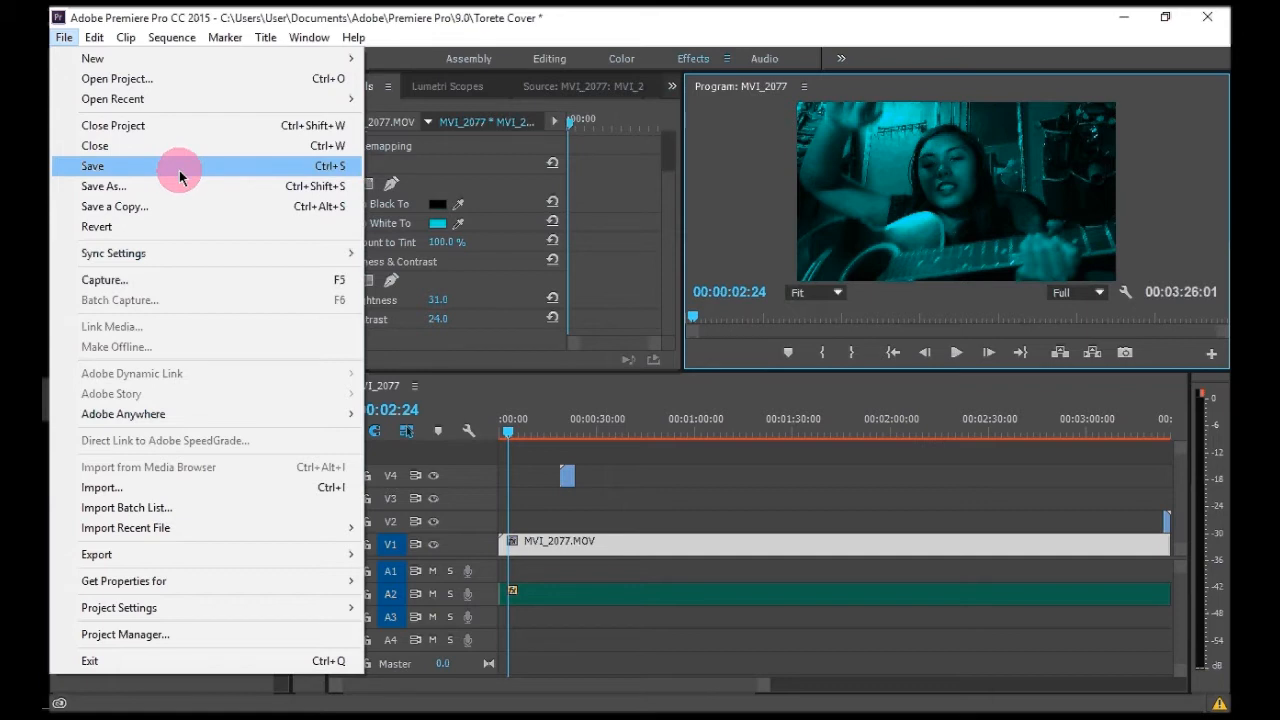
- Save the Torete Cover project and bring up the File menu's export options
left_click(92, 166)
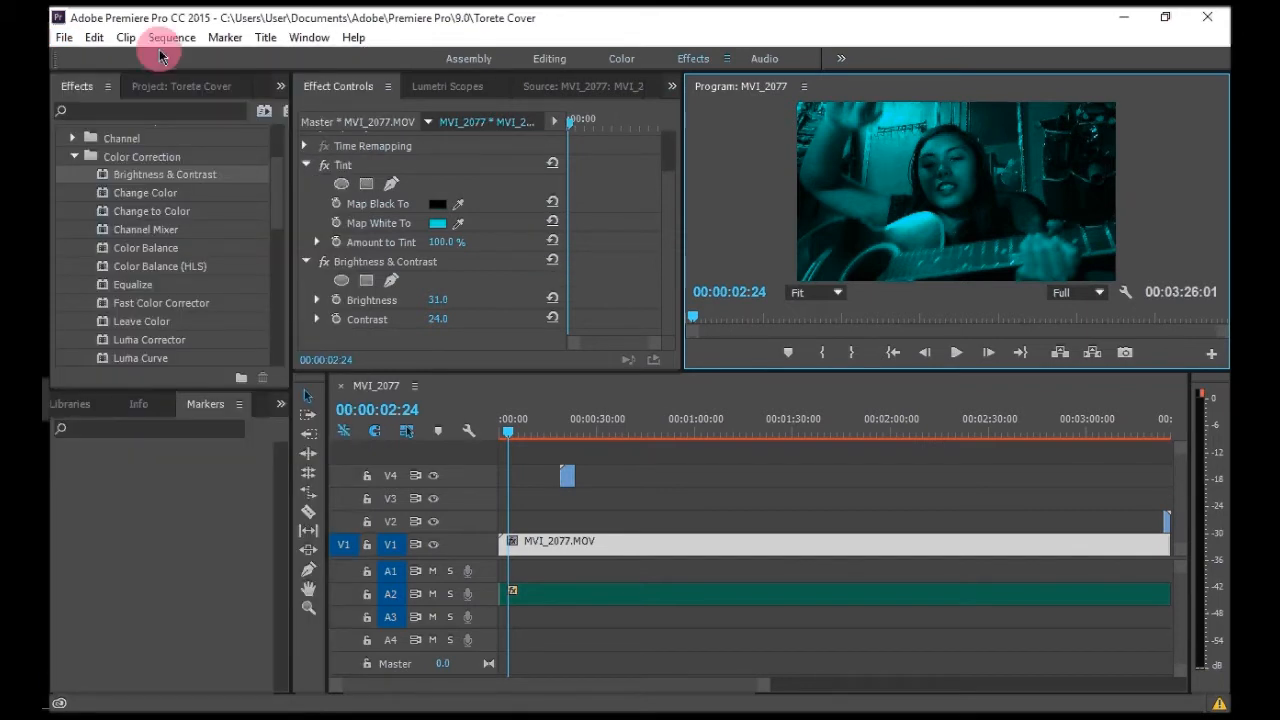
mouse_move(37, 37)
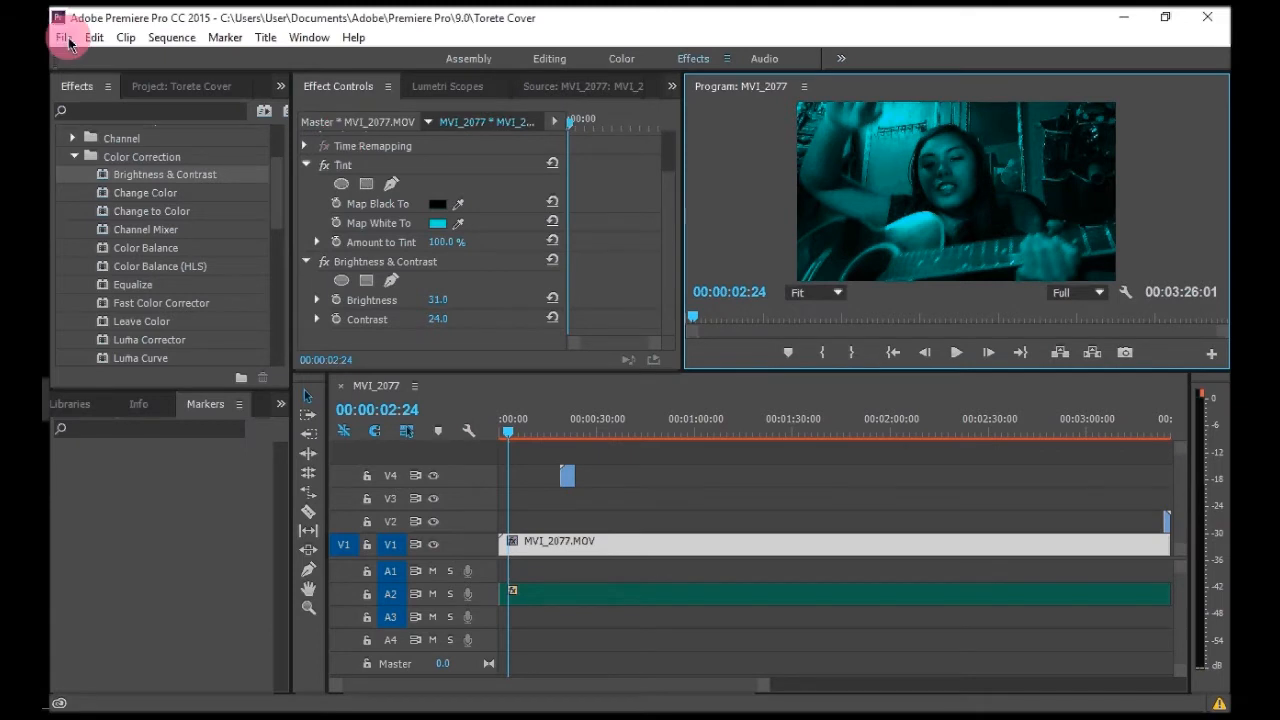
left_click(62, 37)
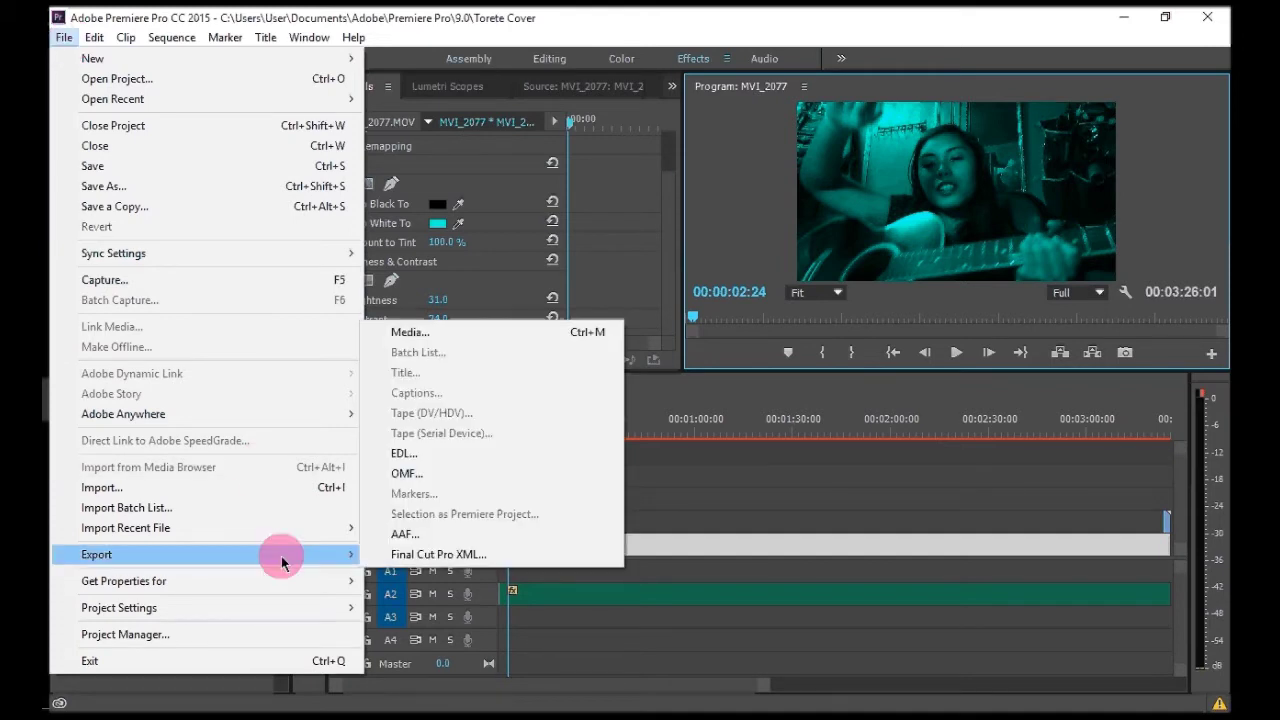
mouse_move(531, 332)
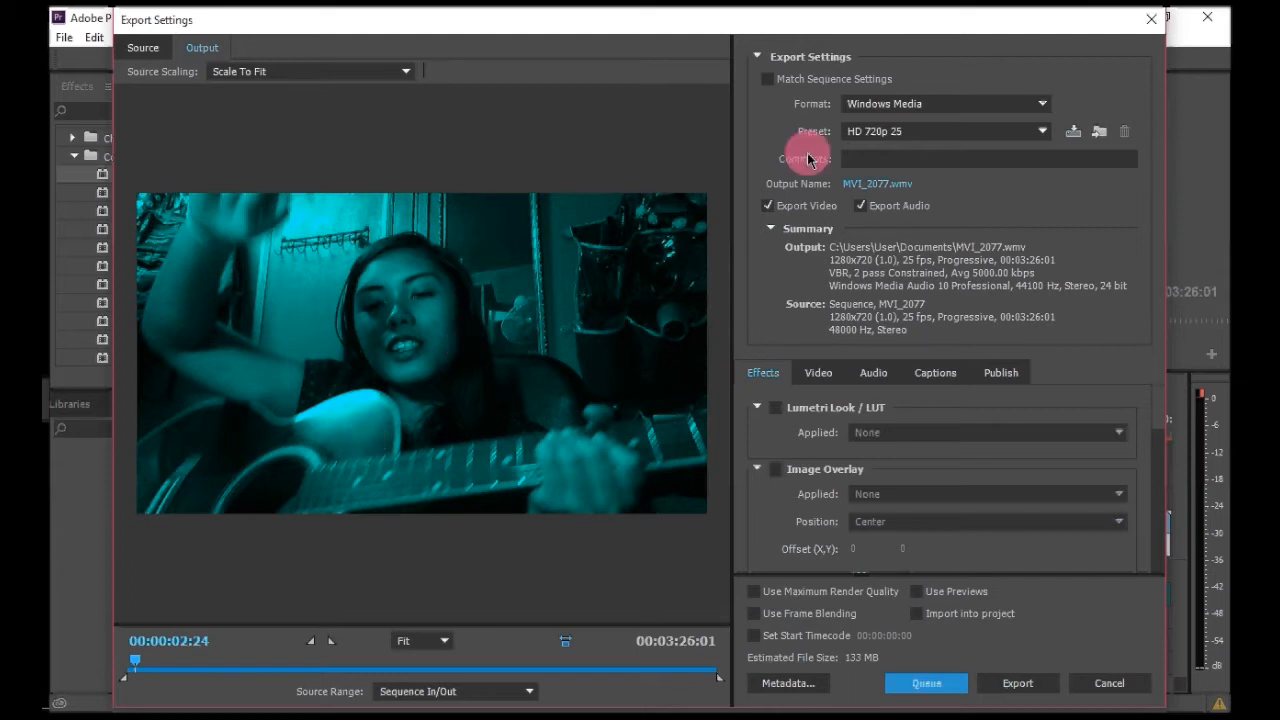
mouse_move(943, 128)
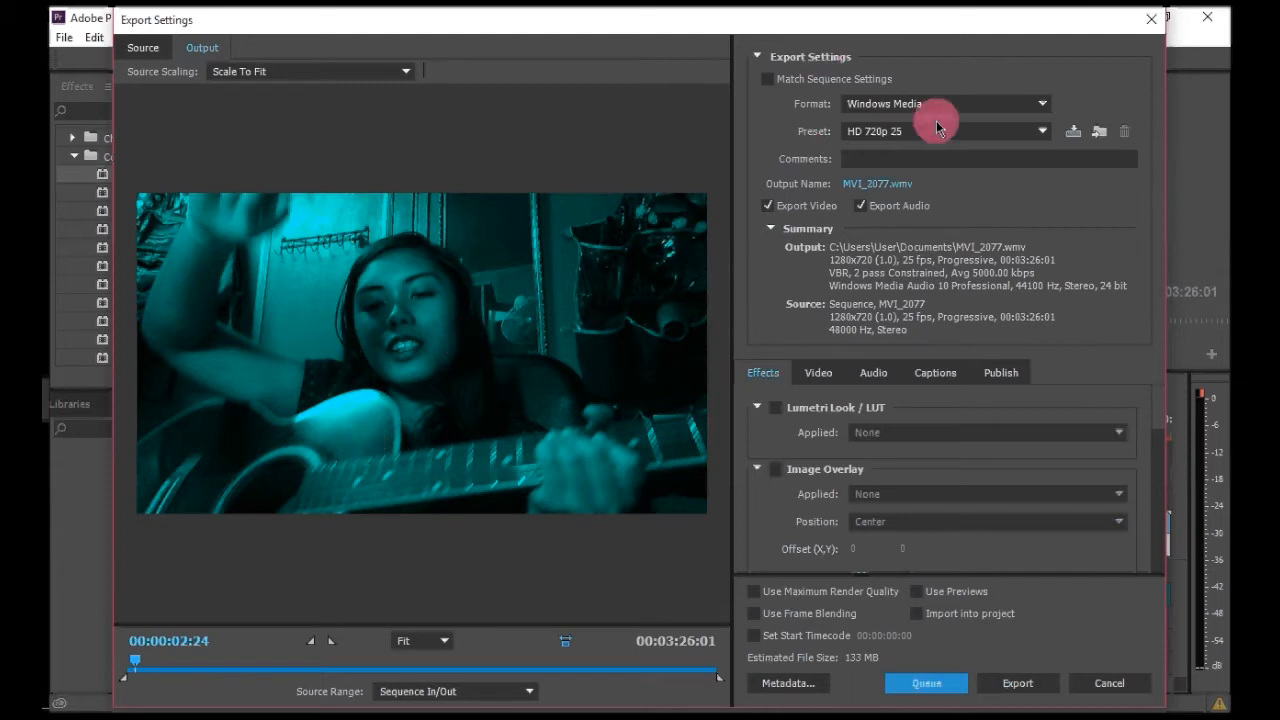
mouse_move(966, 108)
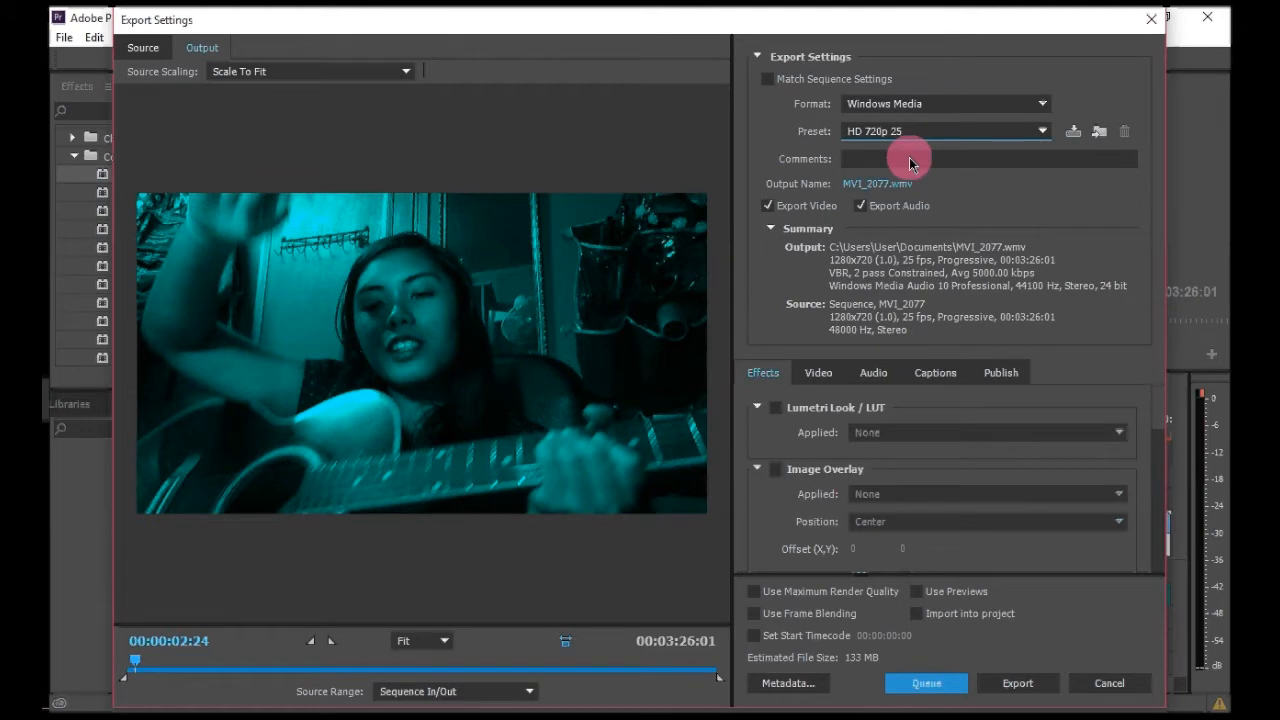
- Name the Windows Media HD 720p 25 export 'Torete Cover.wmv' in Documents
double_click(877, 183)
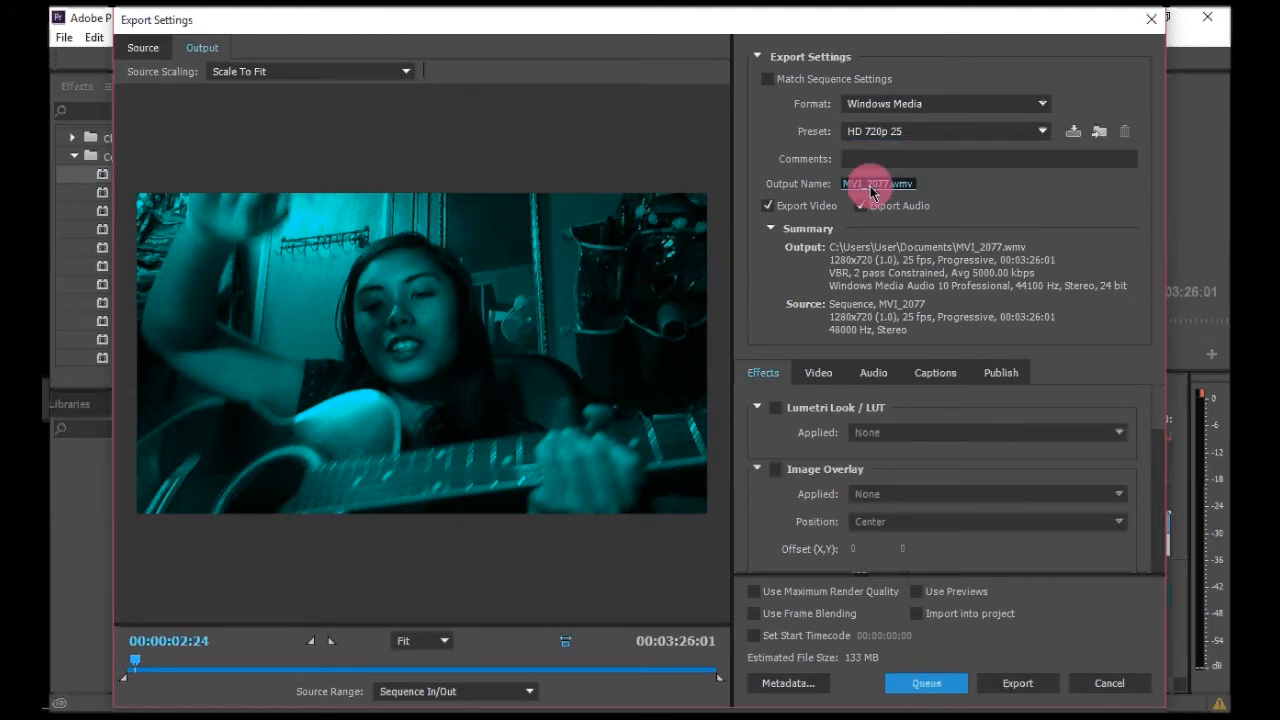
left_click(875, 184)
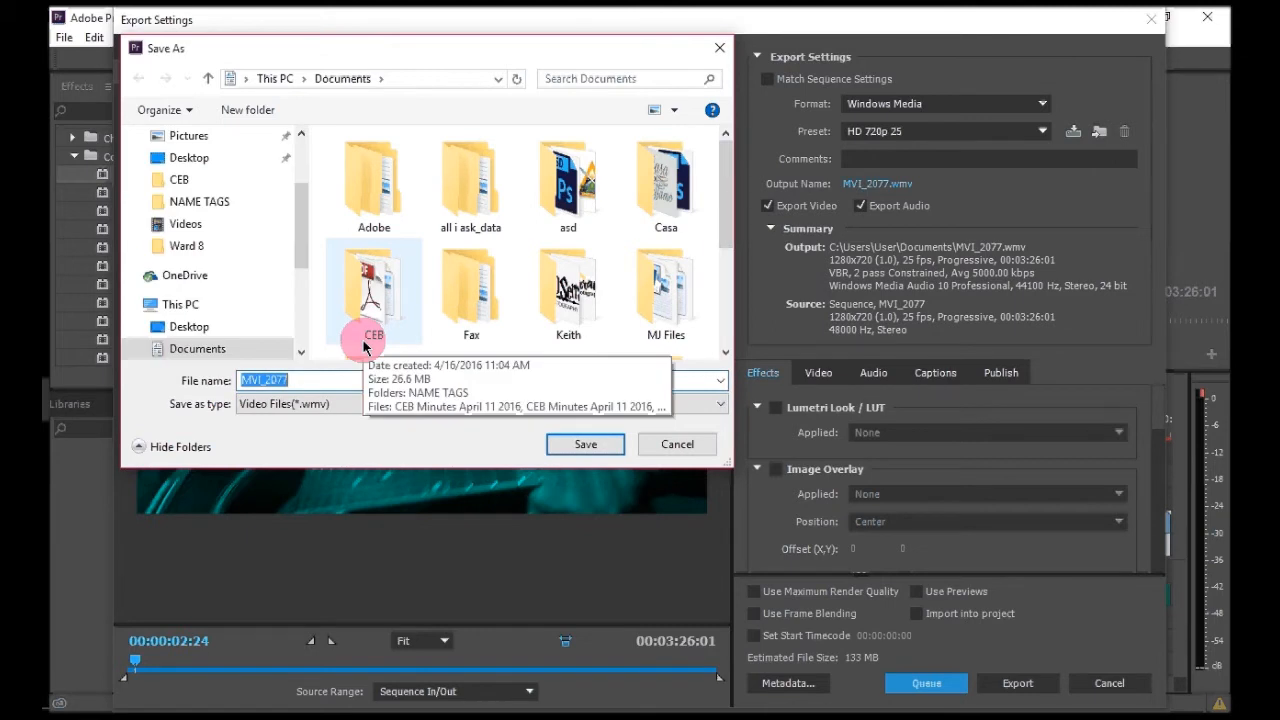
type("Torete Cover")
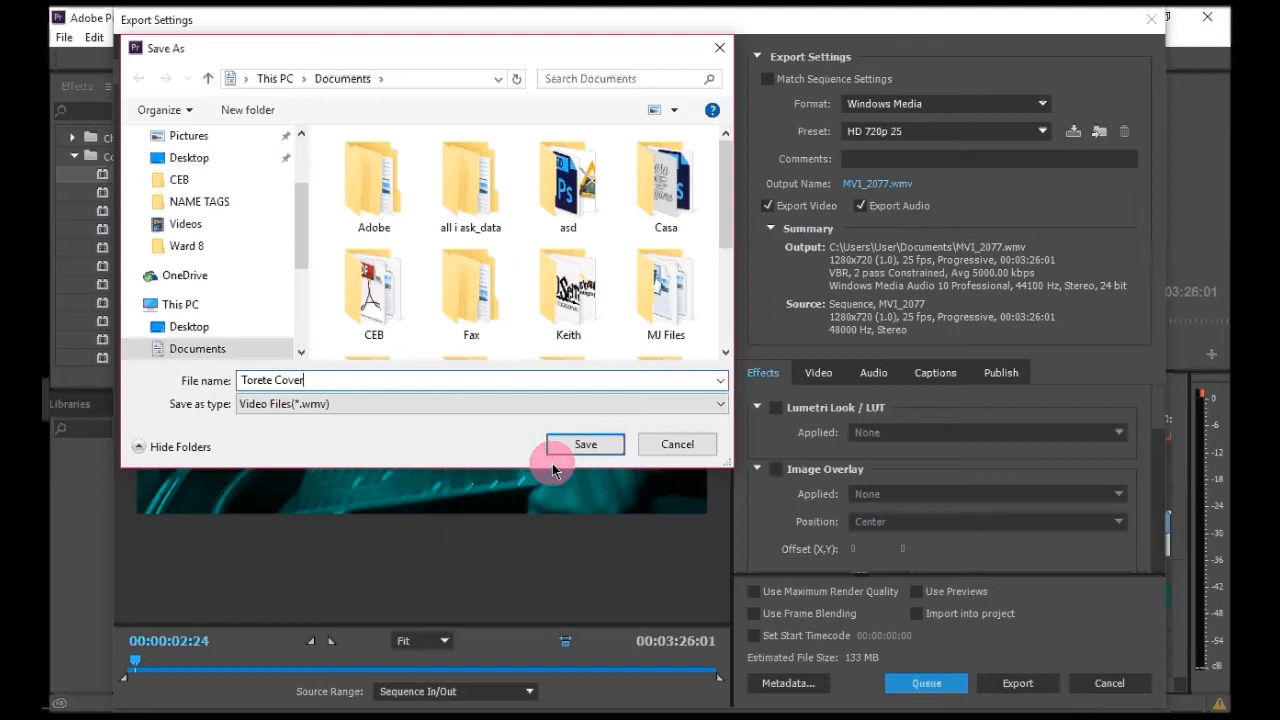
left_click(585, 444)
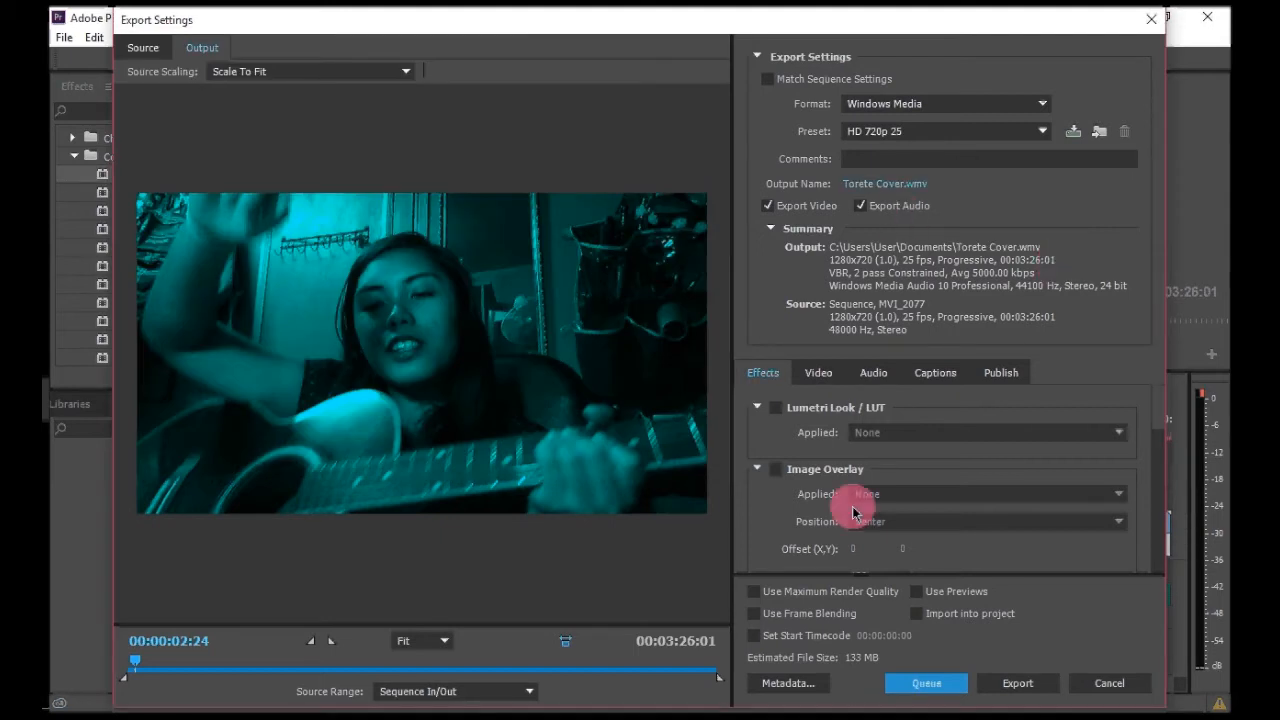
mouse_move(990, 580)
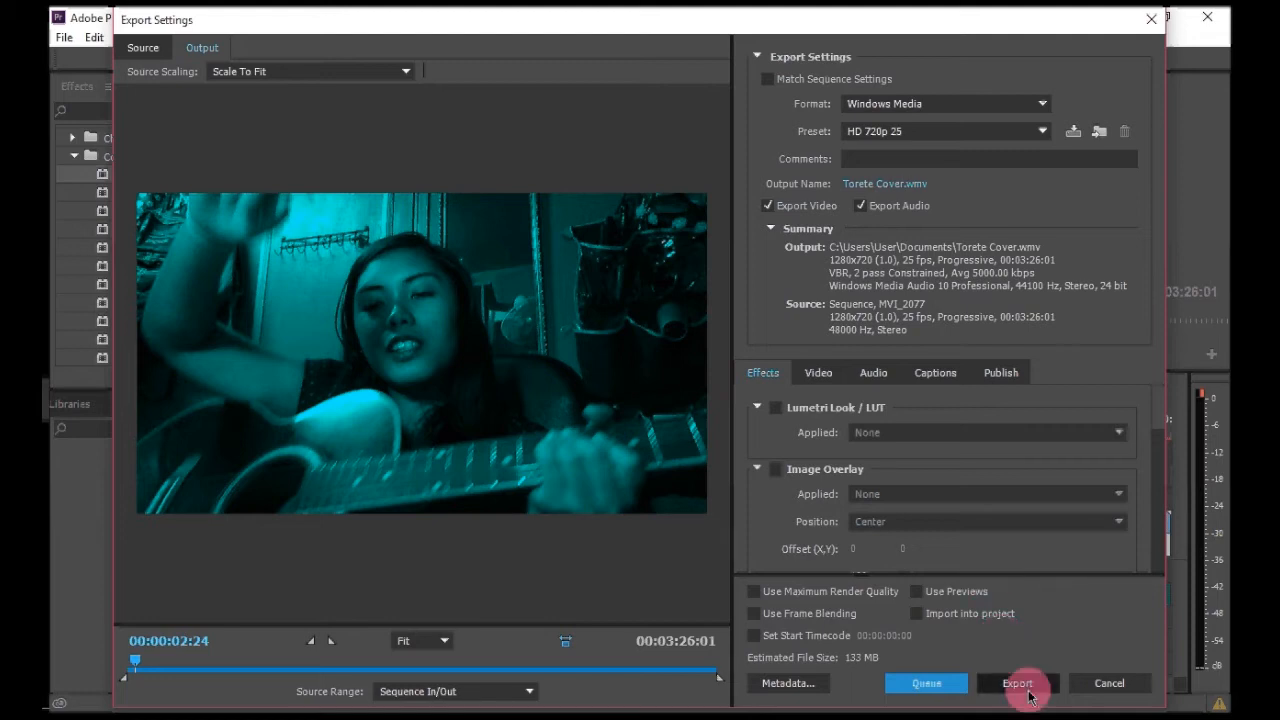
- Start exporting the sequence to Torete Cover.wmv
left_click(1017, 683)
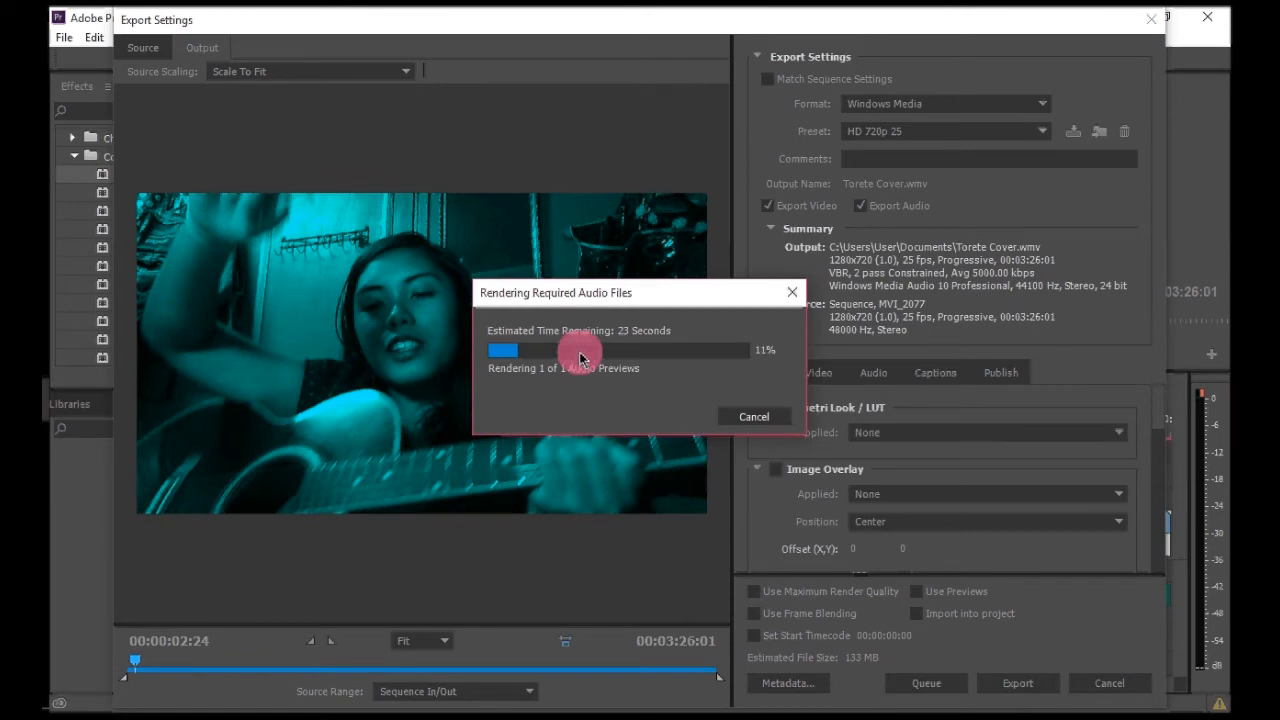
mouse_move(400, 280)
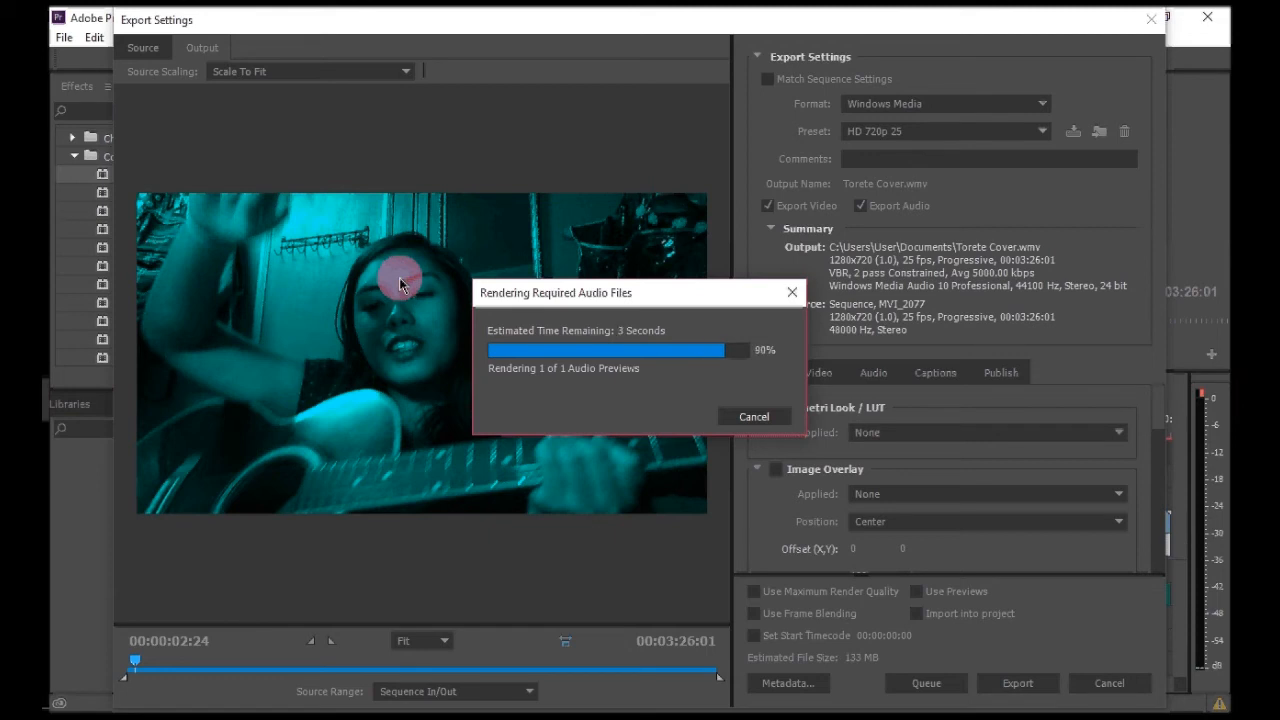
mouse_move(510, 305)
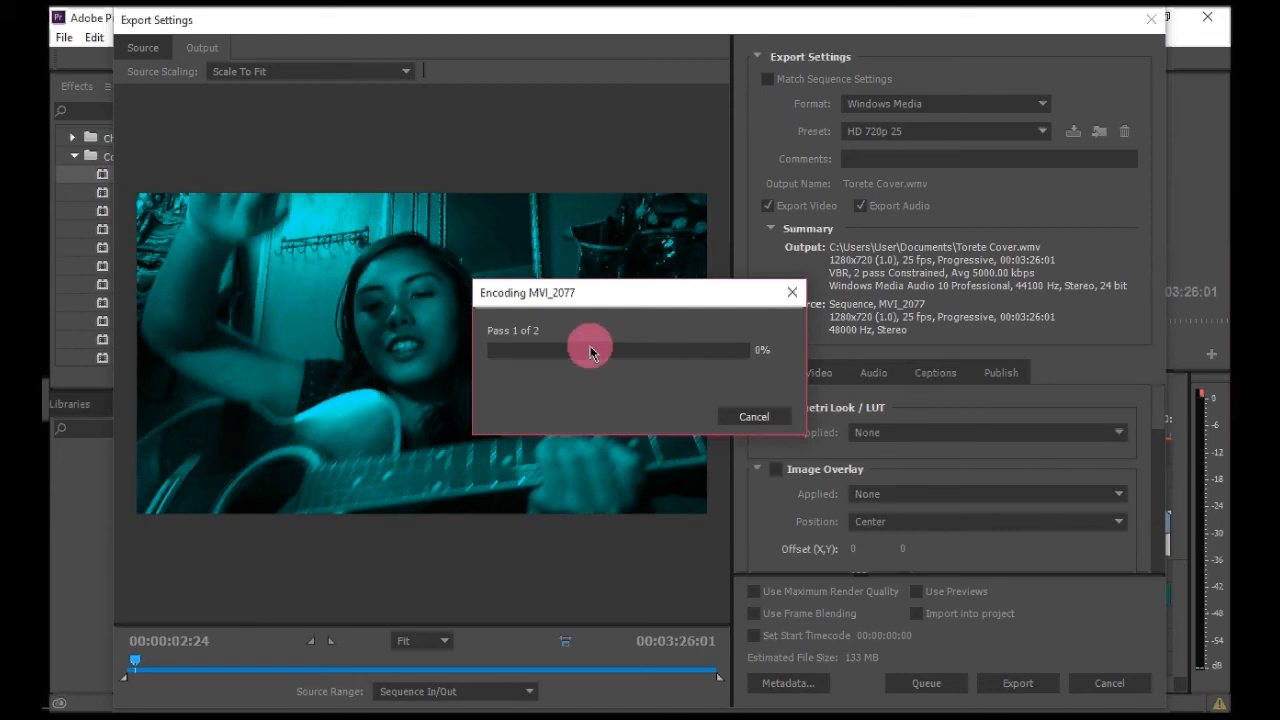
mouse_move(583, 337)
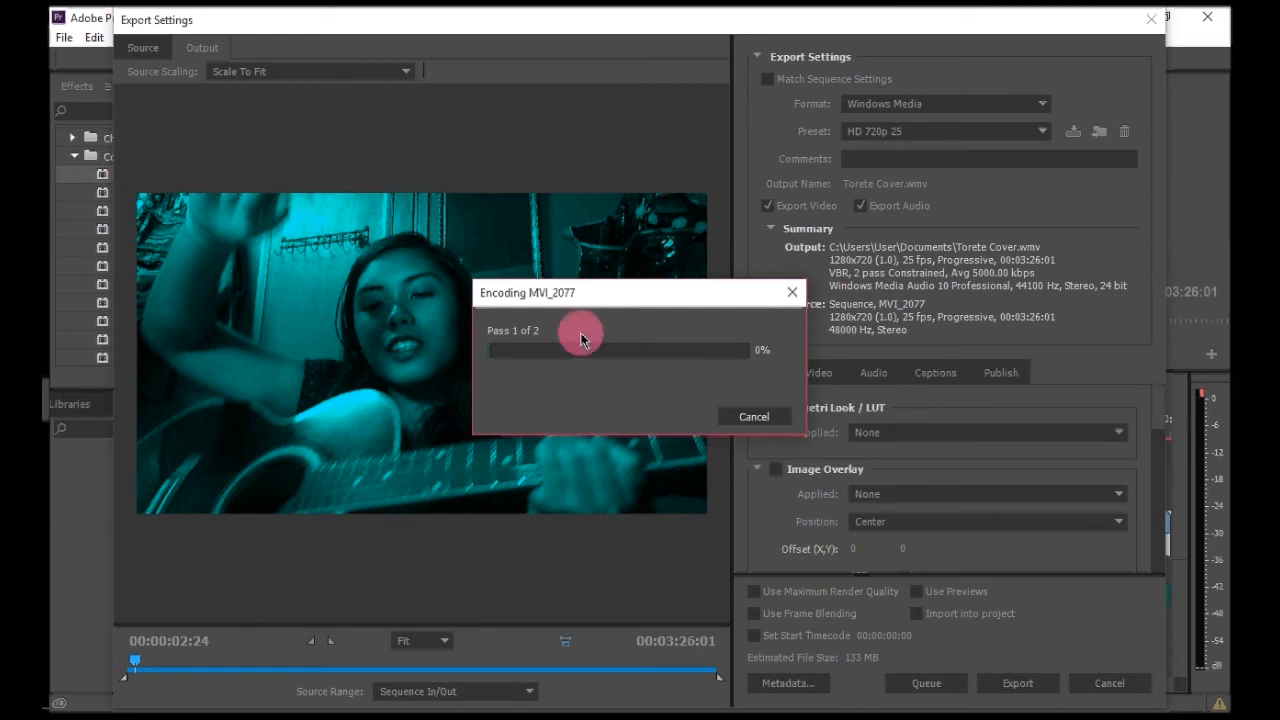
mouse_move(552, 242)
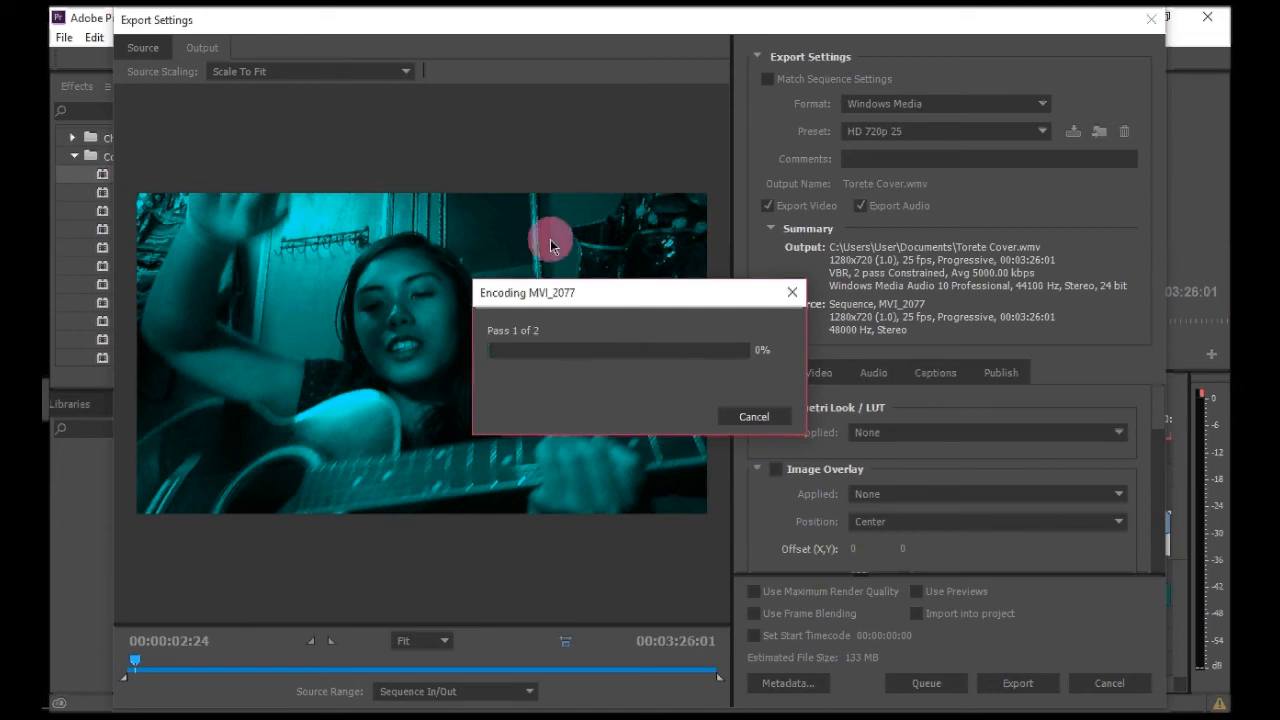